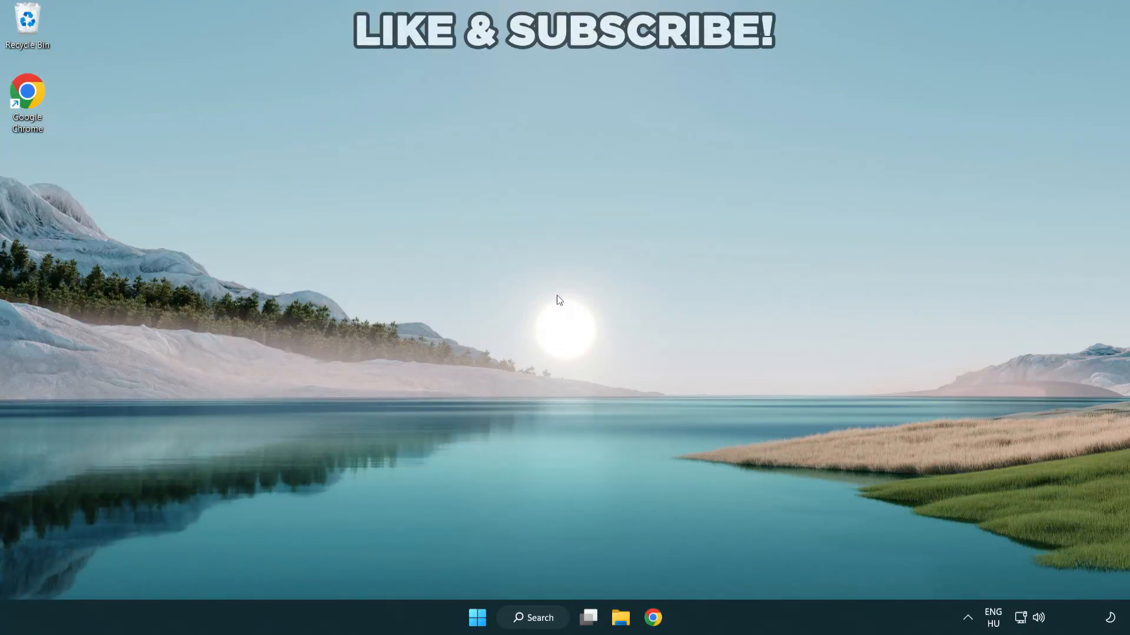
pyautogui.moveTo(540, 608)
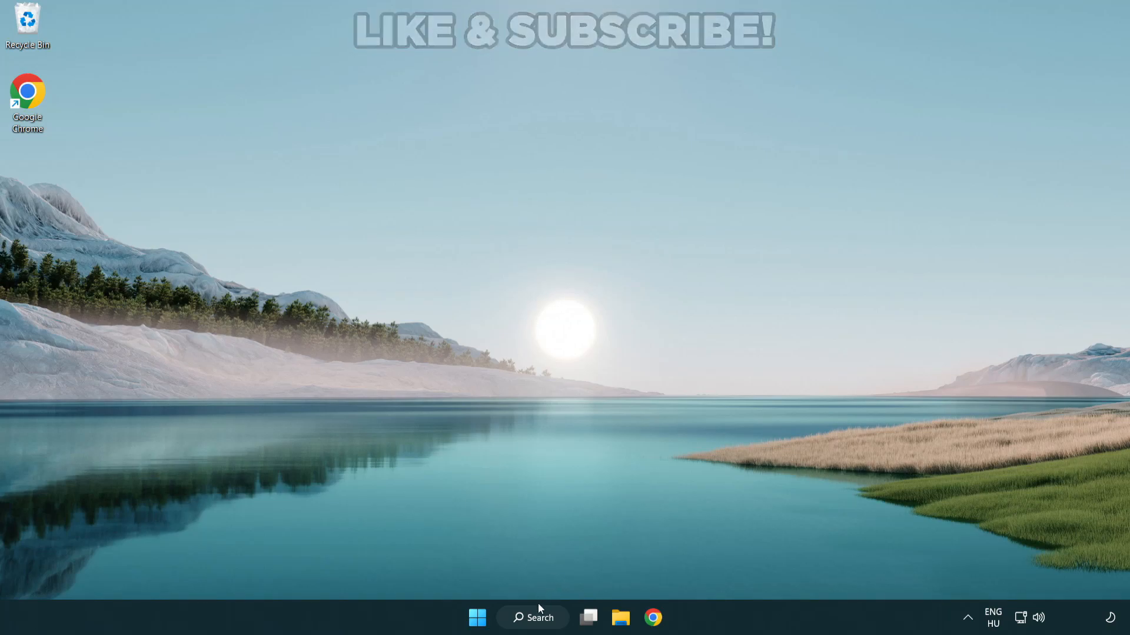
# Search for 'device manager' from the taskbar and open Device Manager
pyautogui.click(532, 618)
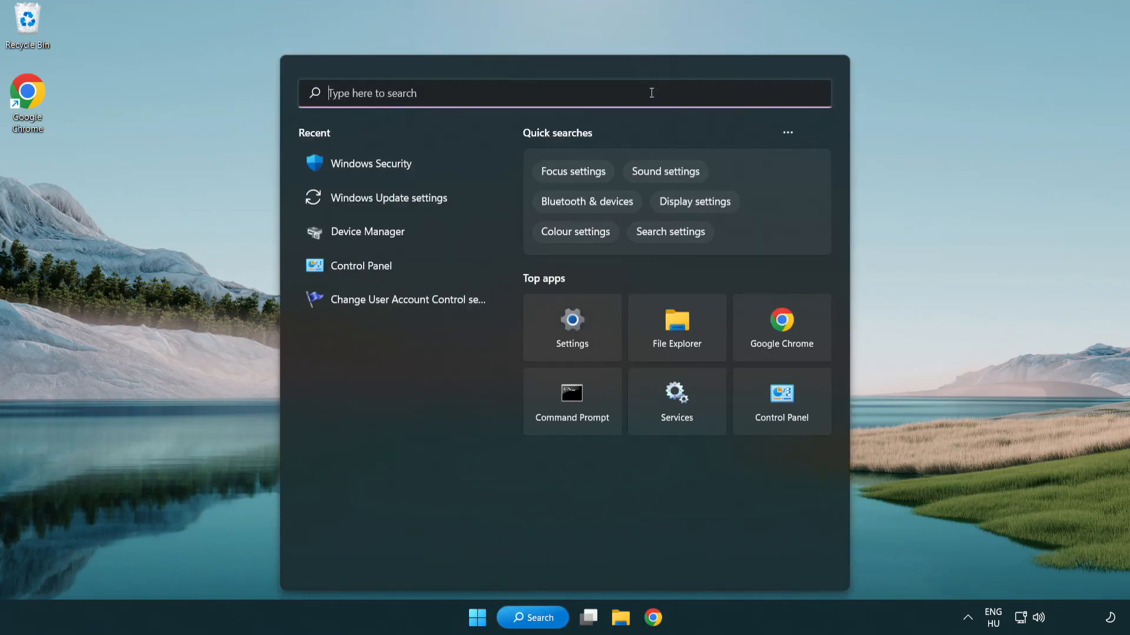
pyautogui.write('device manager')
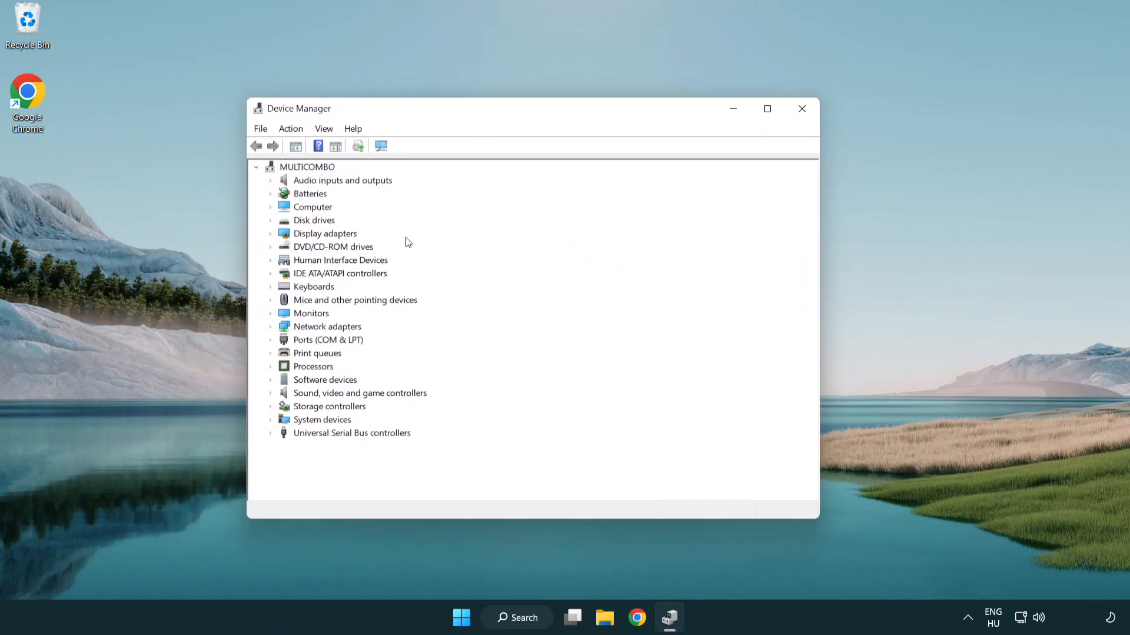
# Run an automatic driver update search for the VMware SVGA 3D display adapter, then close the wizard
pyautogui.click(324, 233)
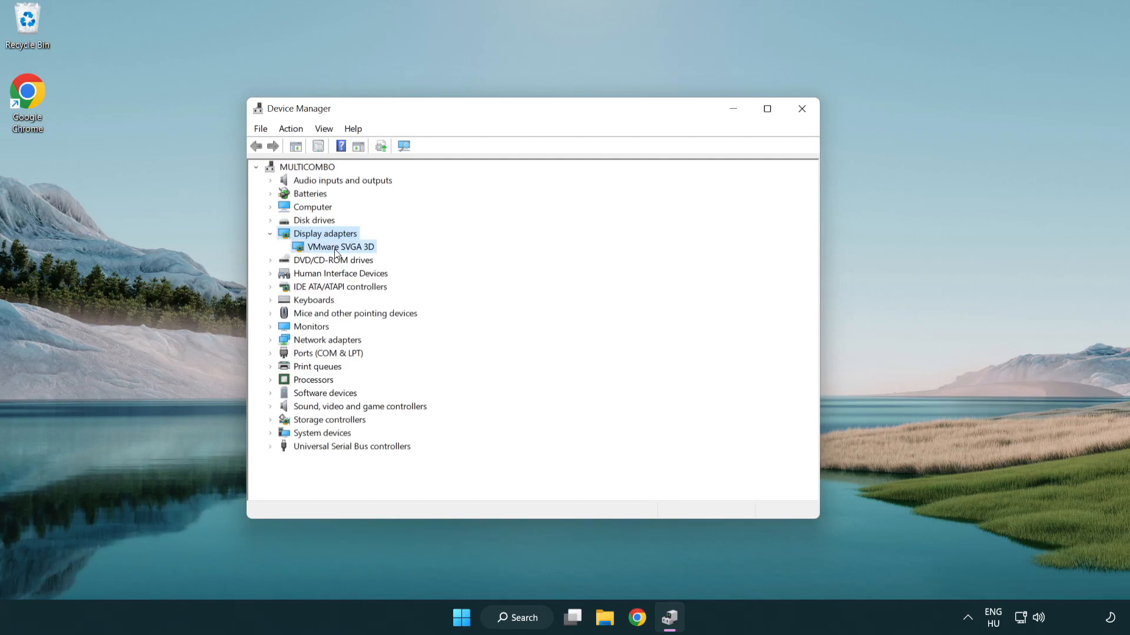
pyautogui.click(340, 246)
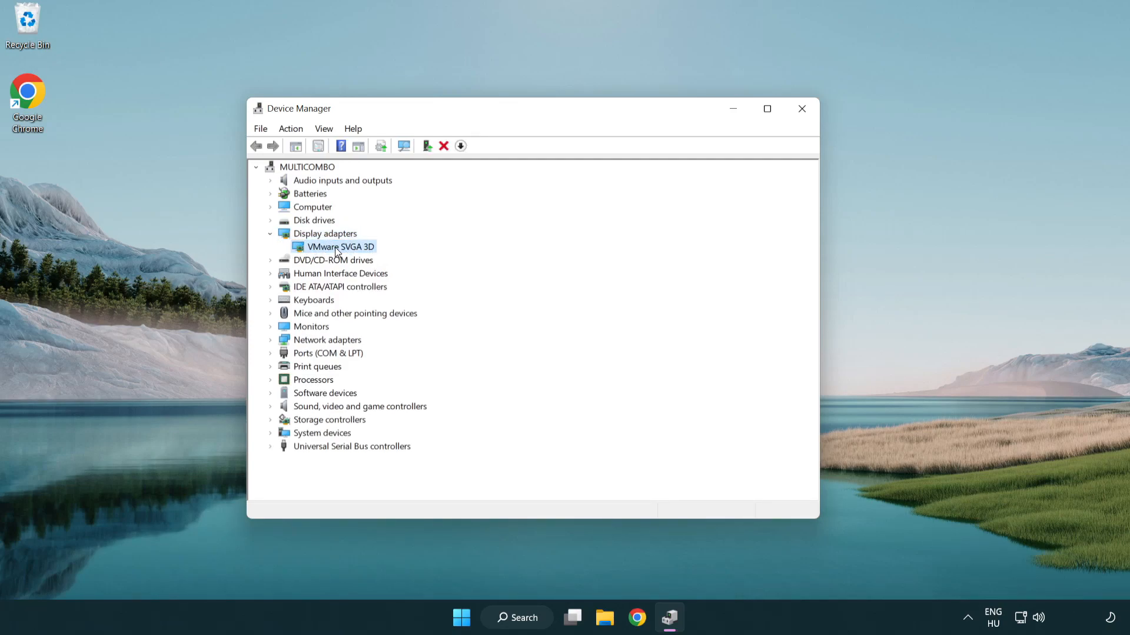
pyautogui.rightClick(338, 246)
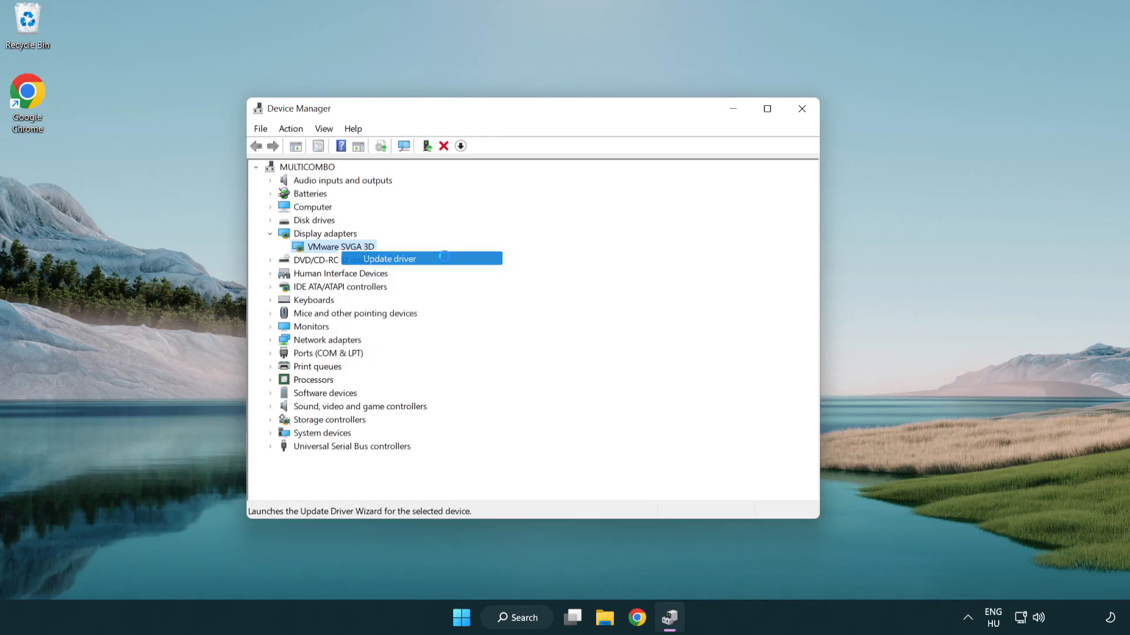
pyautogui.click(390, 259)
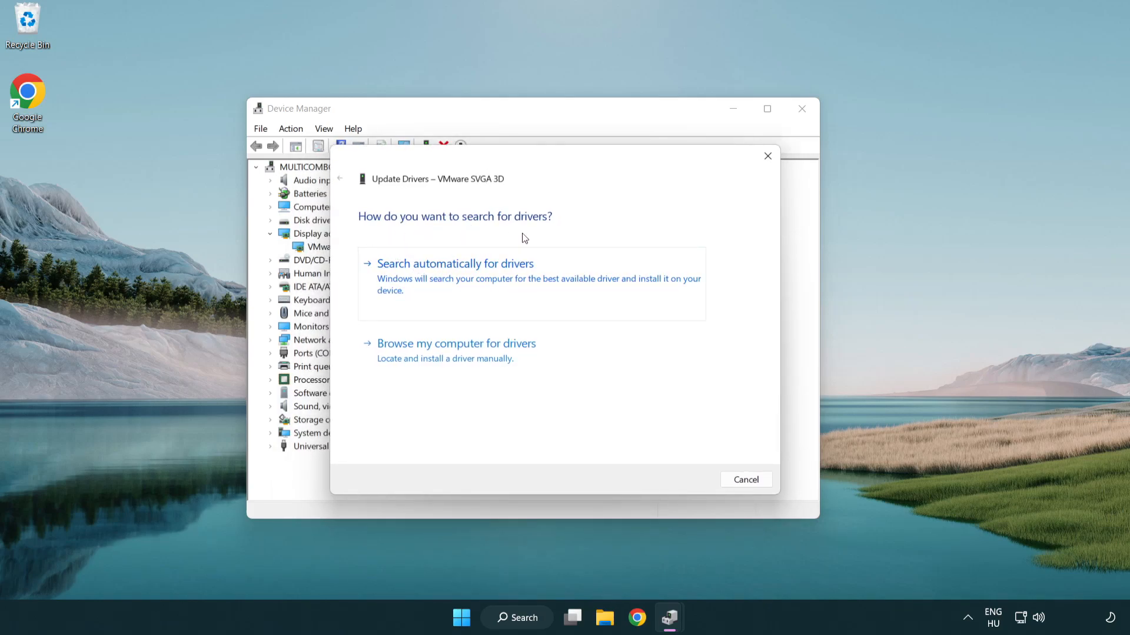
pyautogui.moveTo(505, 282)
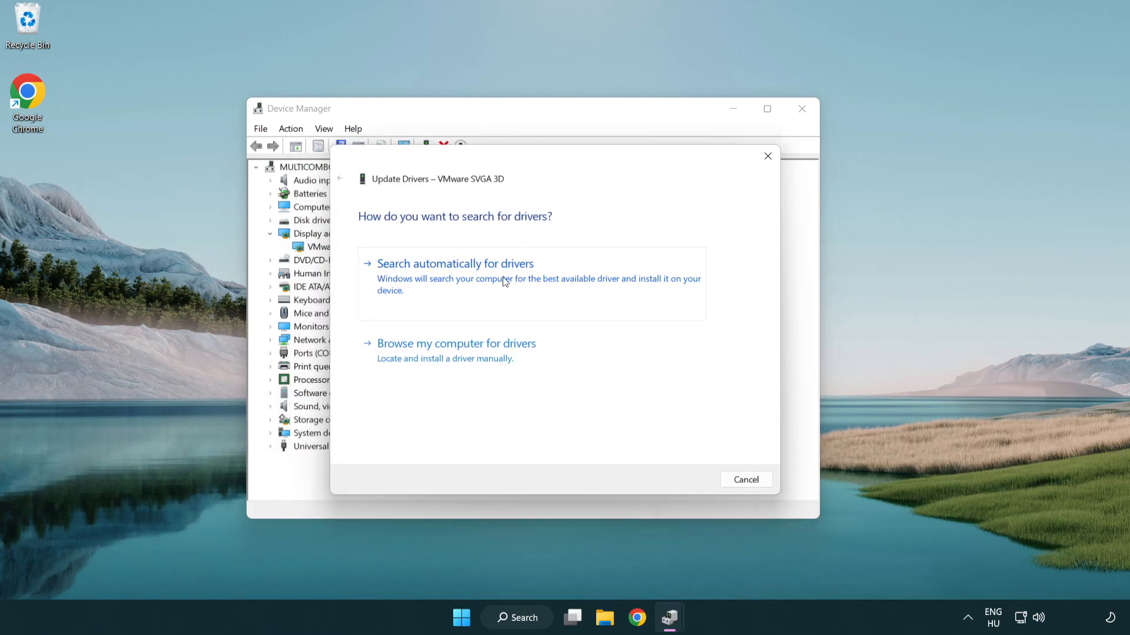
pyautogui.click(455, 263)
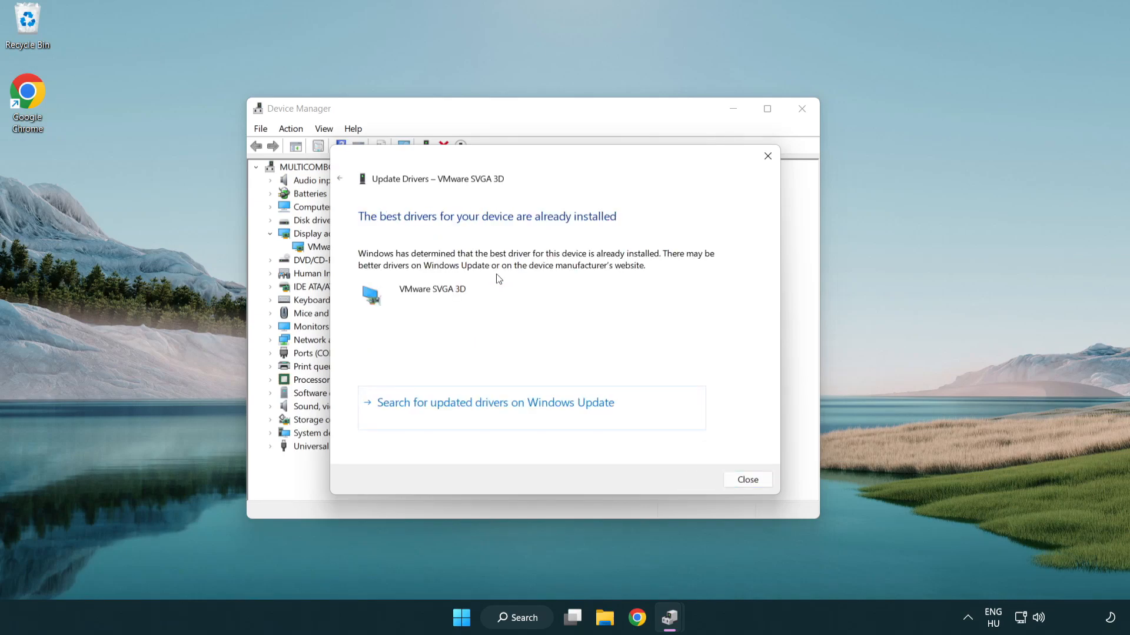
pyautogui.moveTo(390, 229)
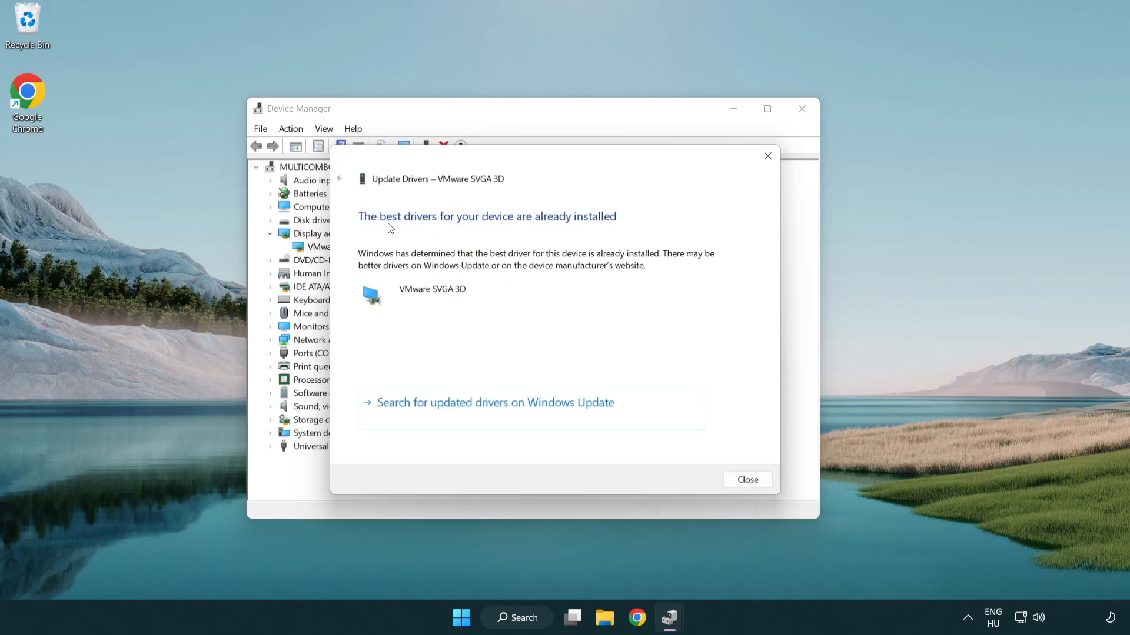
pyautogui.moveTo(529, 308)
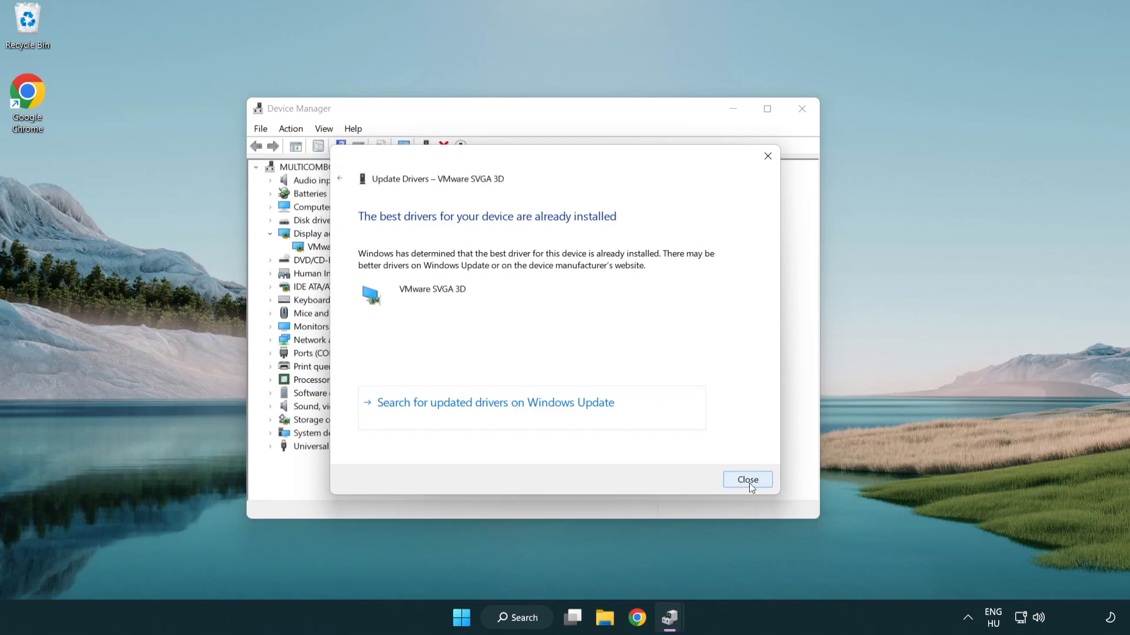
pyautogui.click(748, 479)
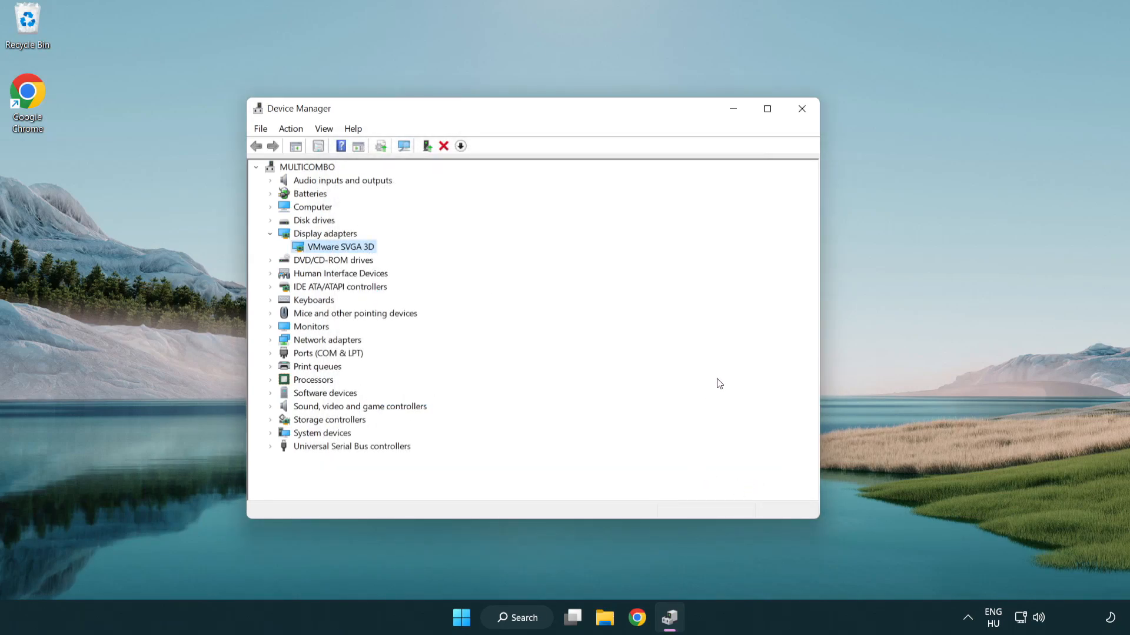
pyautogui.moveTo(801, 108)
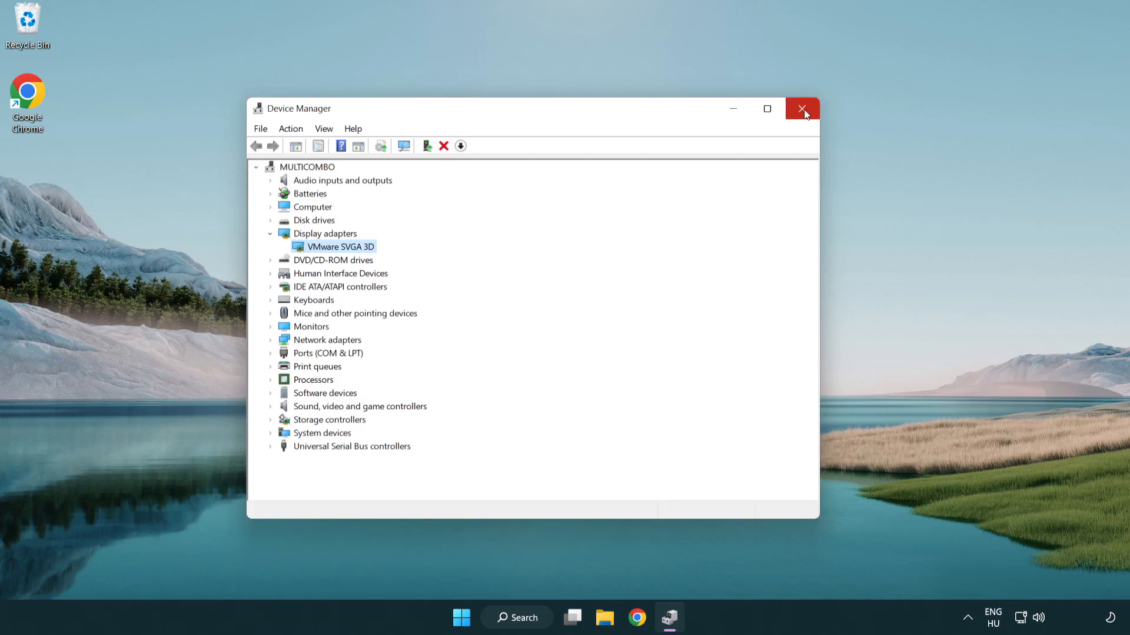
# Close Device Manager and search 'update' to reach Windows Update settings
pyautogui.click(801, 108)
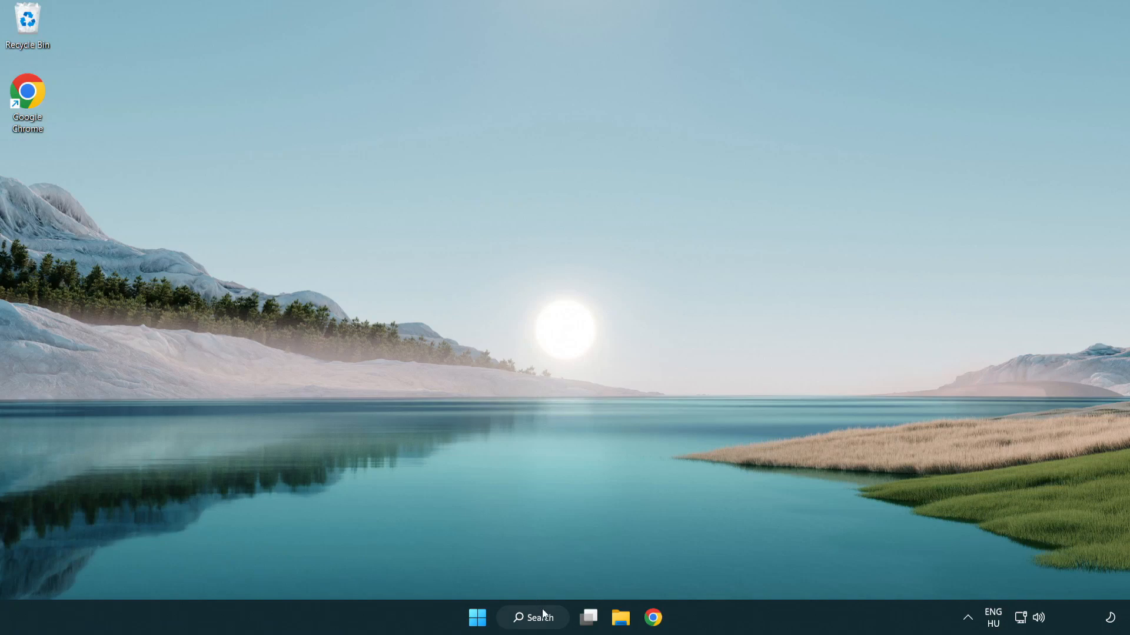
pyautogui.click(532, 617)
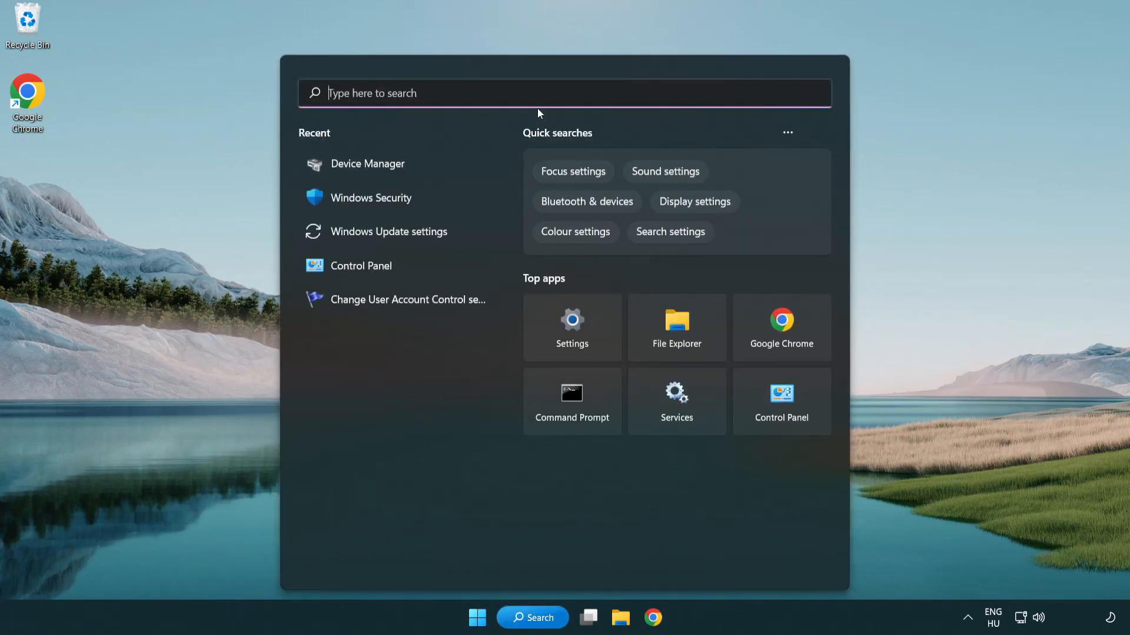
pyautogui.write('u')
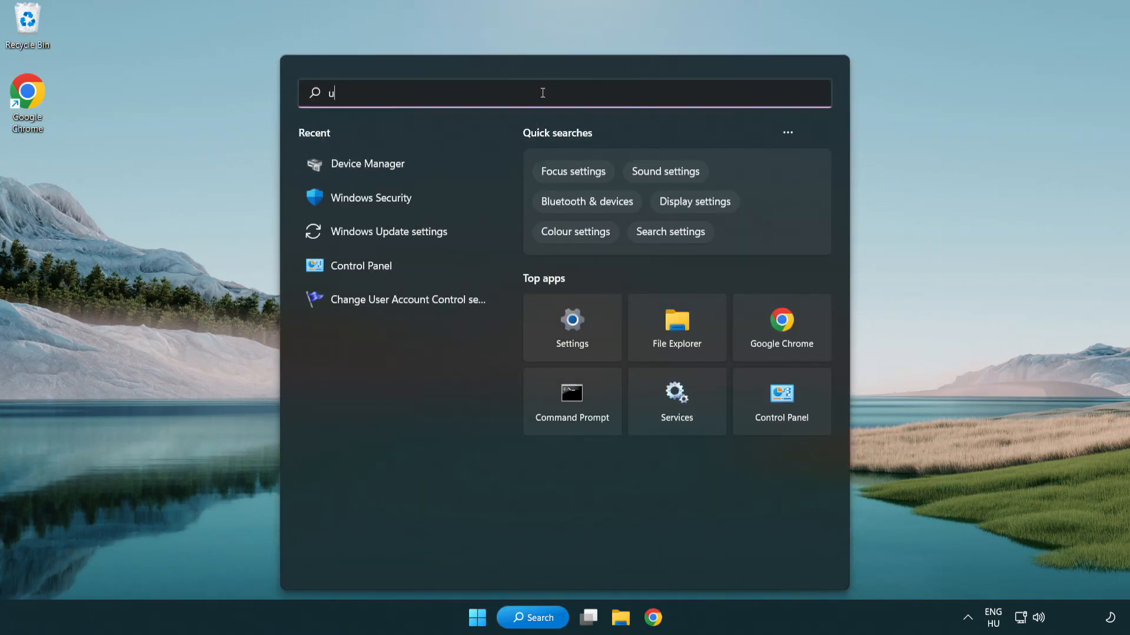
pyautogui.write('pdate')
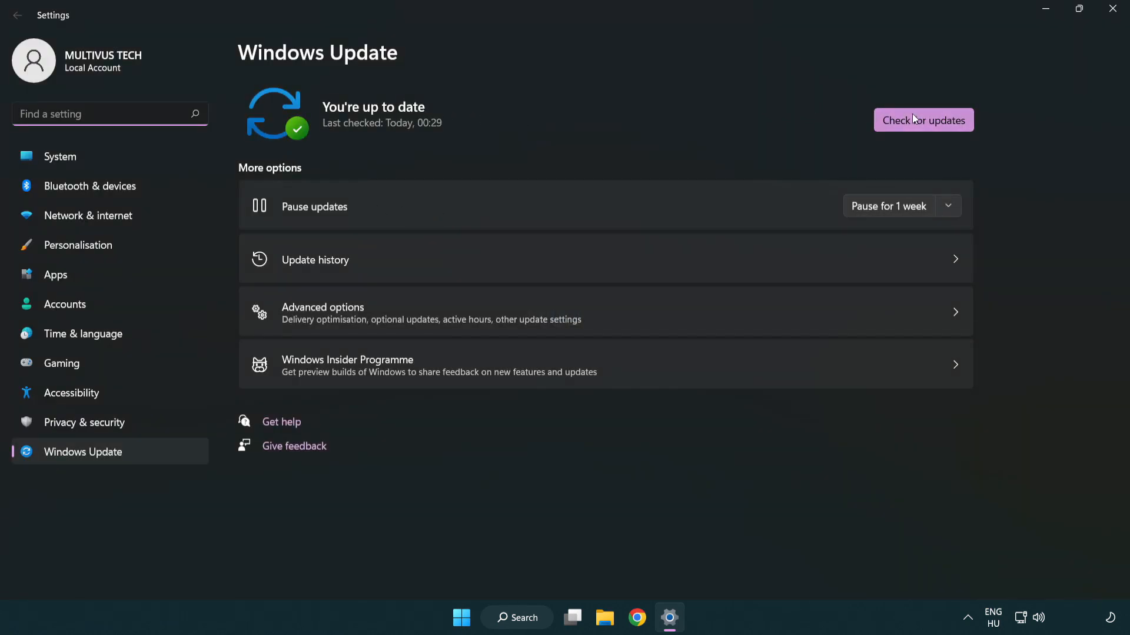
# Start a fresh Check for updates on the Windows Update page
pyautogui.click(923, 120)
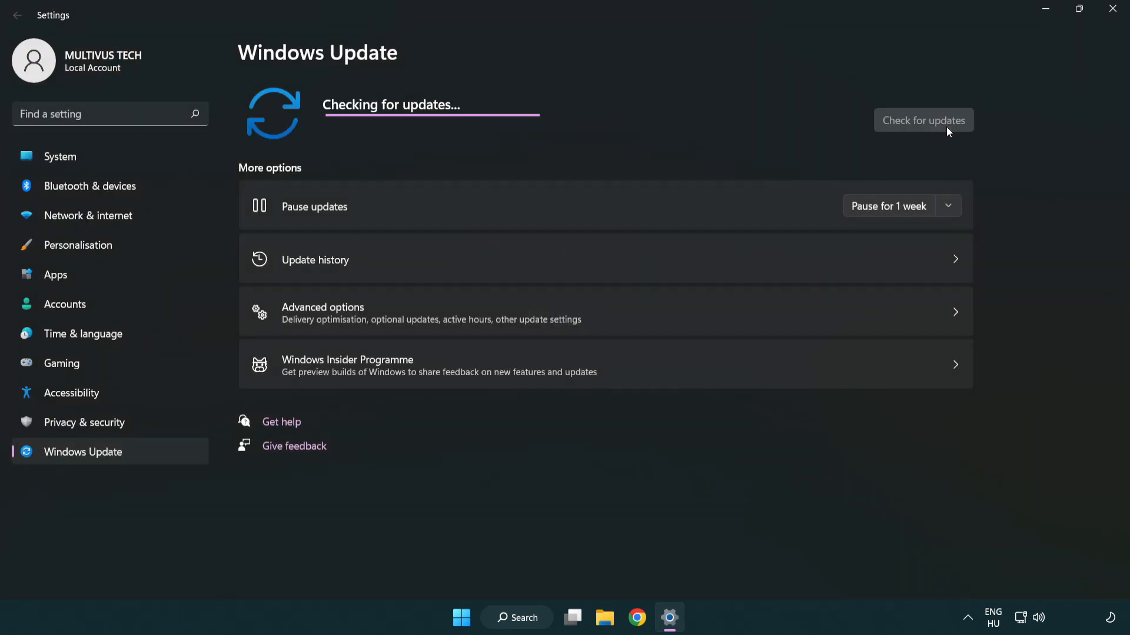
pyautogui.moveTo(608, 150)
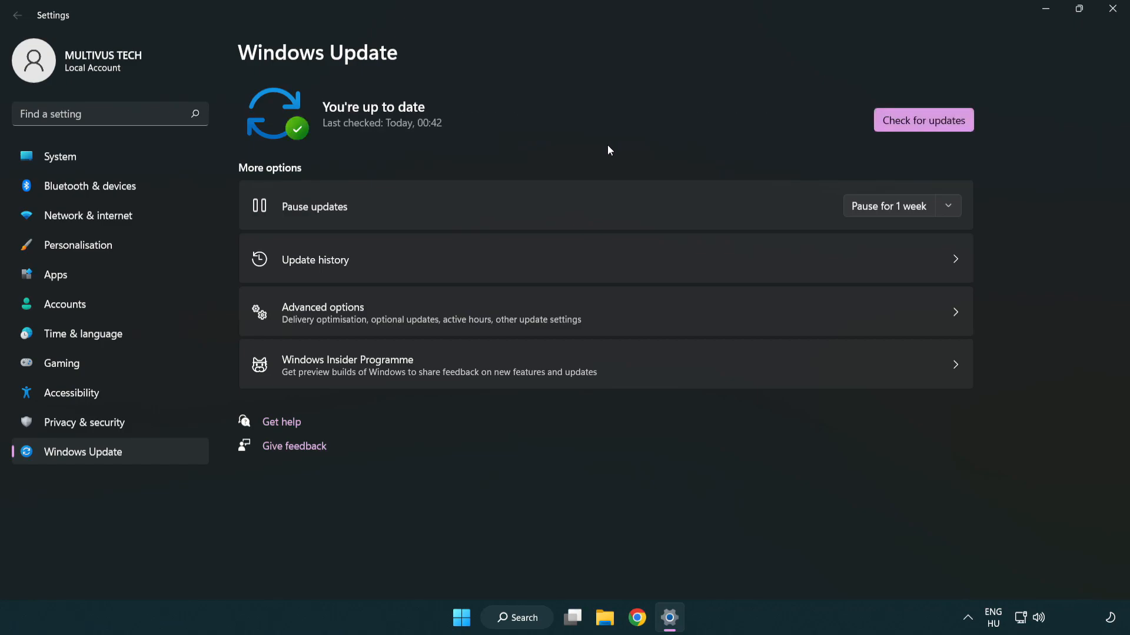
pyautogui.moveTo(971, 73)
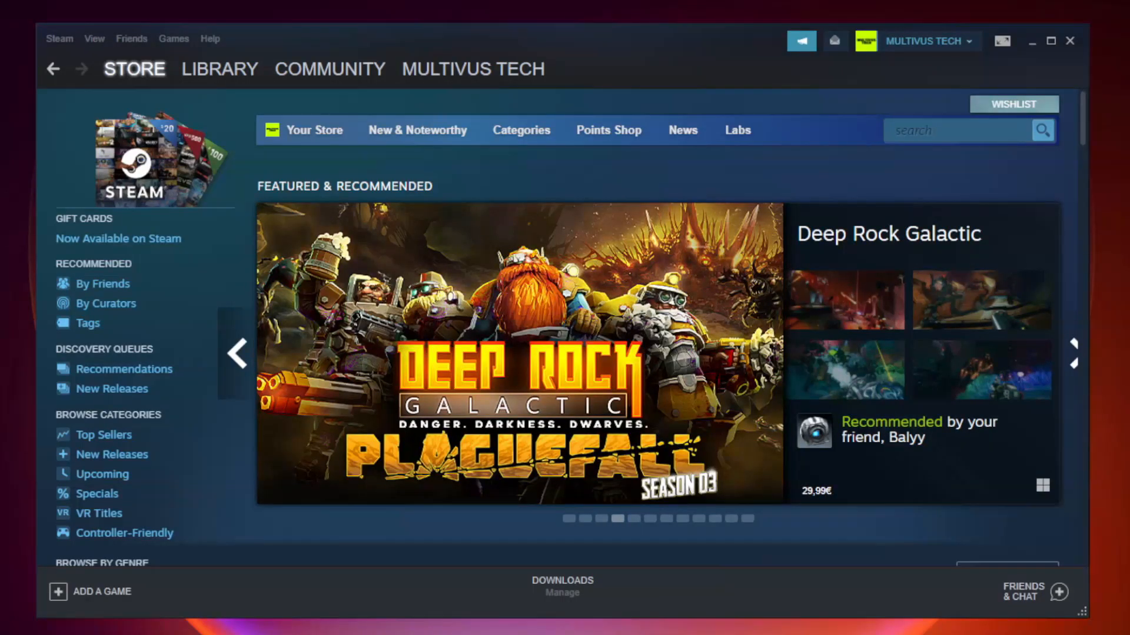
# From the Steam library list, open Properties for YOUR NOT WORKING GAME (Unturned)
pyautogui.click(219, 68)
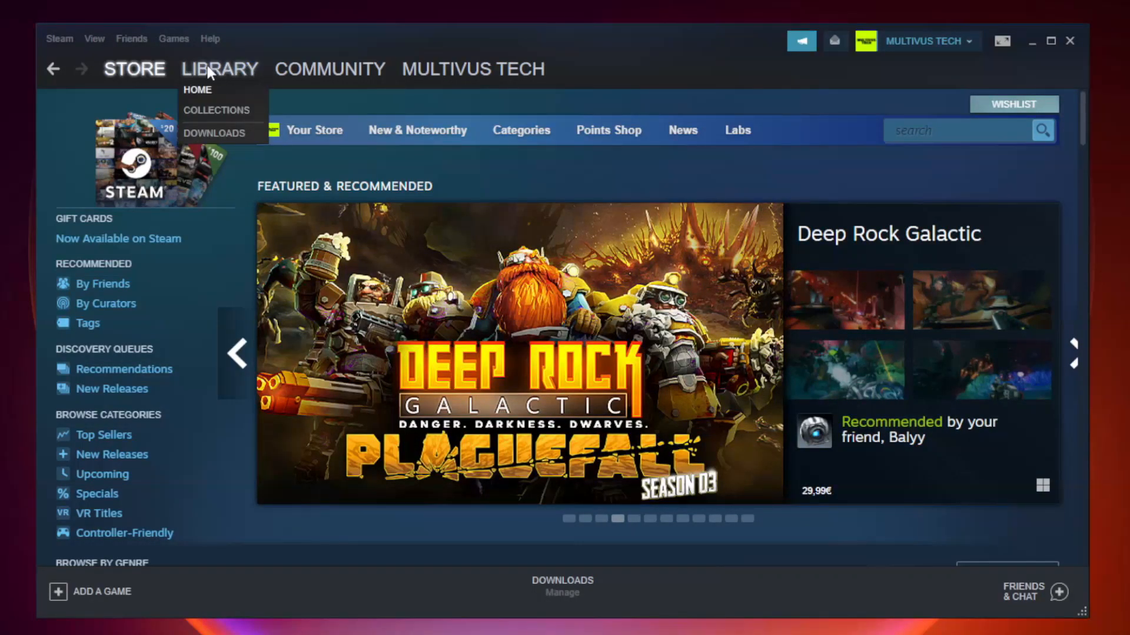
pyautogui.moveTo(230, 74)
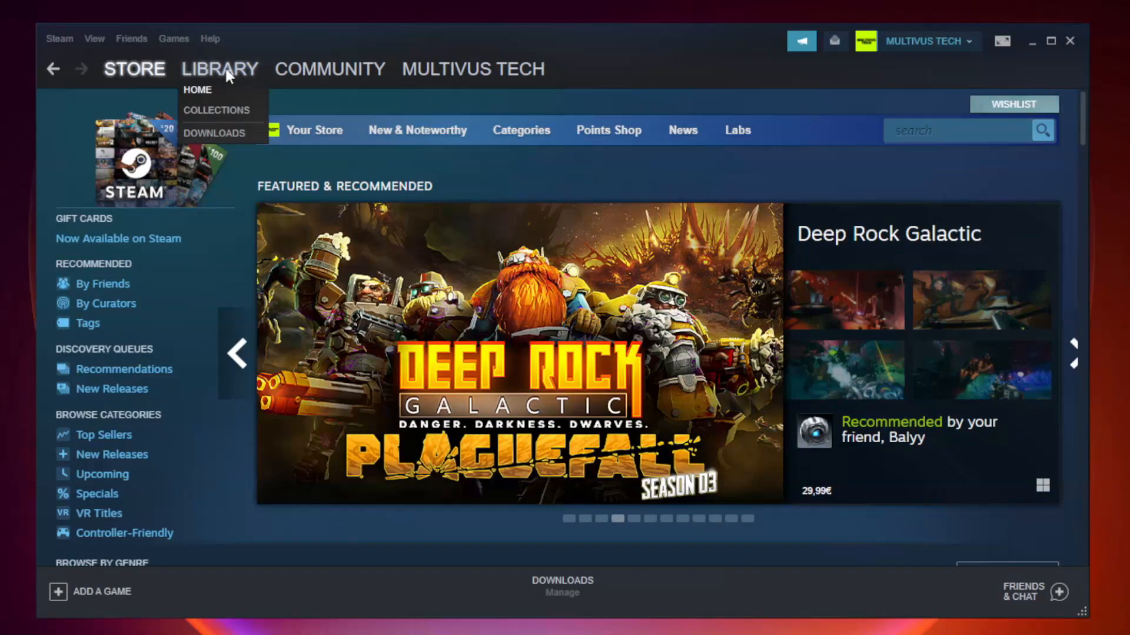
pyautogui.click(197, 90)
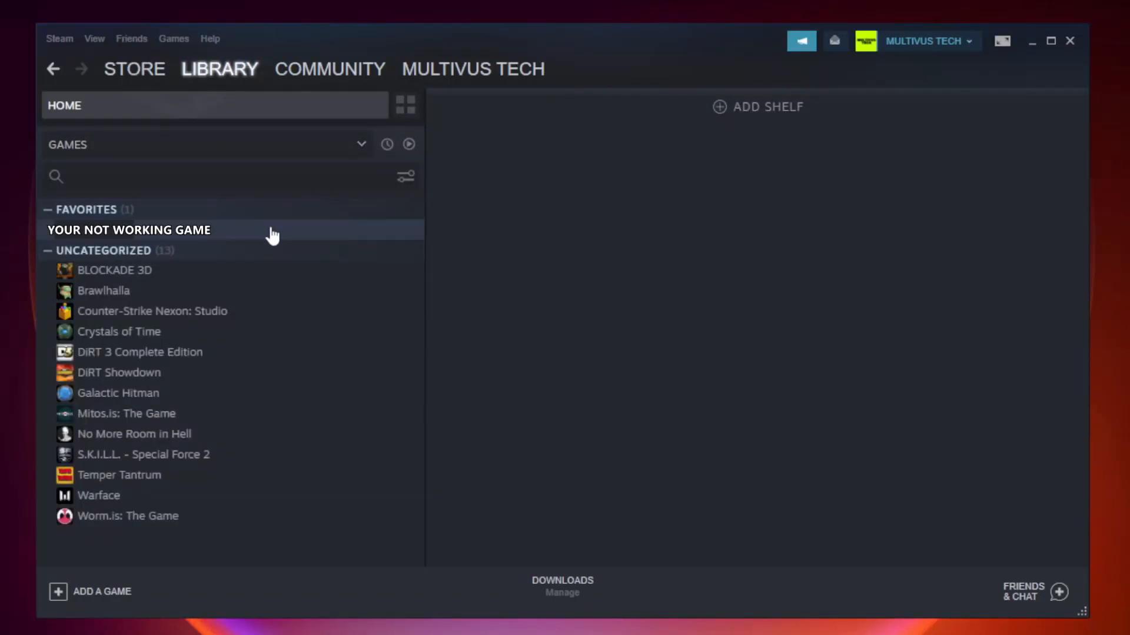
pyautogui.rightClick(129, 230)
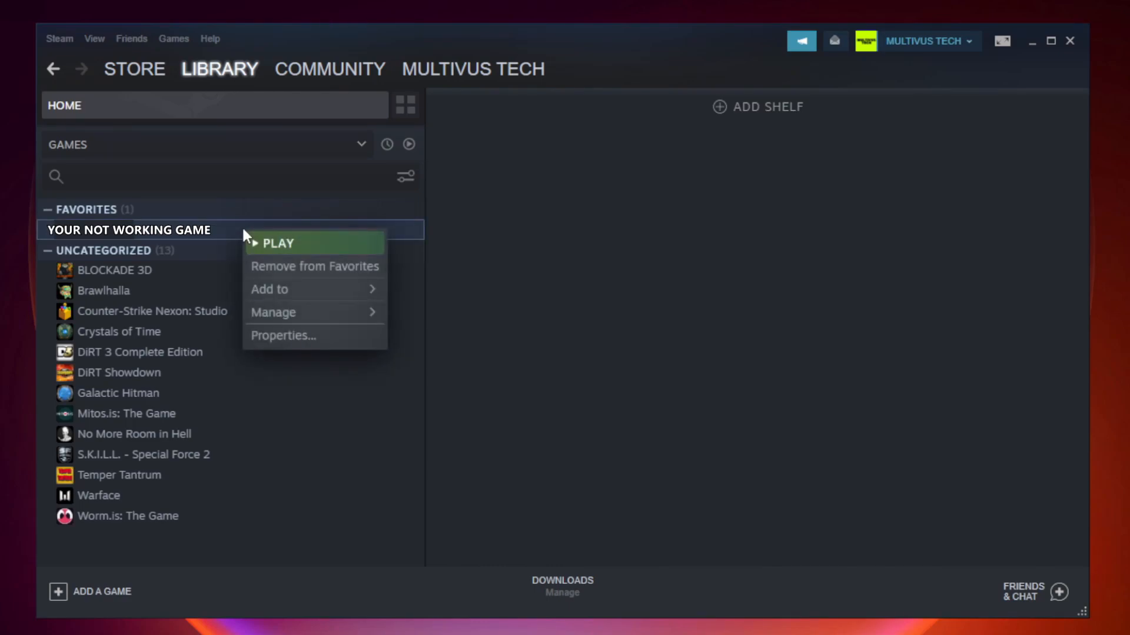
pyautogui.moveTo(320, 335)
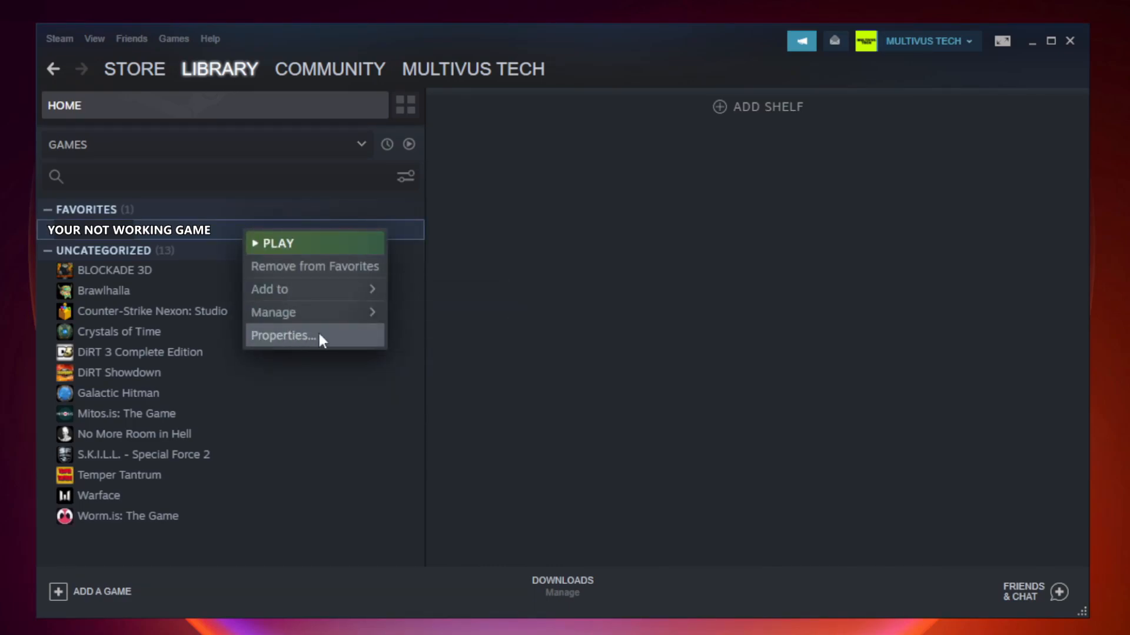
pyautogui.moveTo(313, 340)
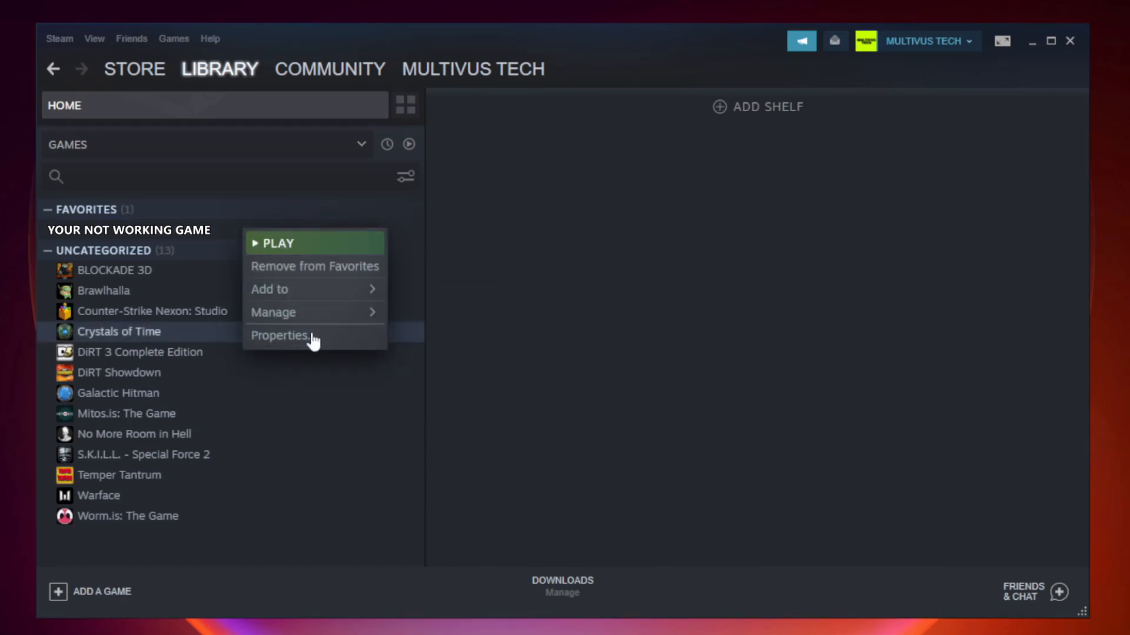
pyautogui.click(280, 335)
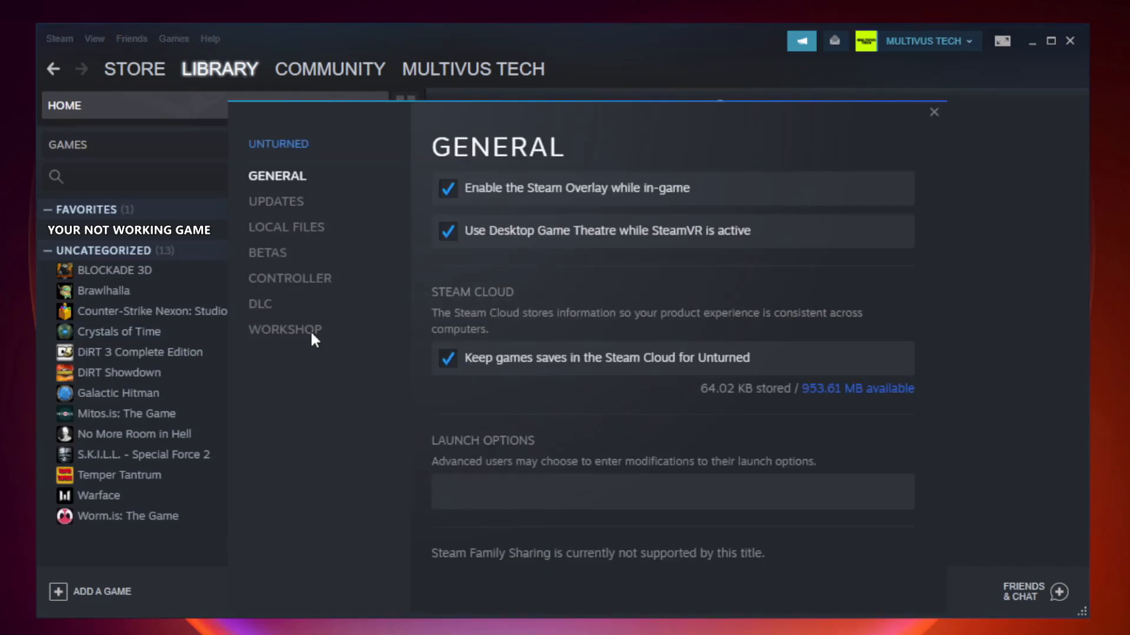
pyautogui.moveTo(299, 244)
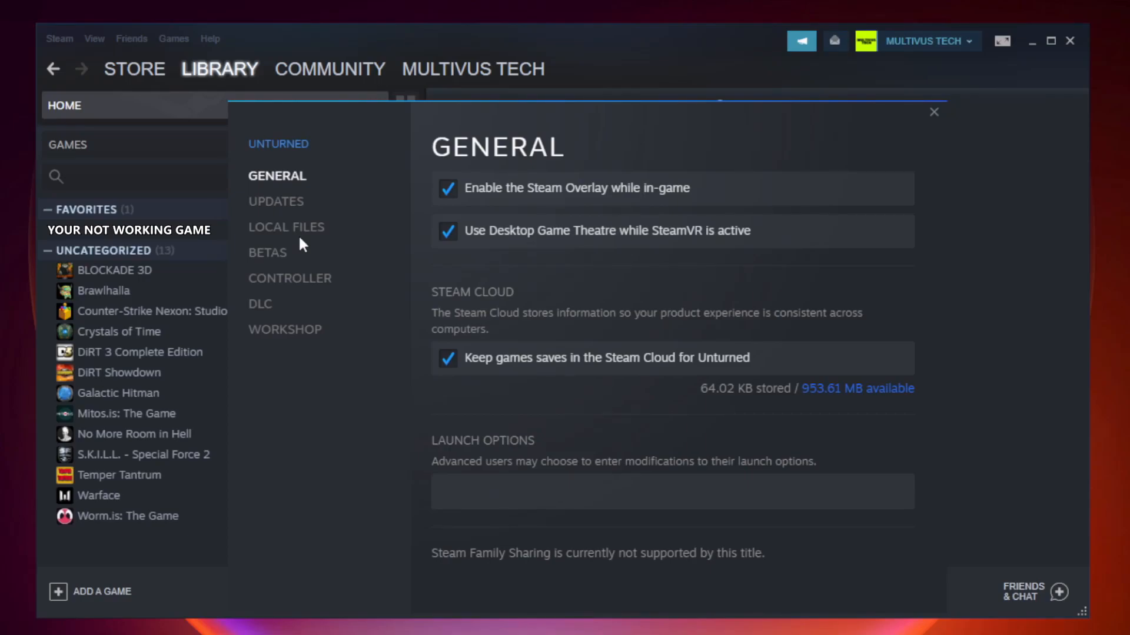
# Verify integrity of the game files from the Local Files section
pyautogui.click(286, 227)
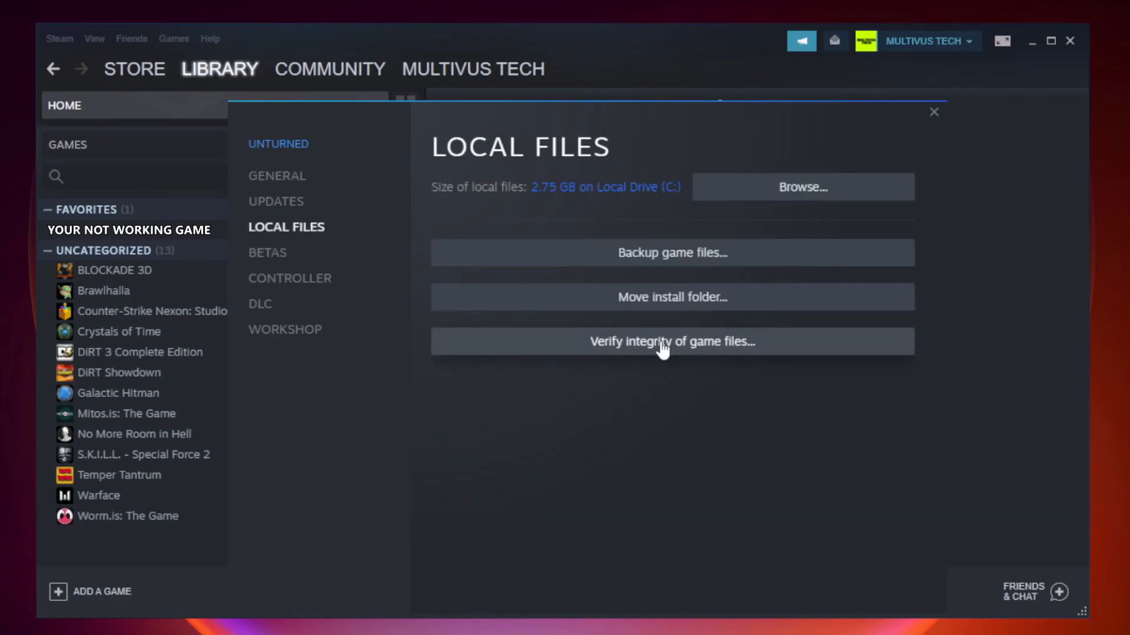
pyautogui.moveTo(689, 352)
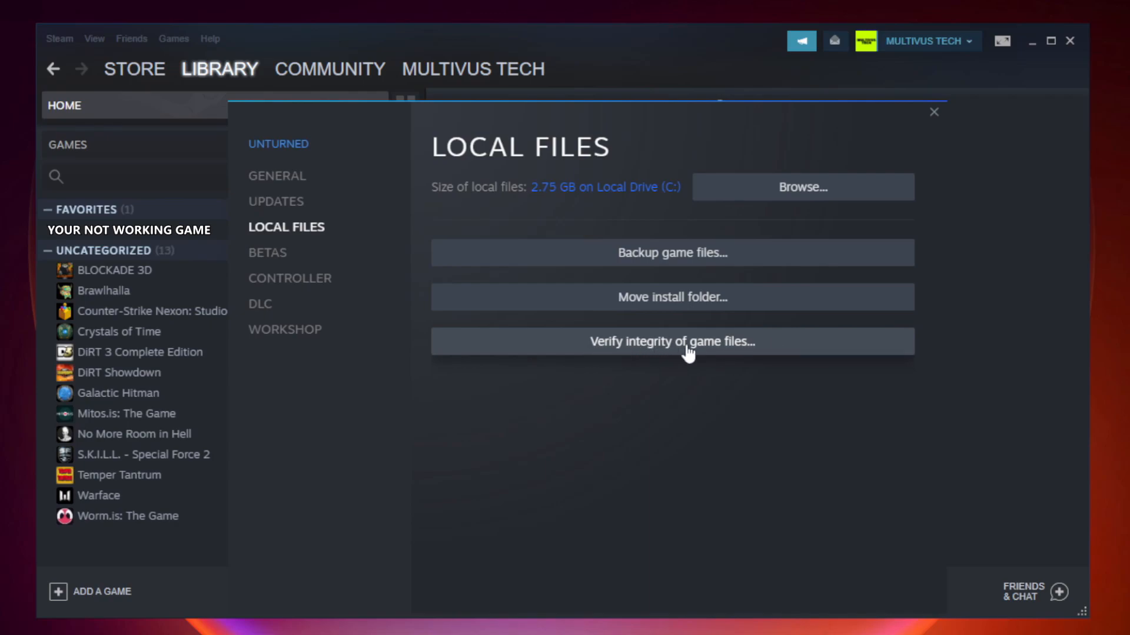
pyautogui.click(671, 341)
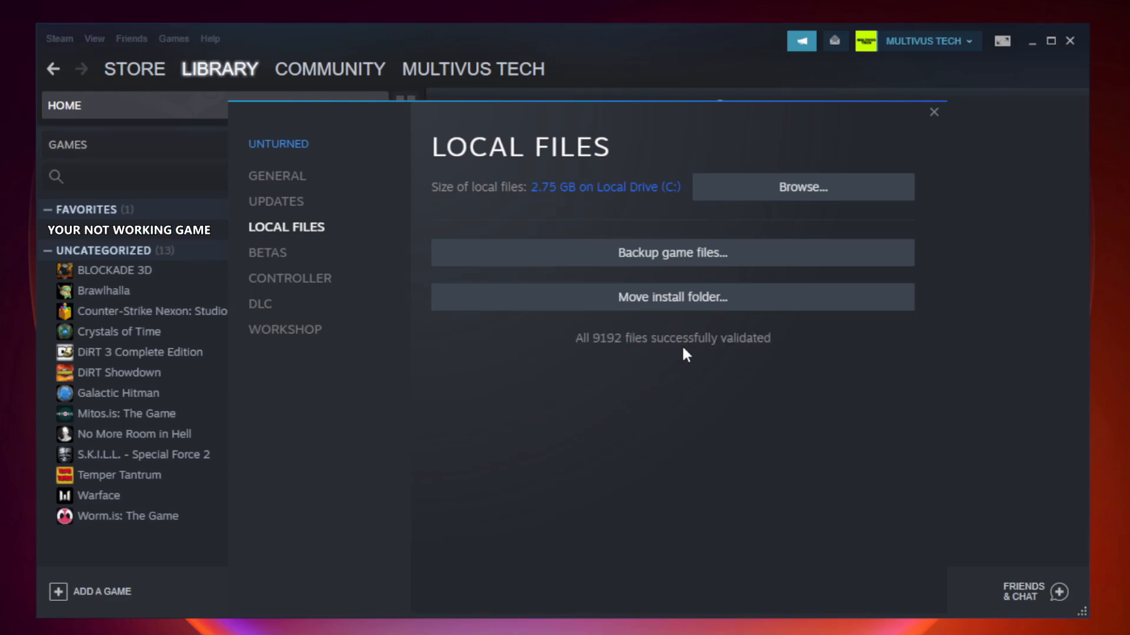
pyautogui.moveTo(750, 364)
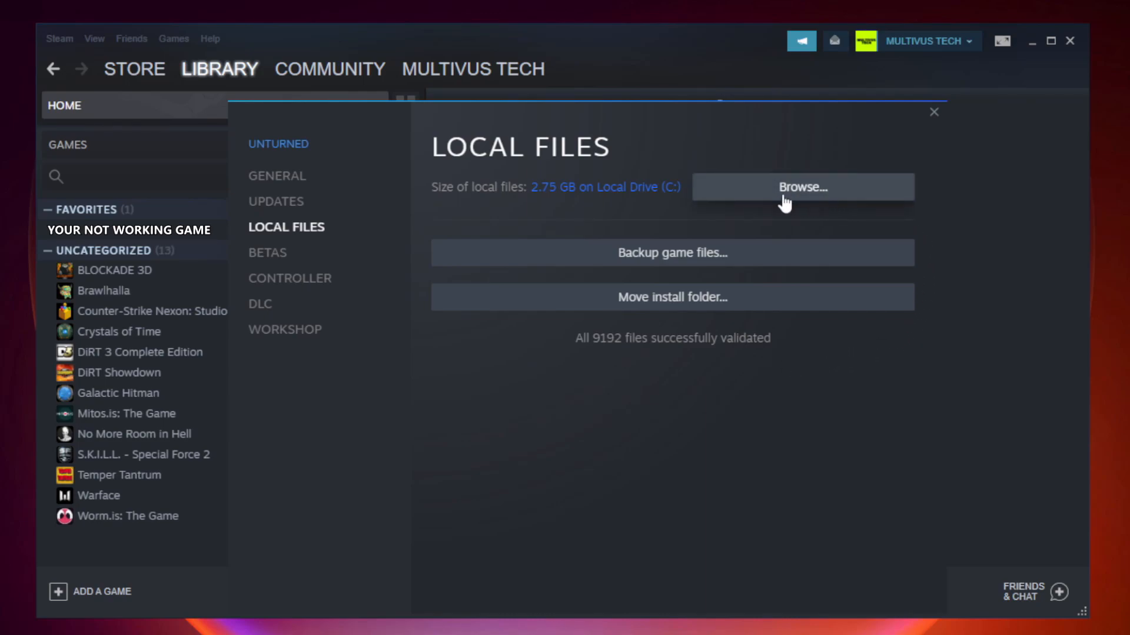
# Browse to the install folder and bring up the context menu on the YOUR NOT WORKING GAME shortcut
pyautogui.click(801, 187)
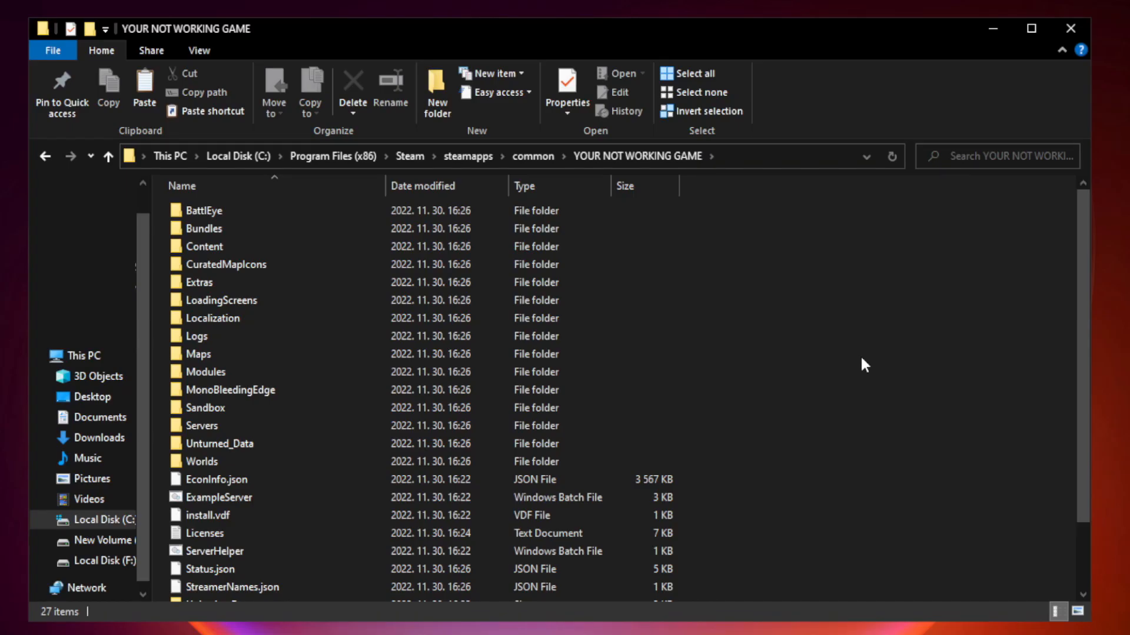
pyautogui.scroll(-3)
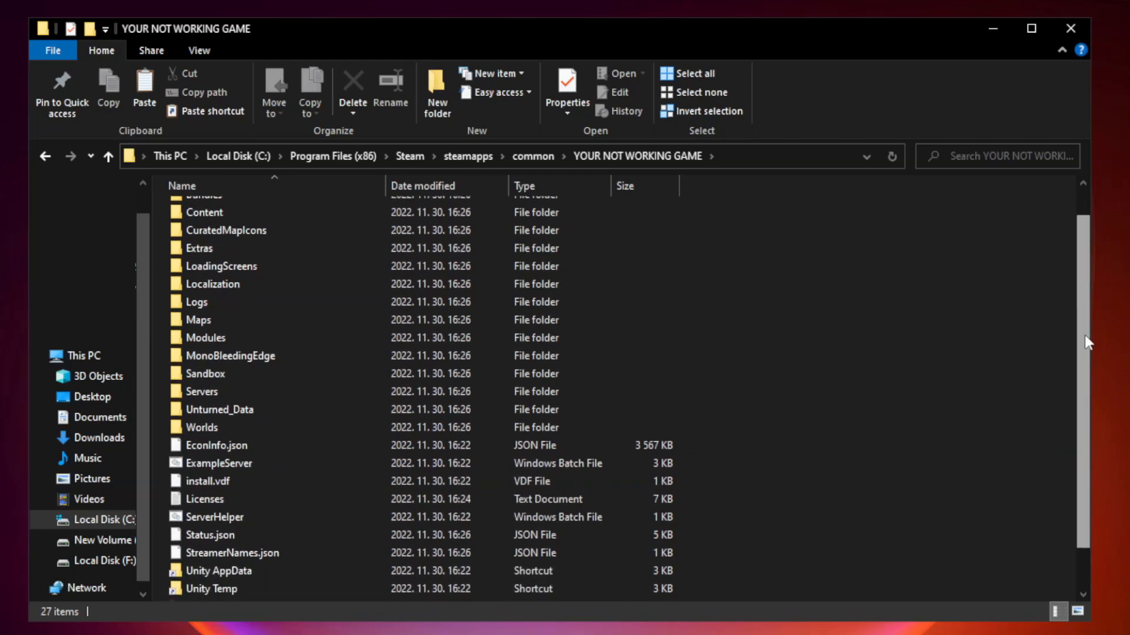
pyautogui.scroll(-3)
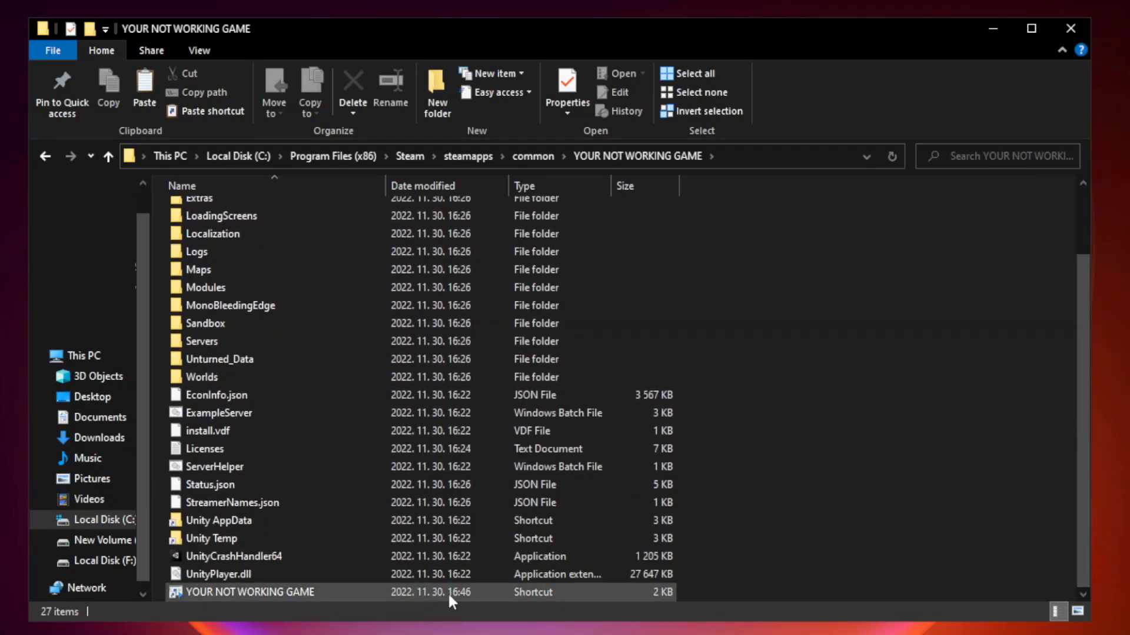
pyautogui.click(252, 592)
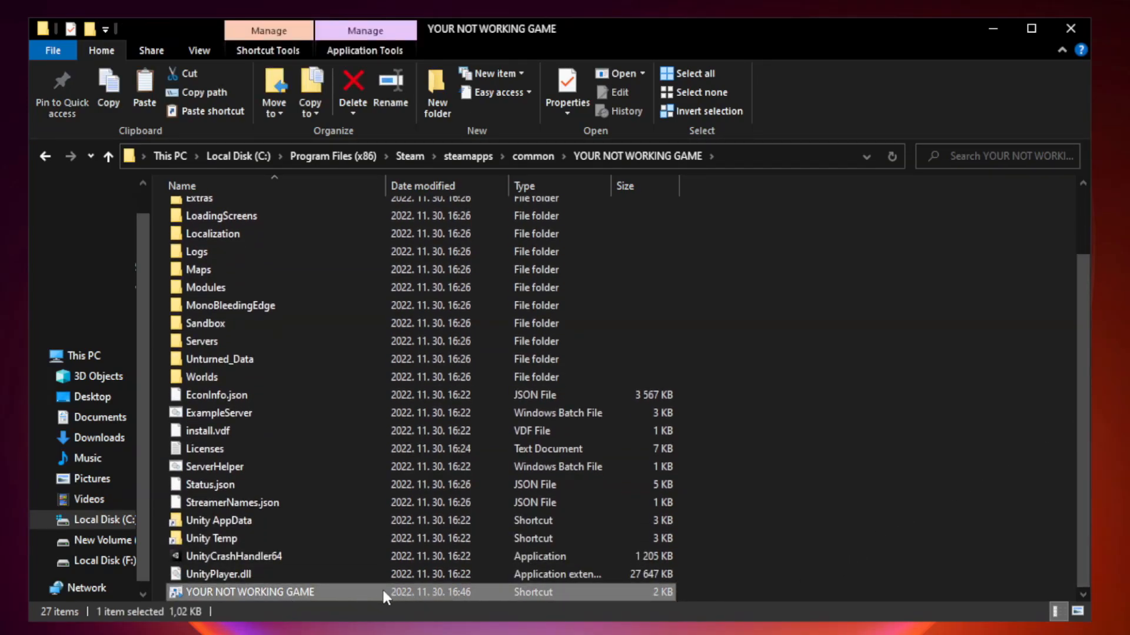
pyautogui.rightClick(246, 592)
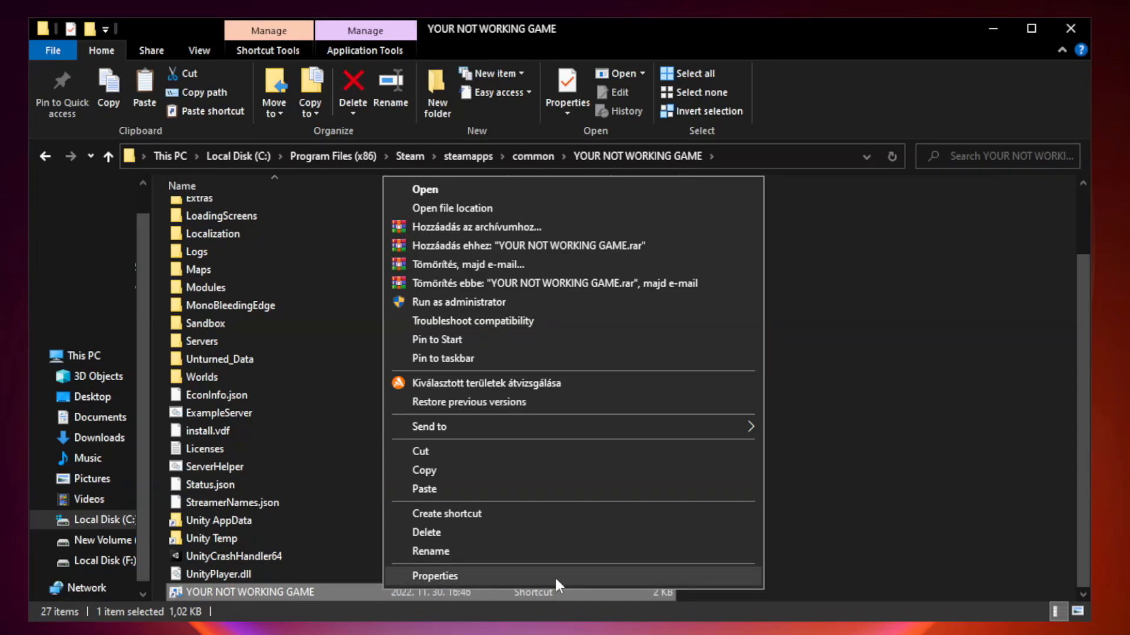
pyautogui.moveTo(571, 581)
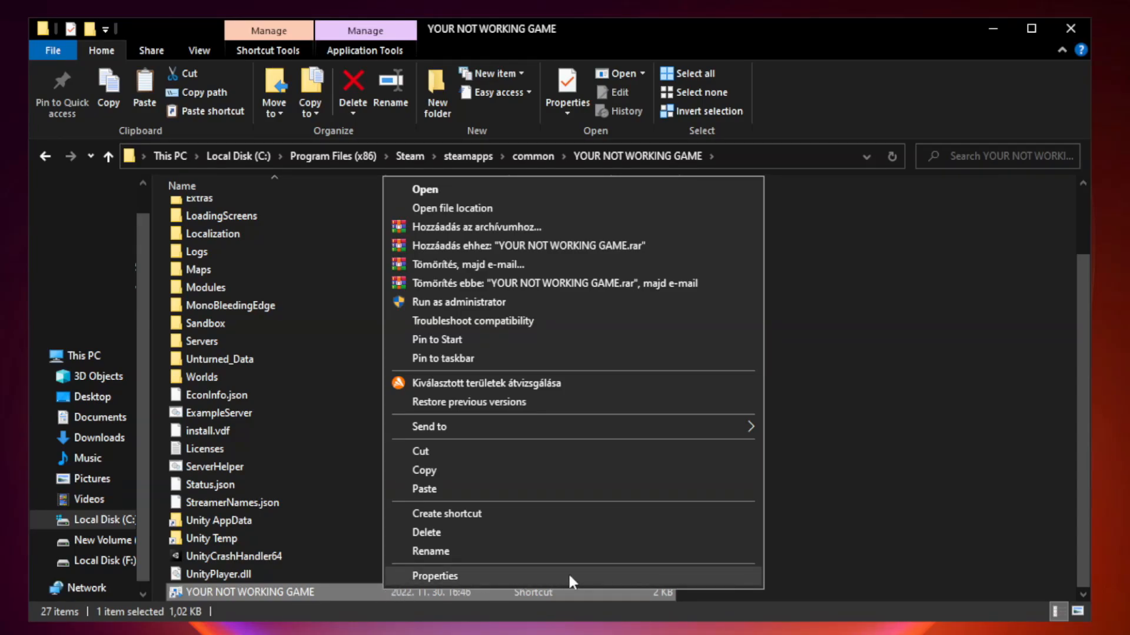
# Set the shortcut to Windows 8 compatibility mode, disable fullscreen optimizations and run as administrator, then save
pyautogui.click(434, 576)
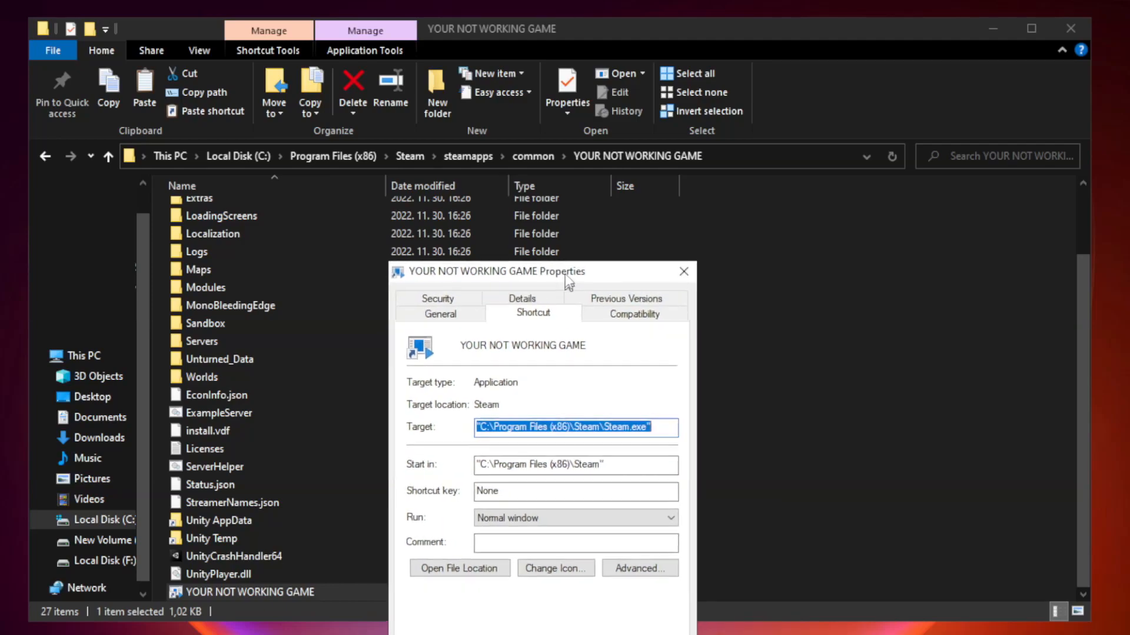
pyautogui.moveTo(497, 272); pyautogui.dragTo(493, 121)
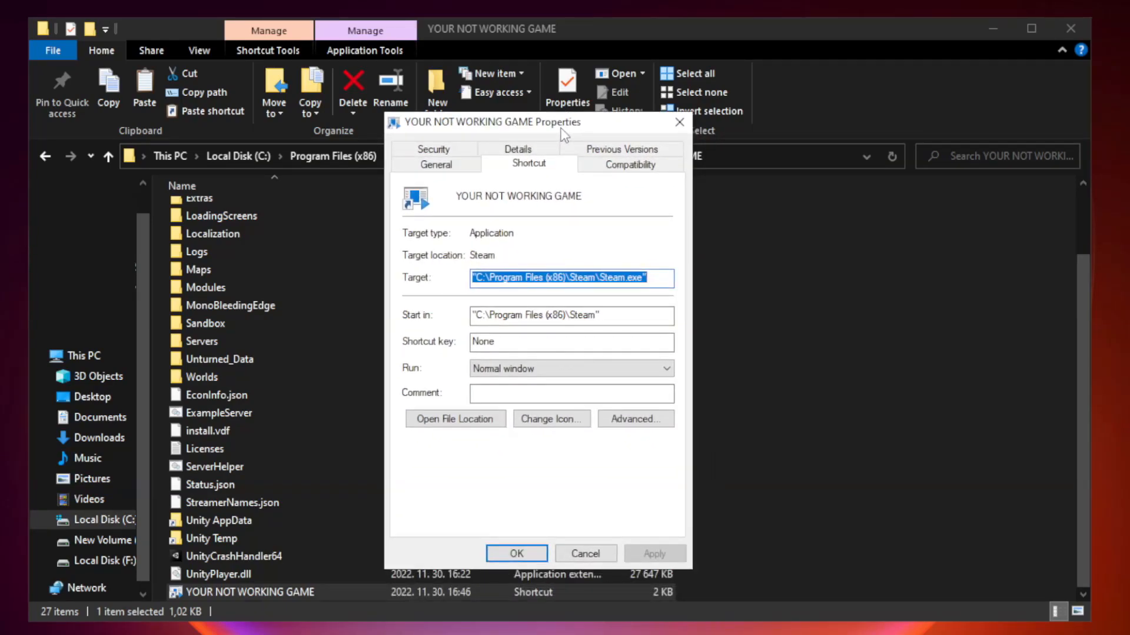
pyautogui.moveTo(622, 179)
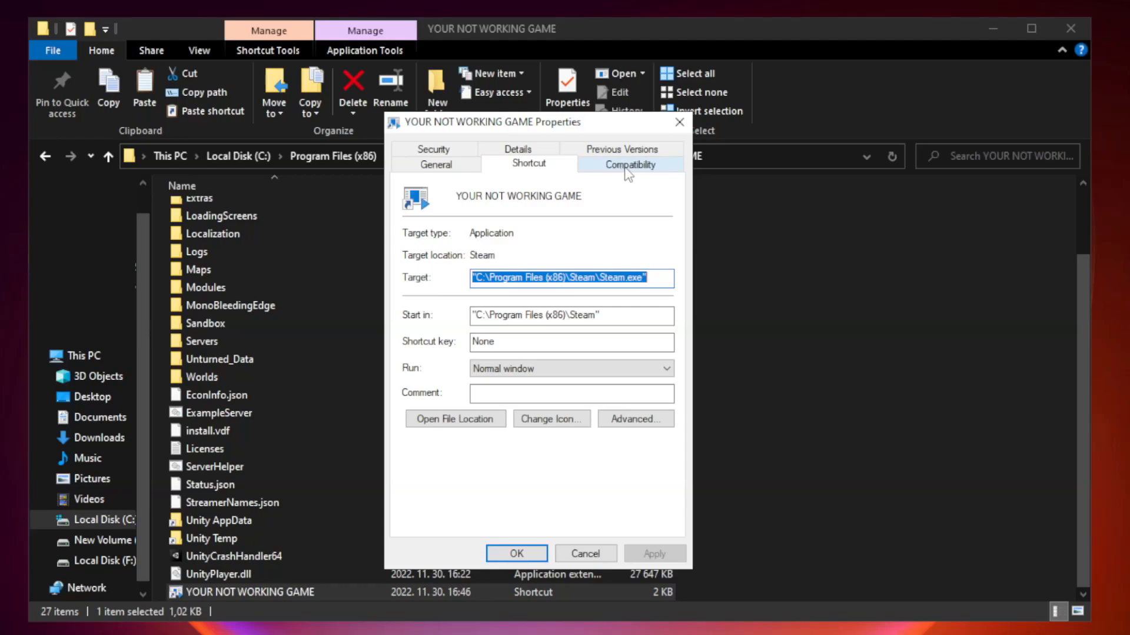
pyautogui.click(629, 165)
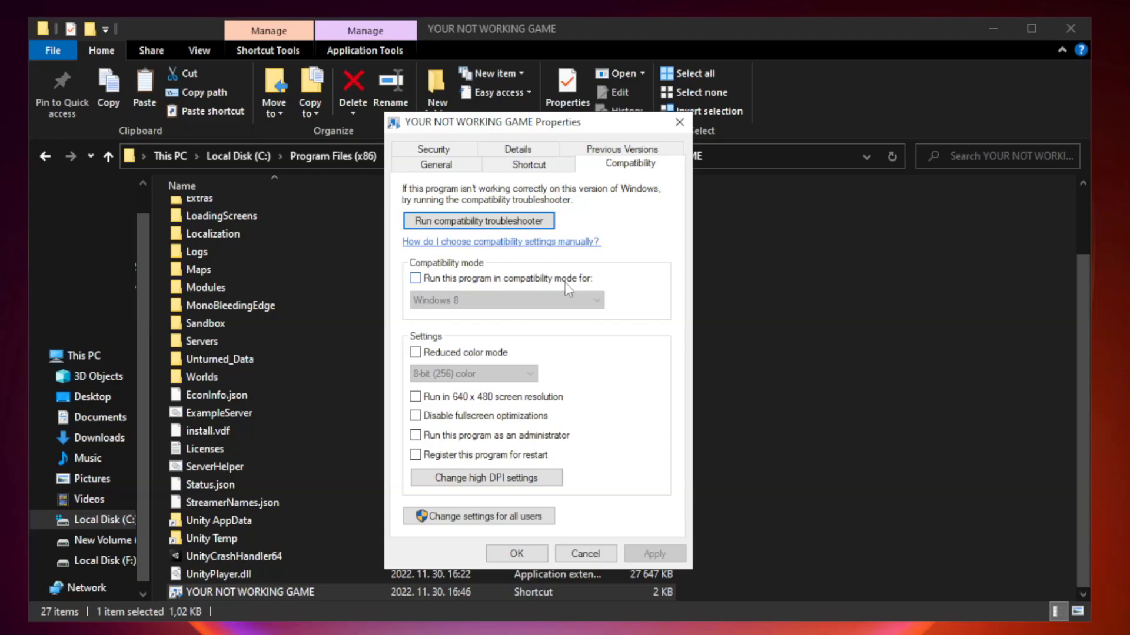
pyautogui.click(415, 278)
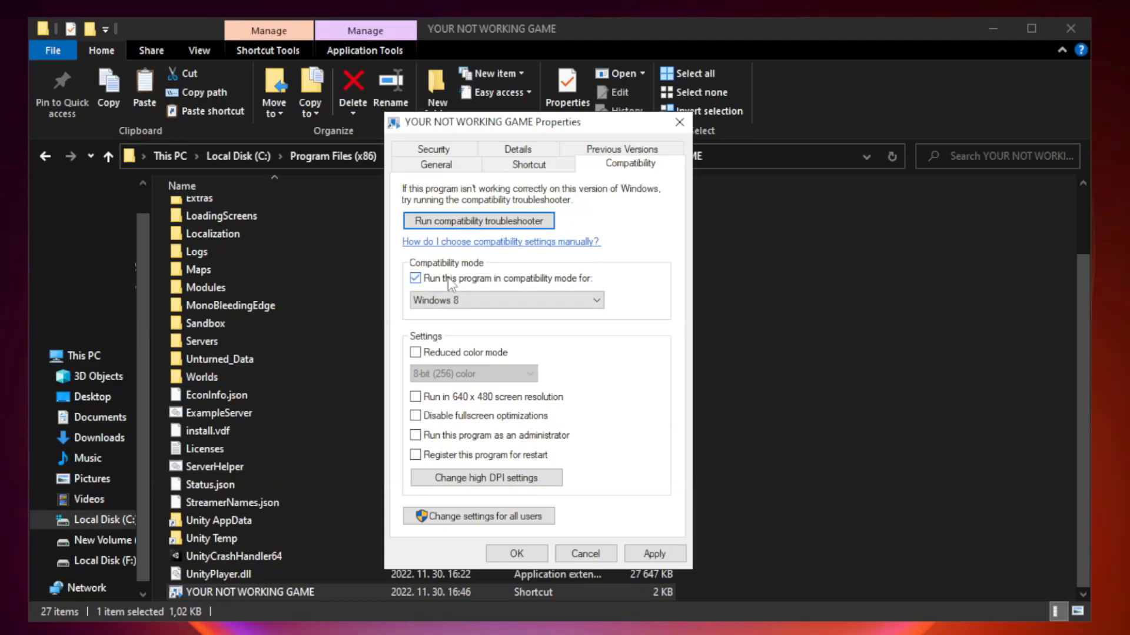
pyautogui.click(505, 300)
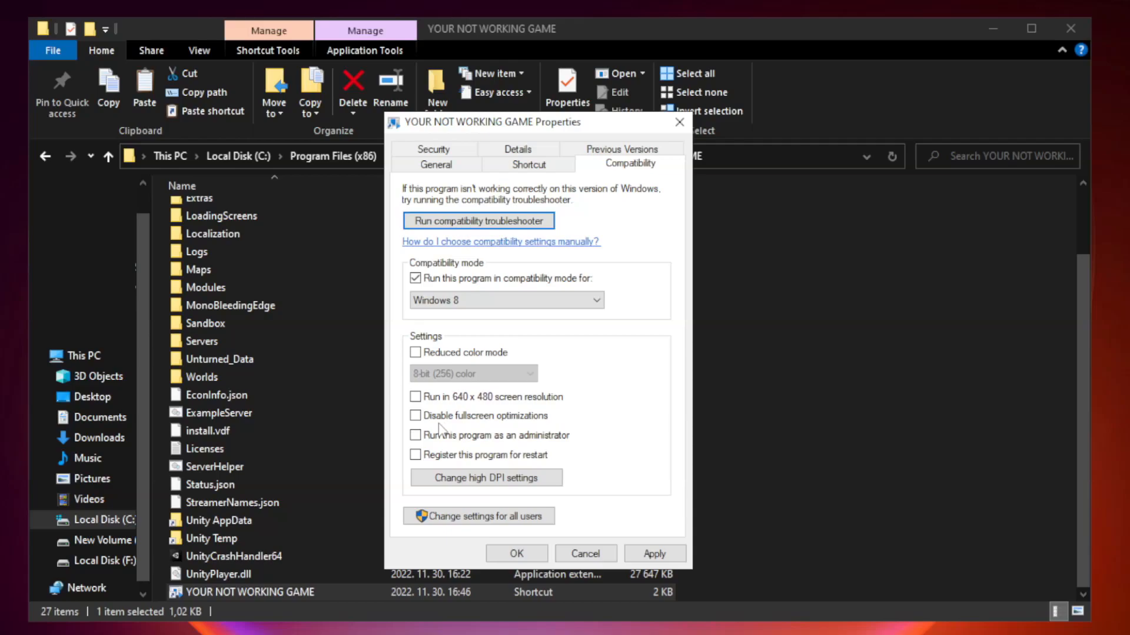
pyautogui.click(415, 416)
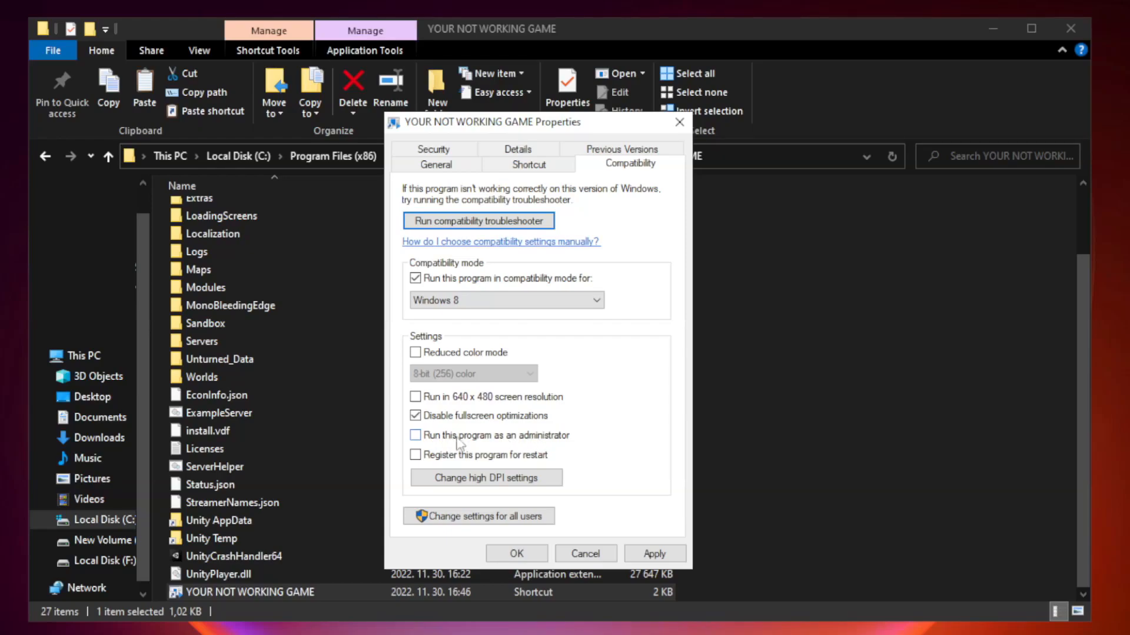
pyautogui.click(415, 436)
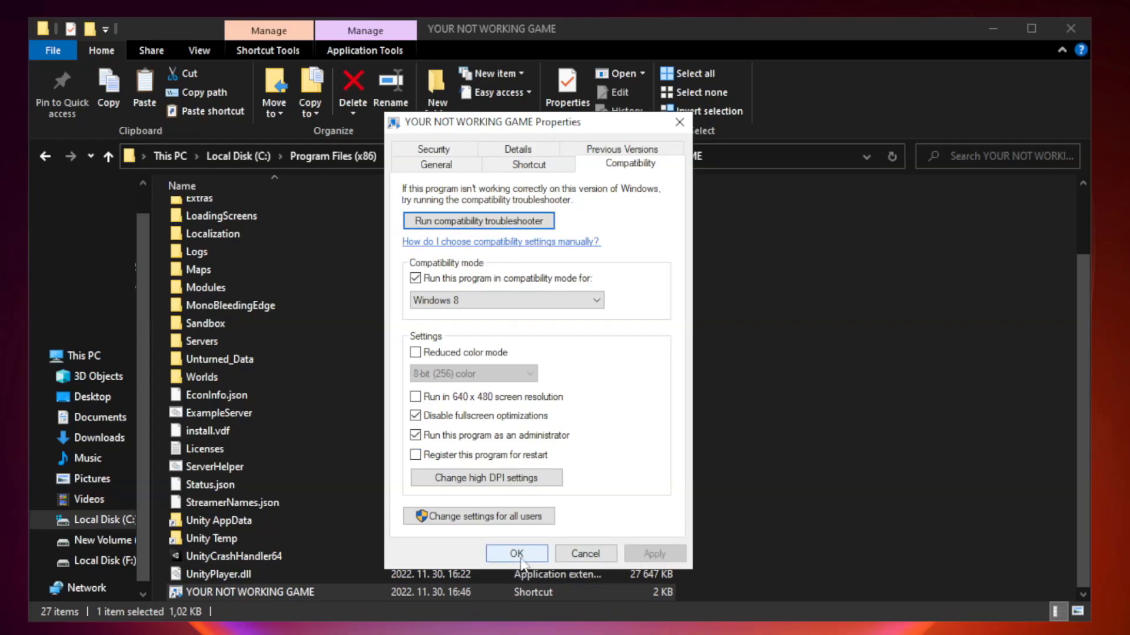
pyautogui.click(516, 554)
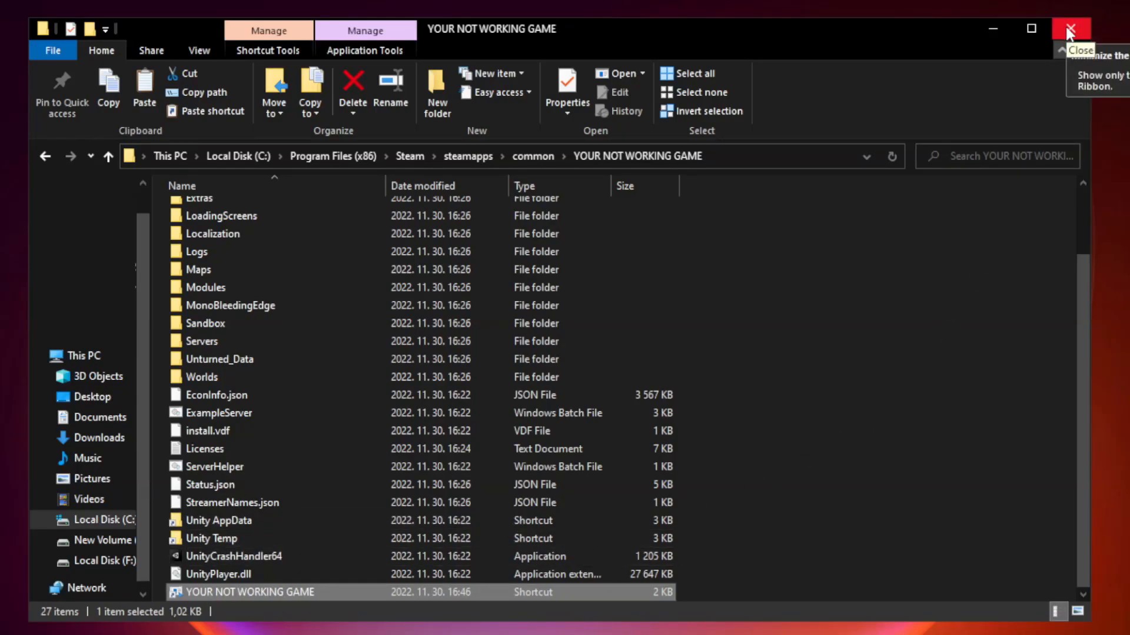
# Close the game folder window and bring up the Start button's Quick Link menu
pyautogui.click(1071, 28)
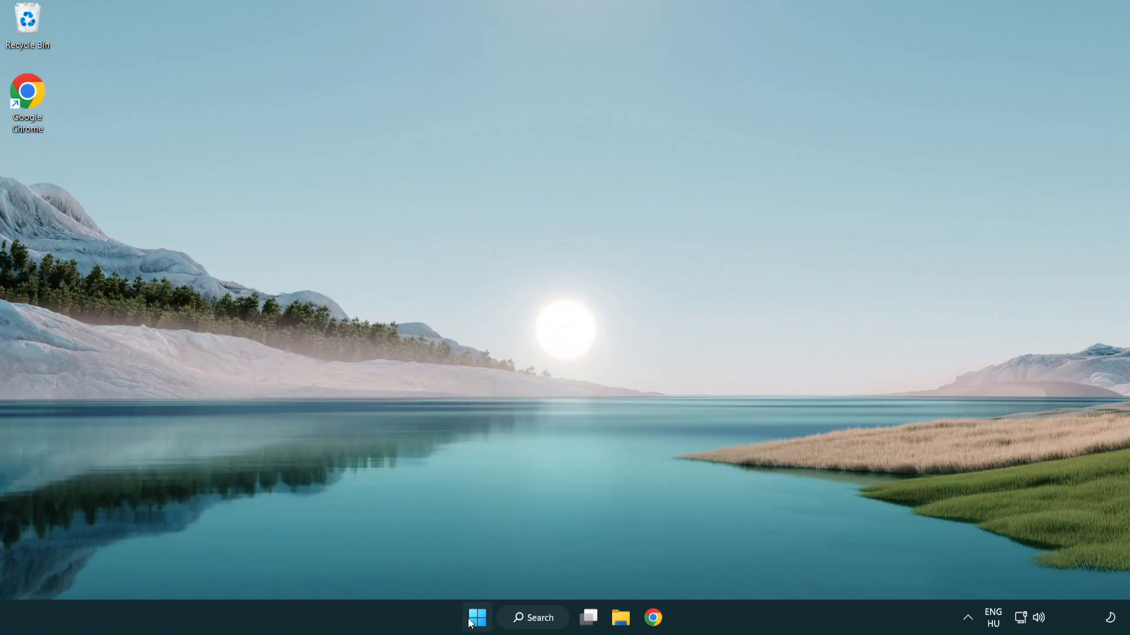
pyautogui.rightClick(477, 618)
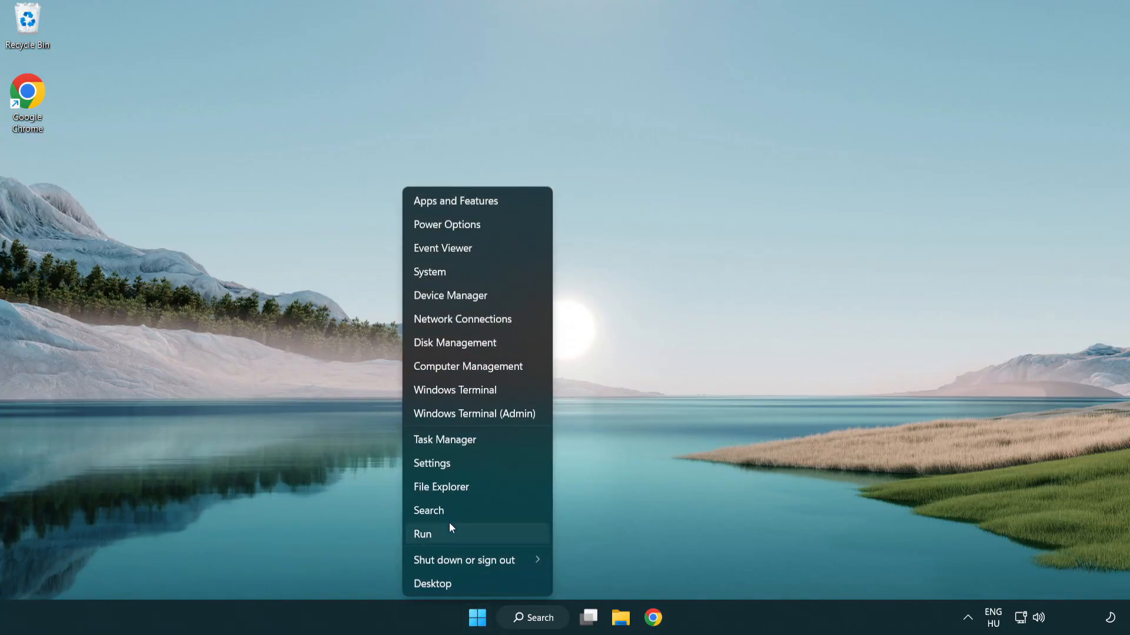
pyautogui.moveTo(489, 444)
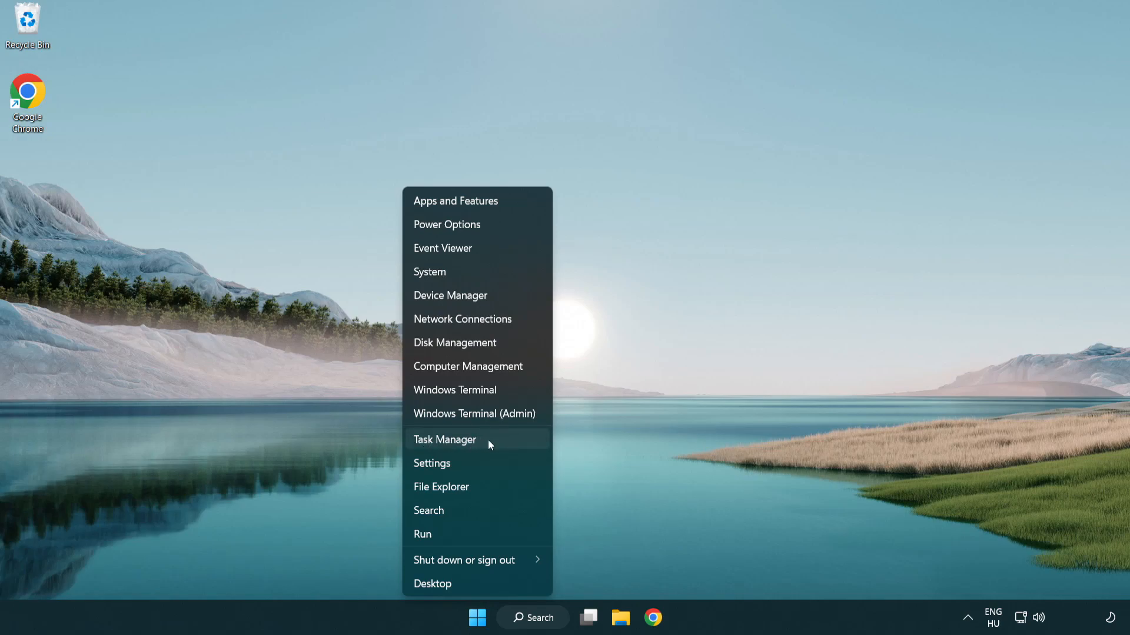
# In Task Manager Startup, disable Terminal, Phone Link, Cortana and Windows Security notifications
pyautogui.click(445, 439)
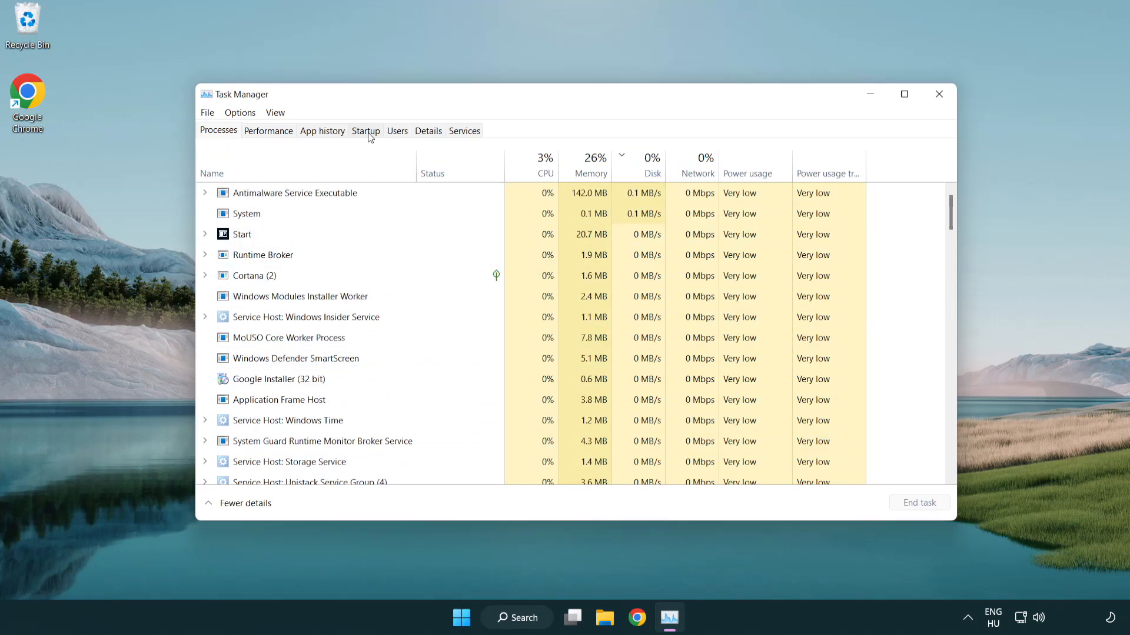
pyautogui.click(365, 131)
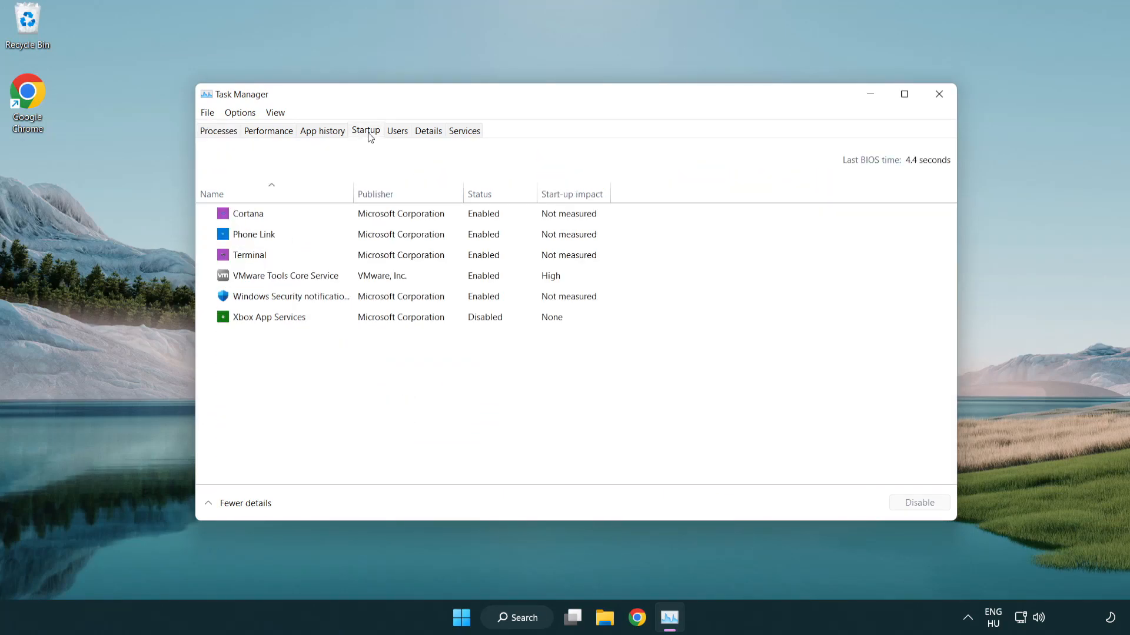
pyautogui.click(248, 254)
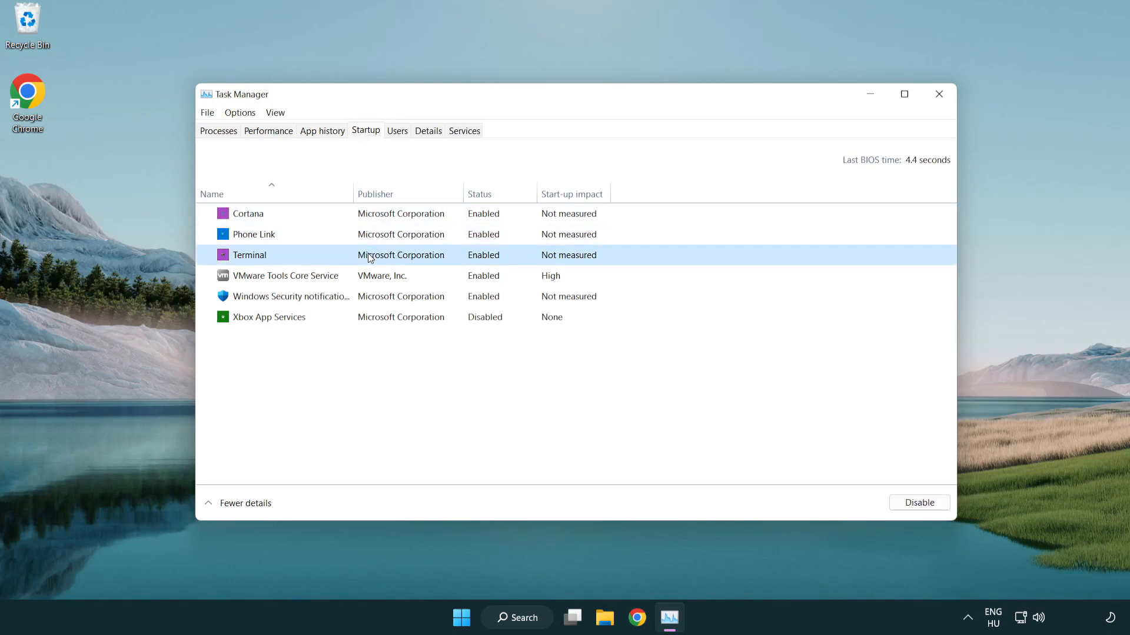
pyautogui.click(919, 503)
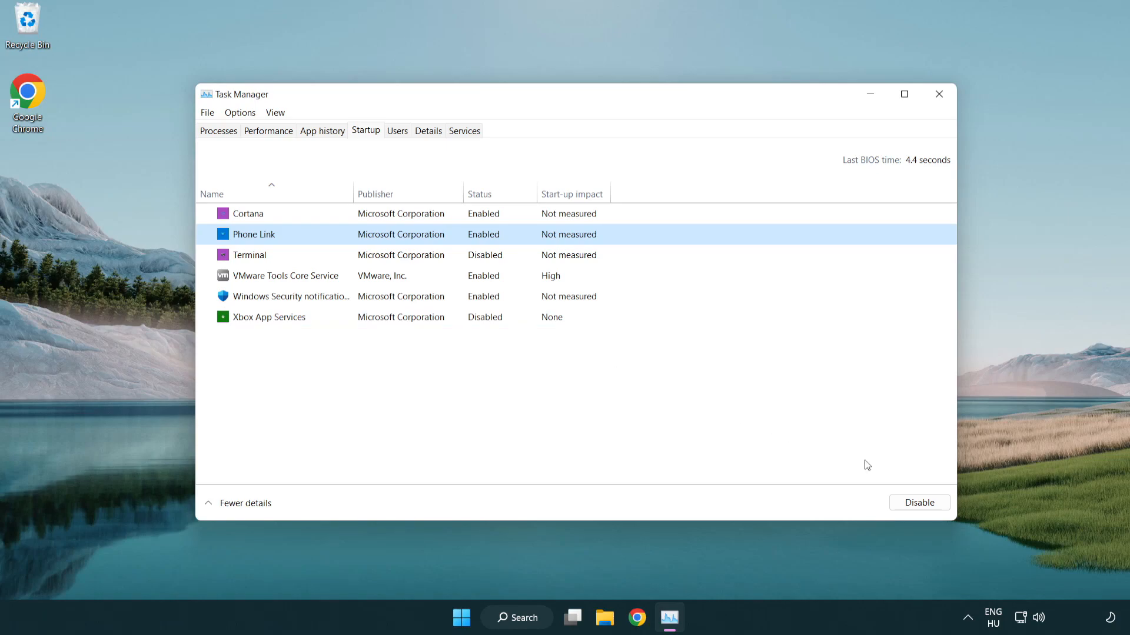
pyautogui.click(919, 502)
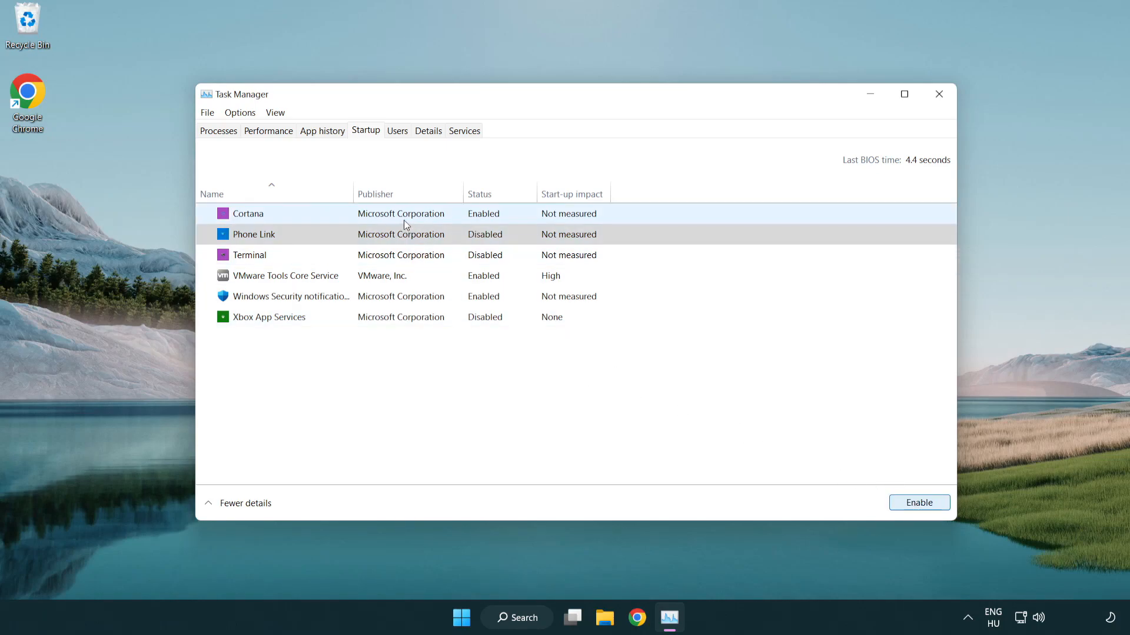
pyautogui.click(247, 213)
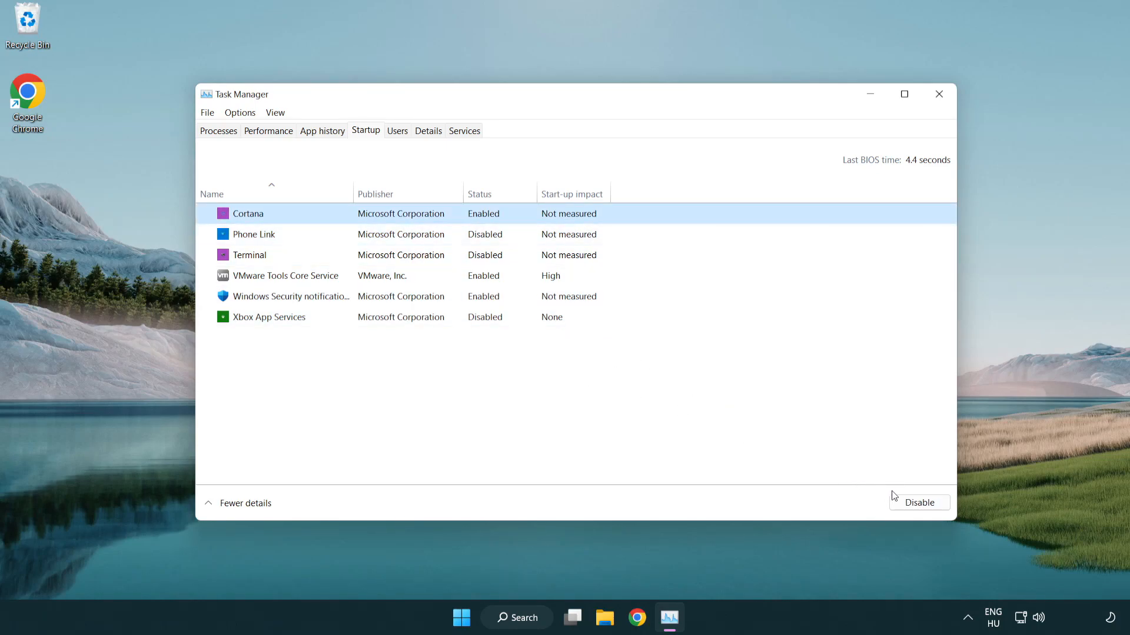
pyautogui.click(919, 502)
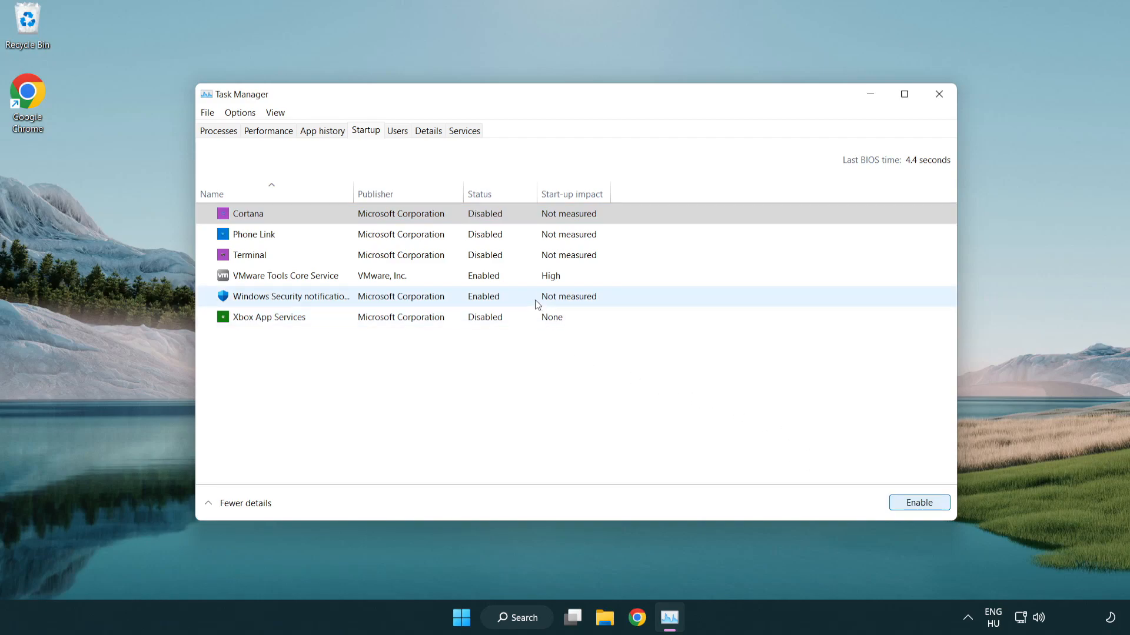
pyautogui.click(918, 502)
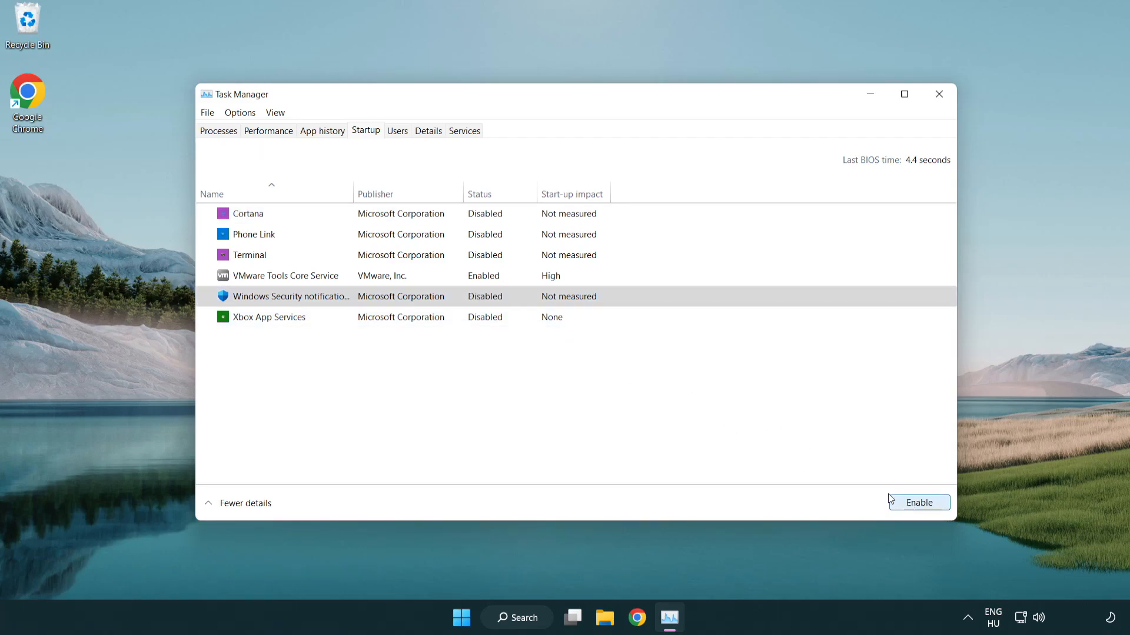
pyautogui.moveTo(916, 131)
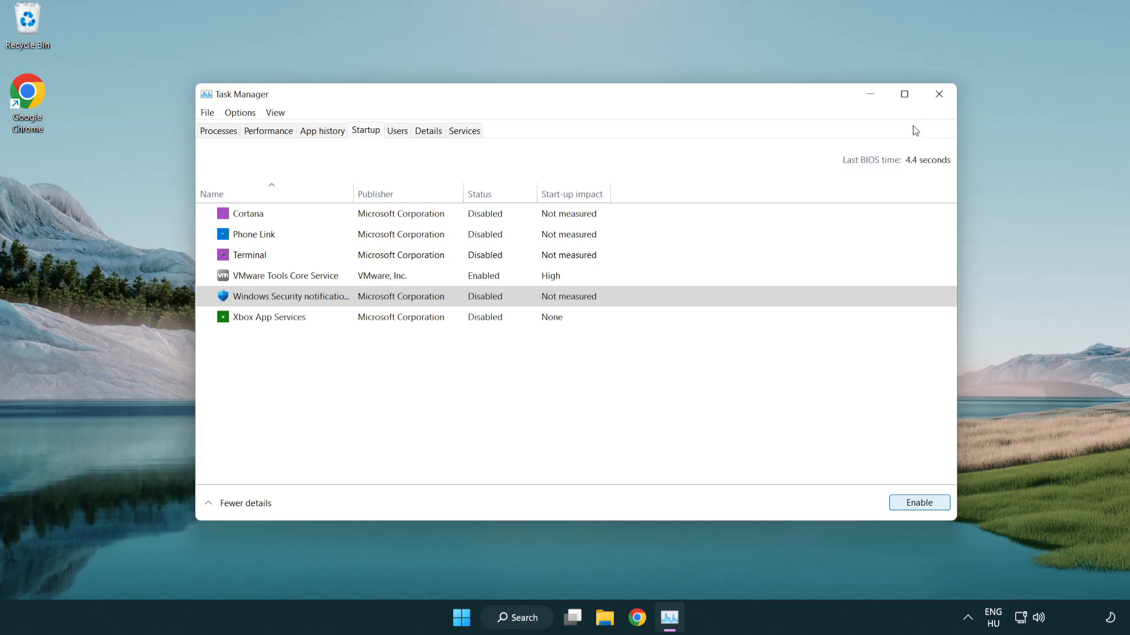
pyautogui.moveTo(939, 94)
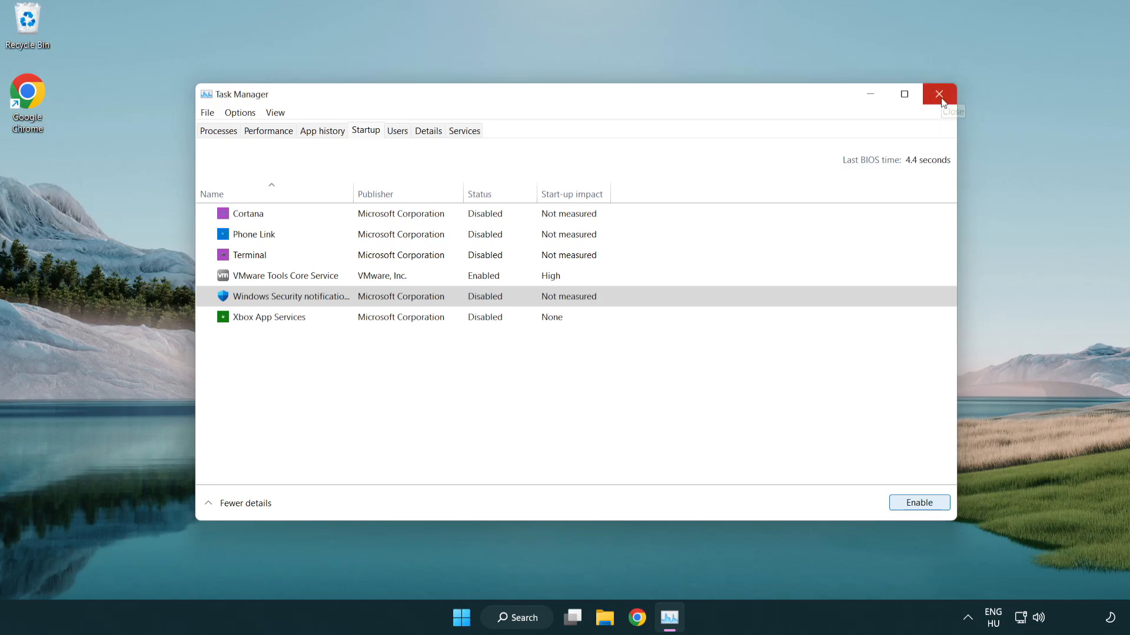
# Close Task Manager and search for 'cmd' to find Command Prompt
pyautogui.click(939, 94)
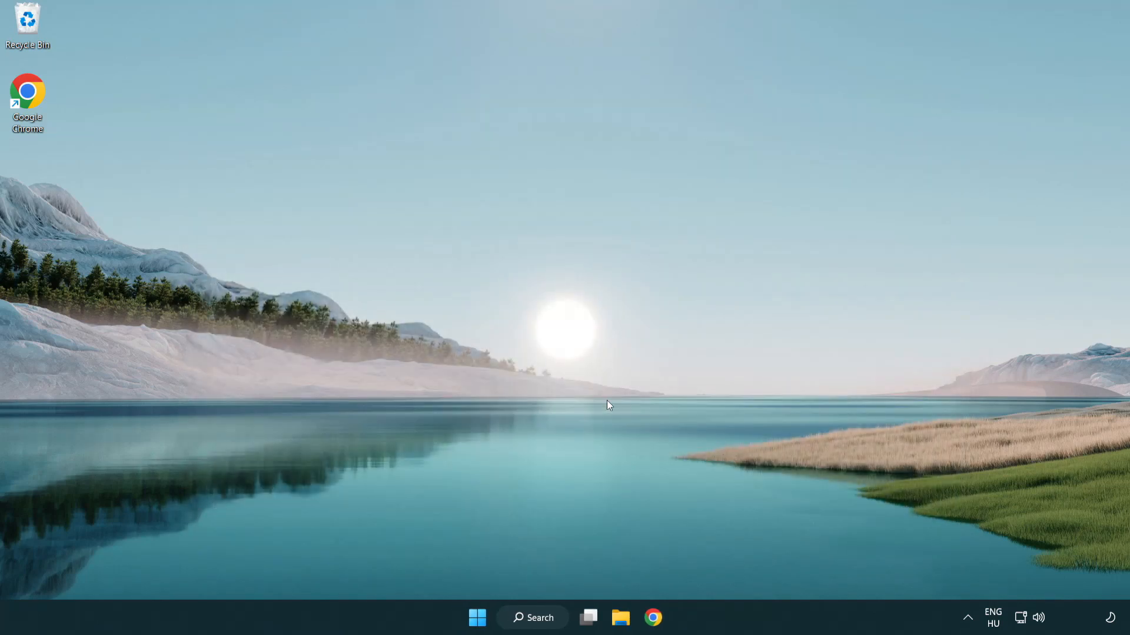
pyautogui.click(532, 618)
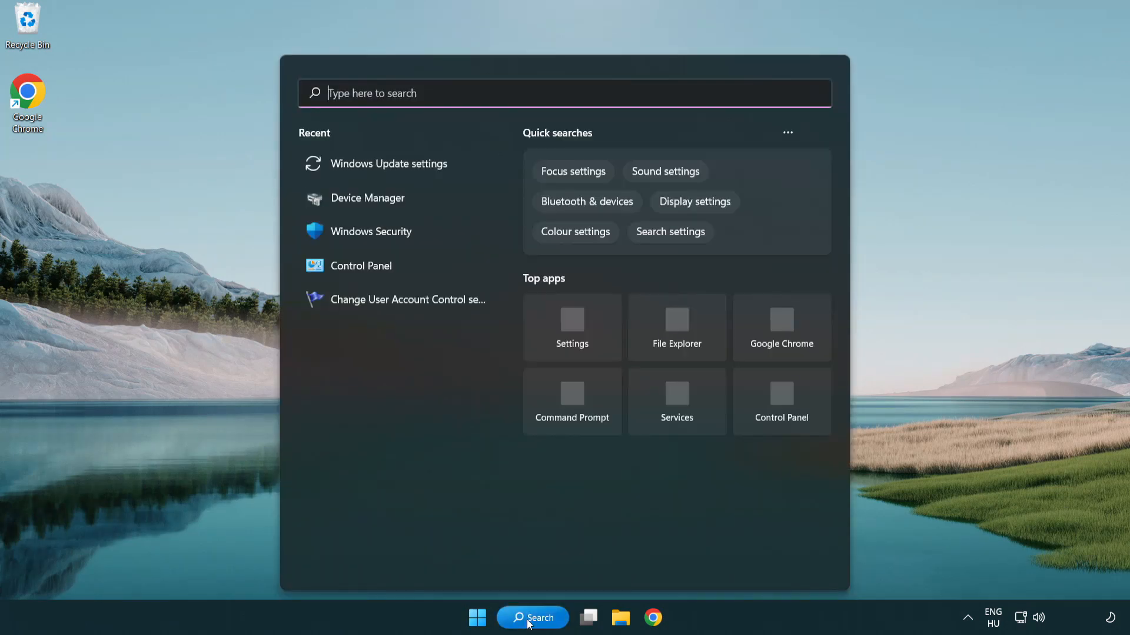
pyautogui.write('c')
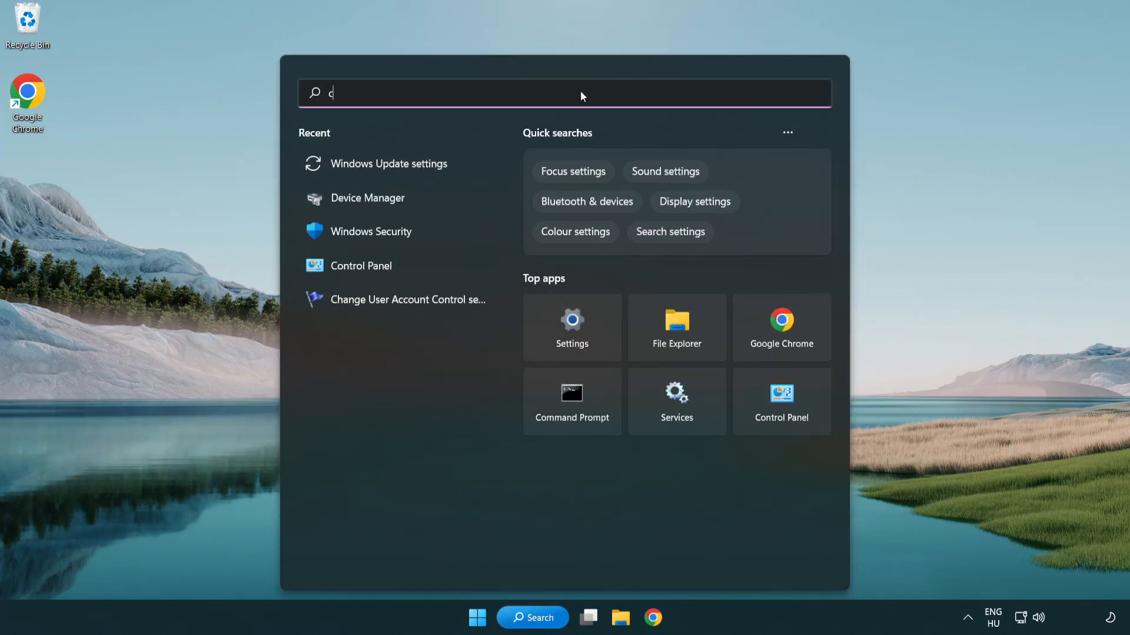
pyautogui.write('md')
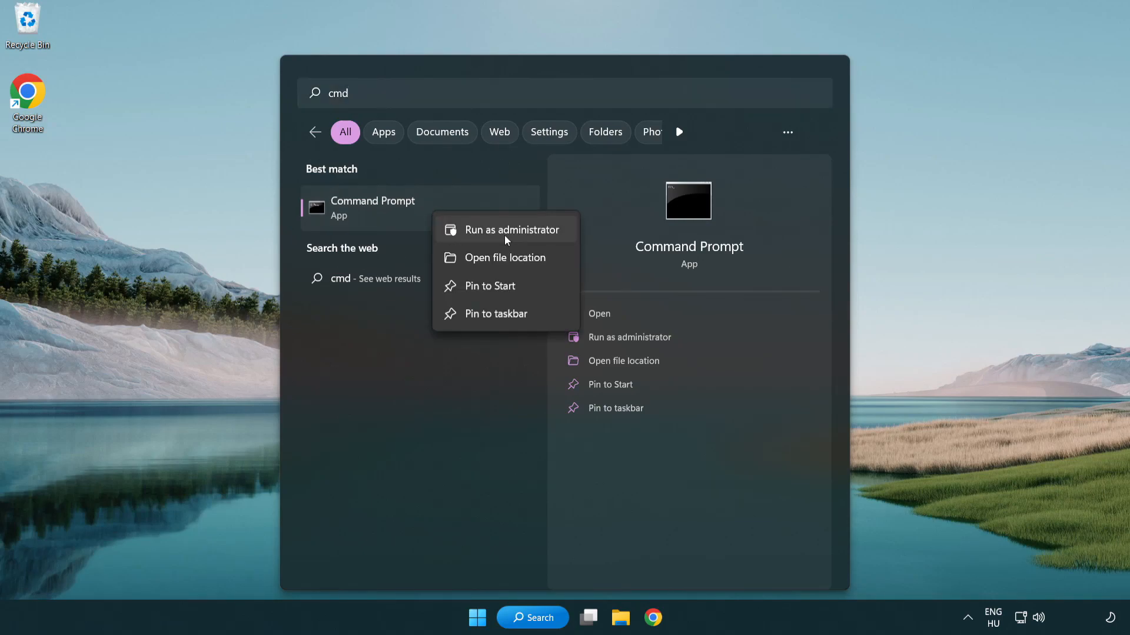
pyautogui.moveTo(510, 239)
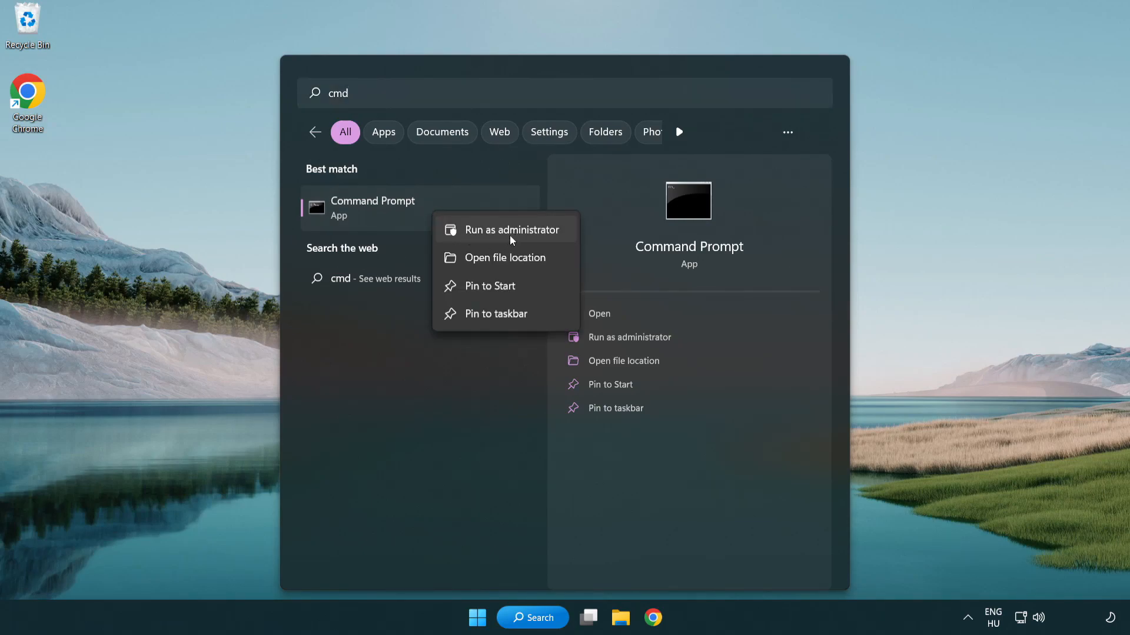
# Run 'sfc /scannow' in an administrator Command Prompt until verification completes
pyautogui.click(508, 230)
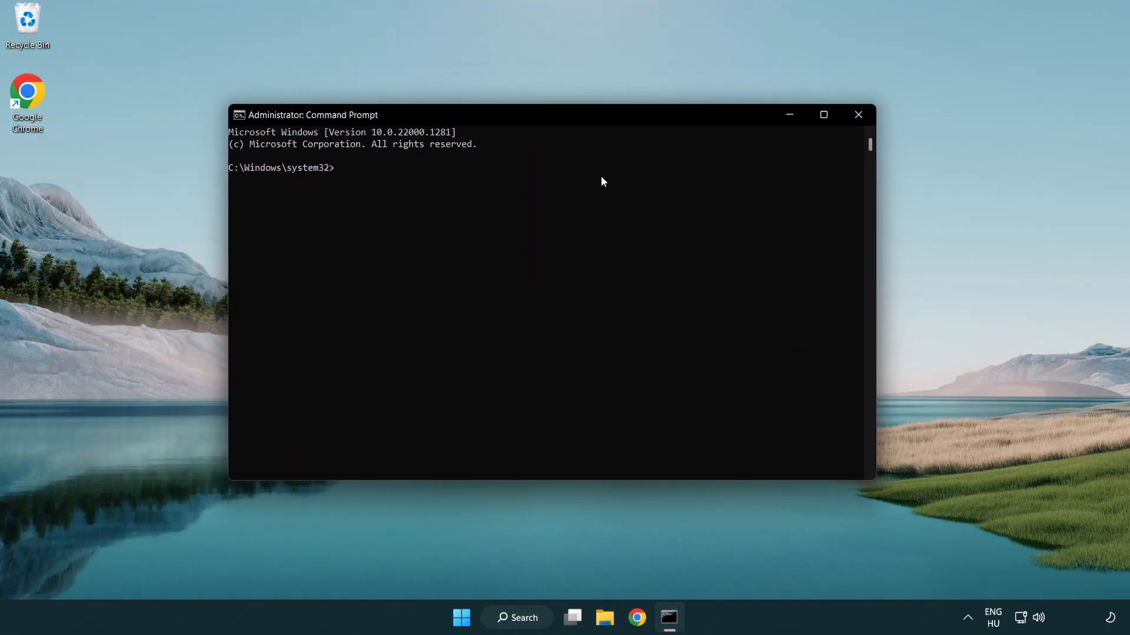
pyautogui.write('sfc')
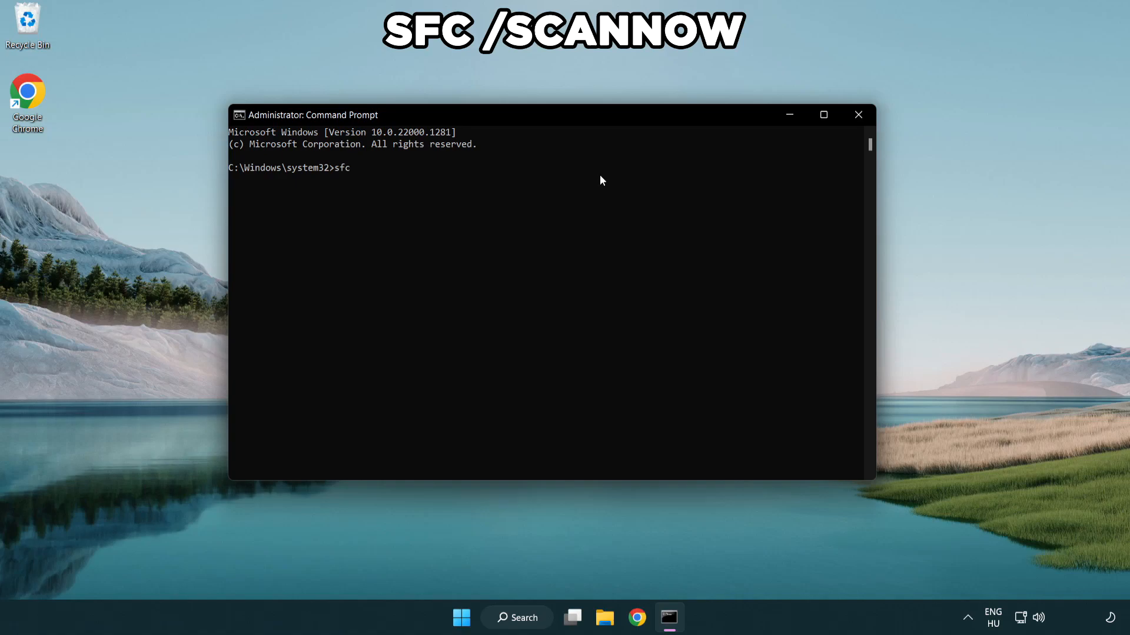
pyautogui.write('/scann')
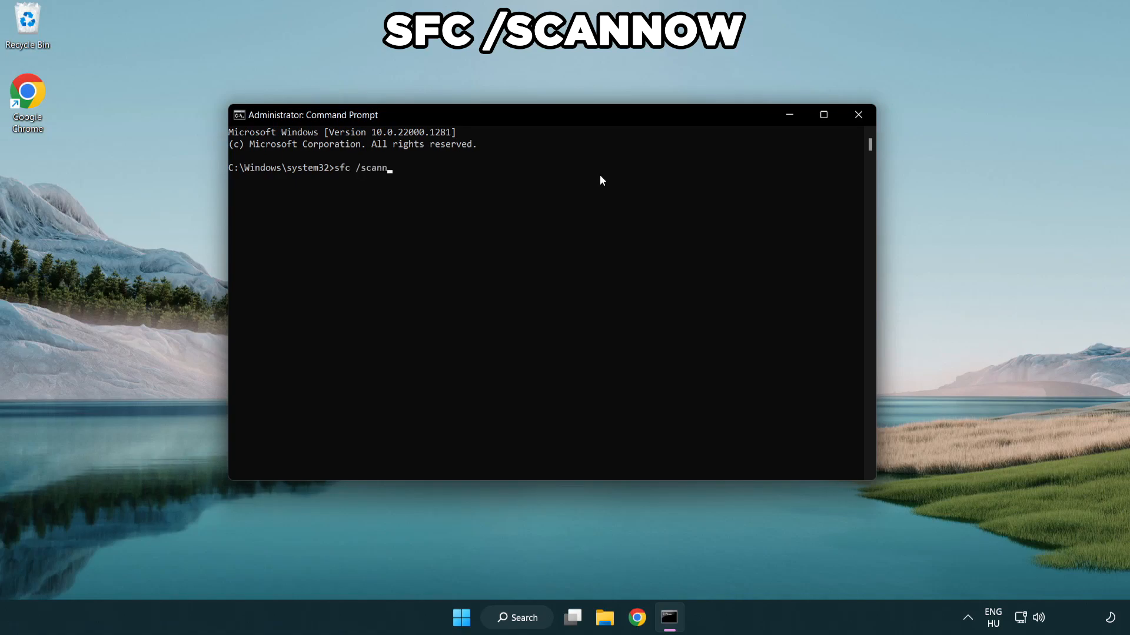
pyautogui.write('ow')
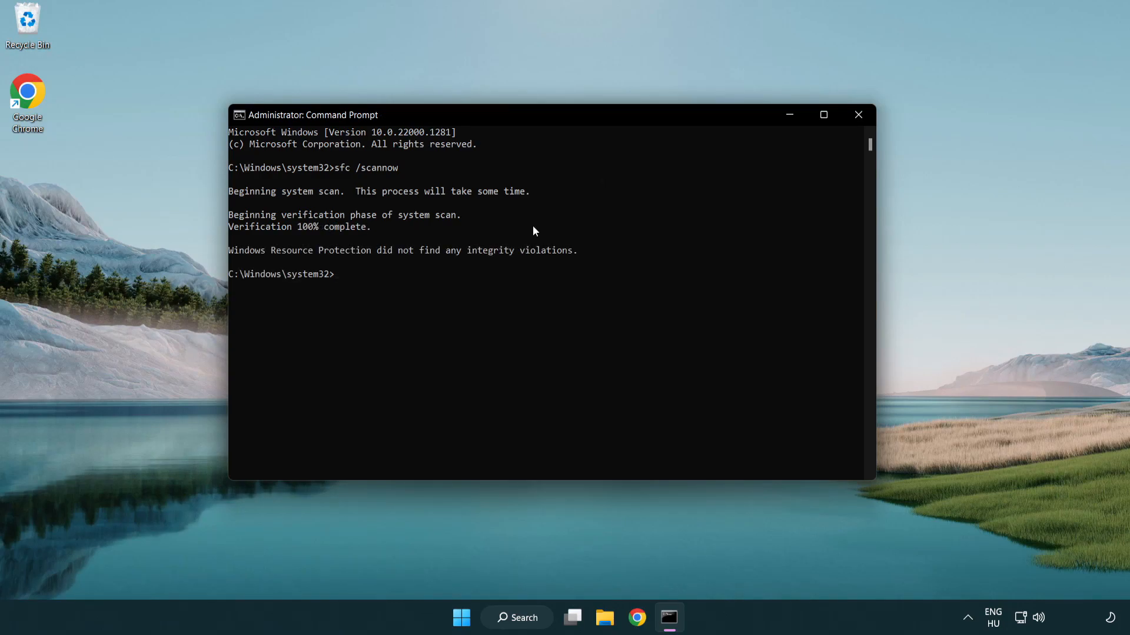
pyautogui.moveTo(542, 194)
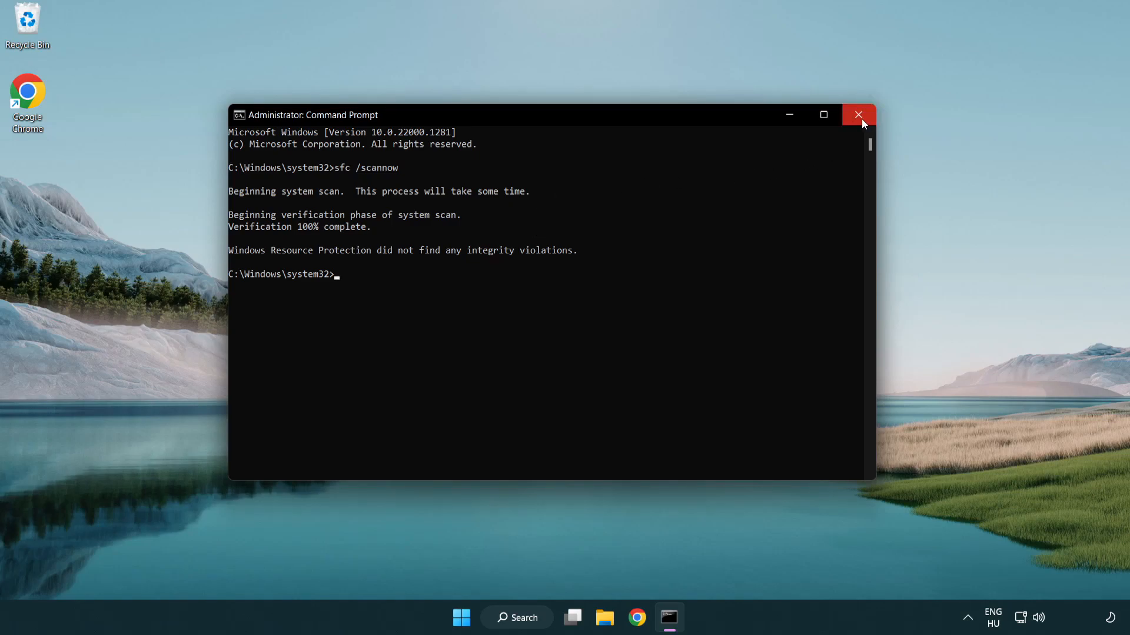
# Close Command Prompt and dismiss the Start menu back to the desktop
pyautogui.click(858, 114)
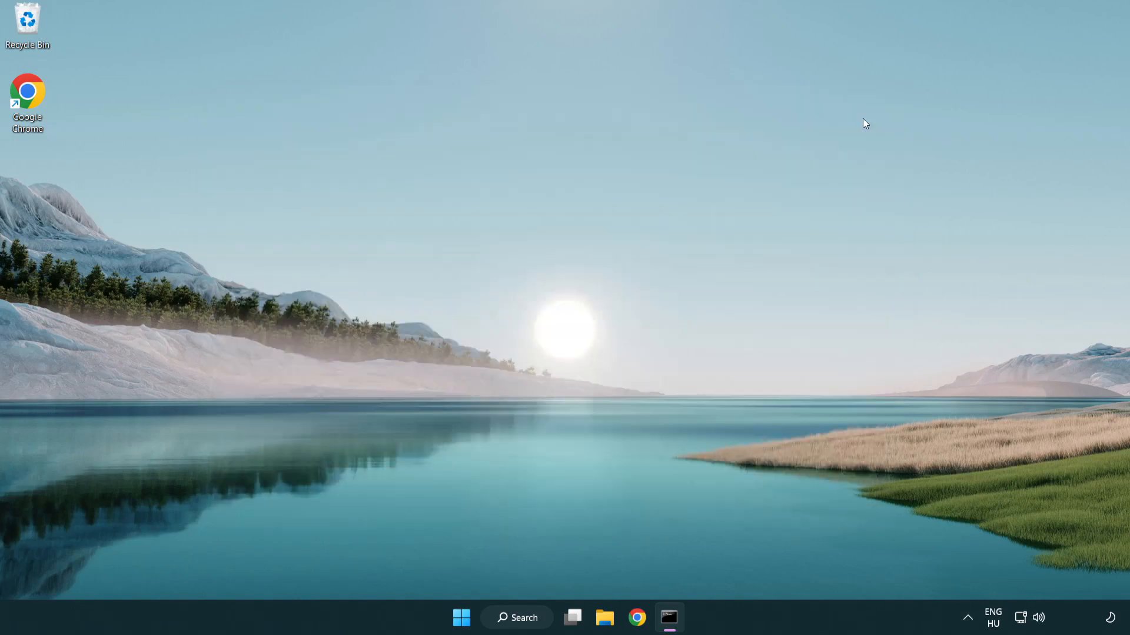
pyautogui.click(461, 618)
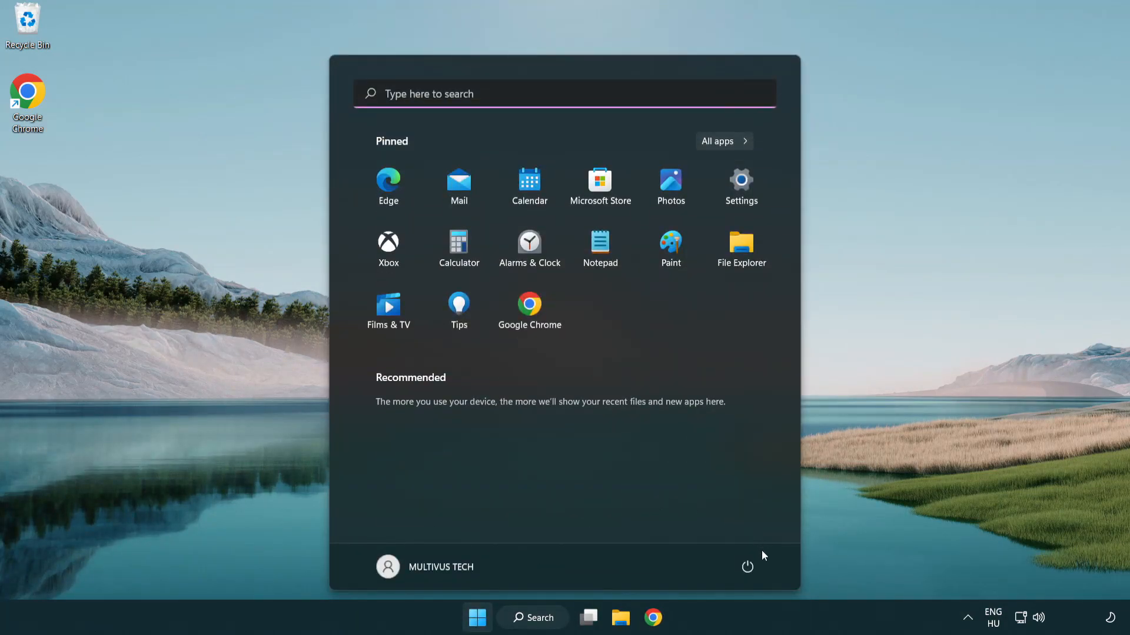
pyautogui.click(748, 568)
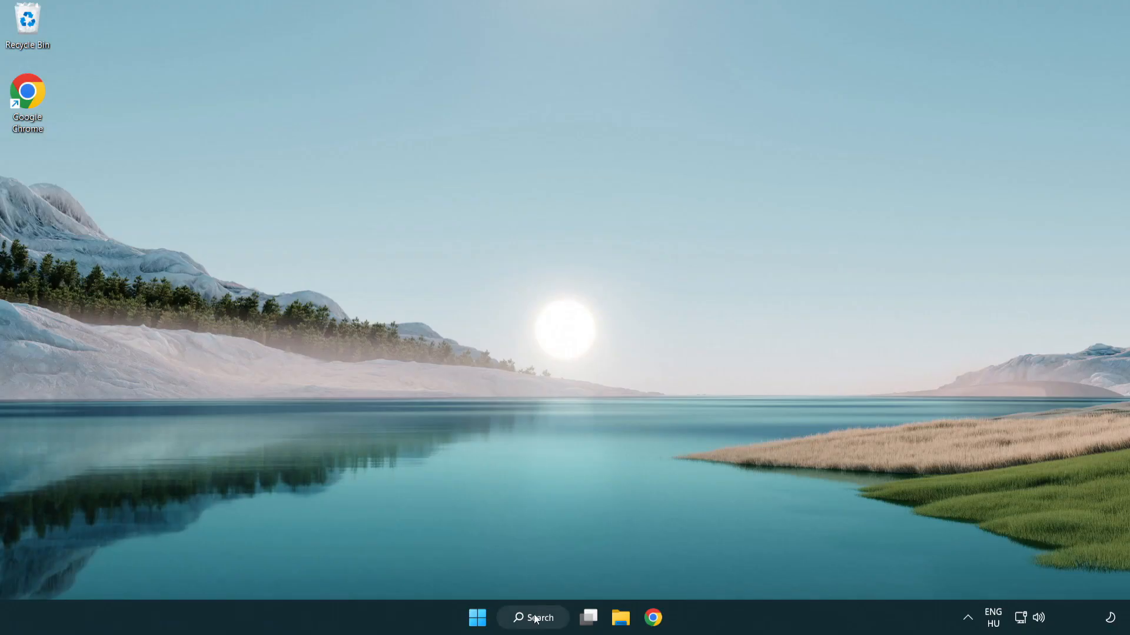
# Search for 'security' to bring up the Windows Security app
pyautogui.click(532, 618)
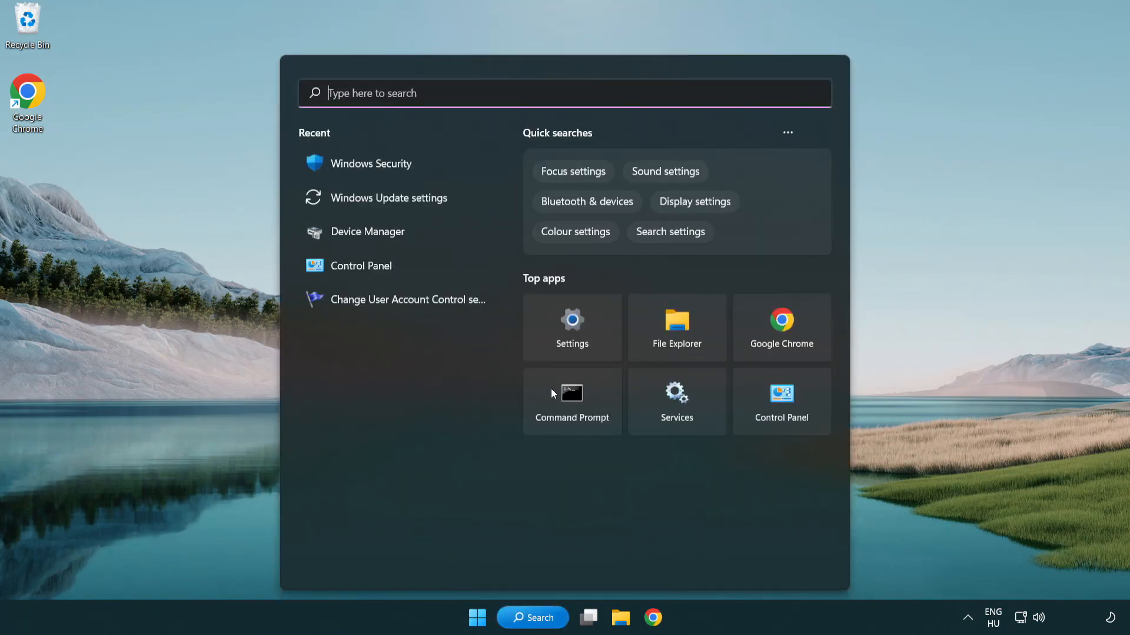
pyautogui.write('securi')
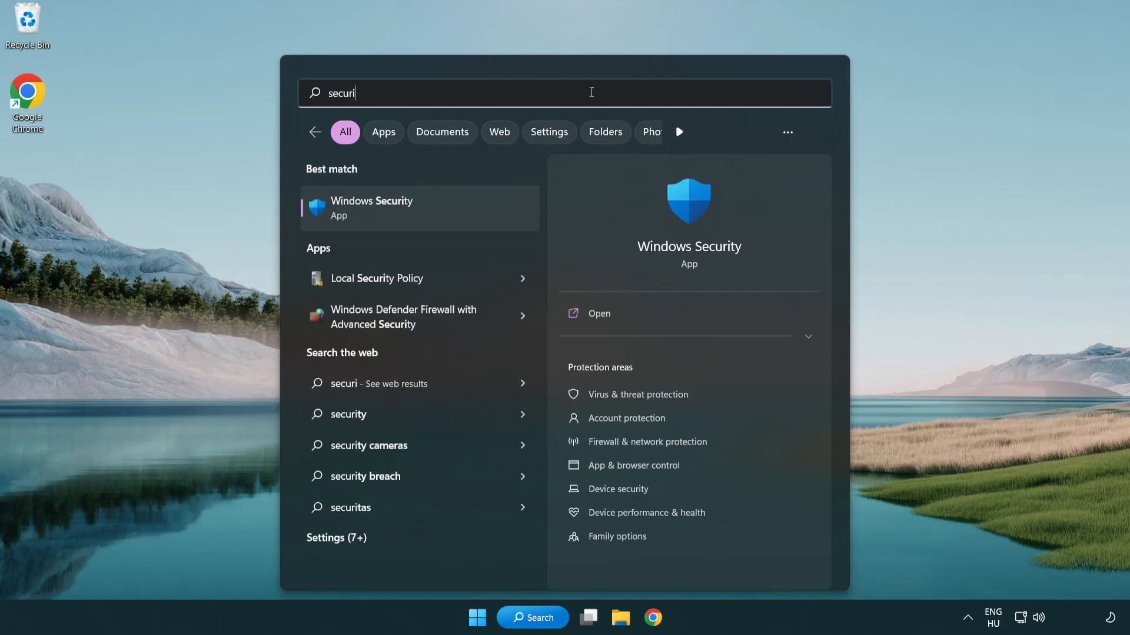
pyautogui.write('ty')
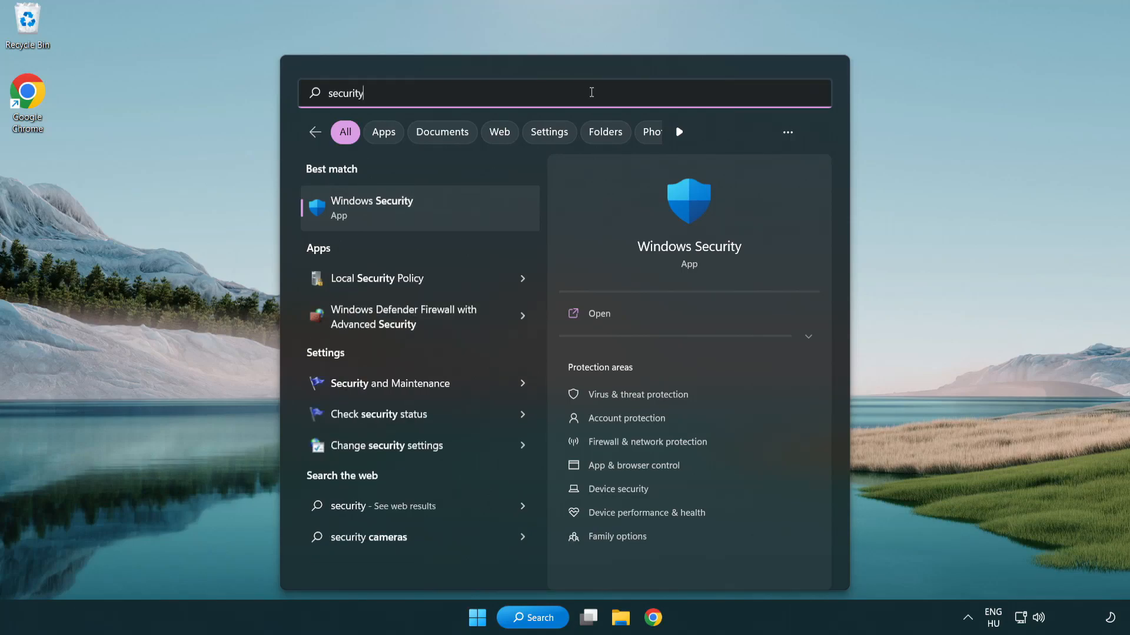
pyautogui.moveTo(376, 219)
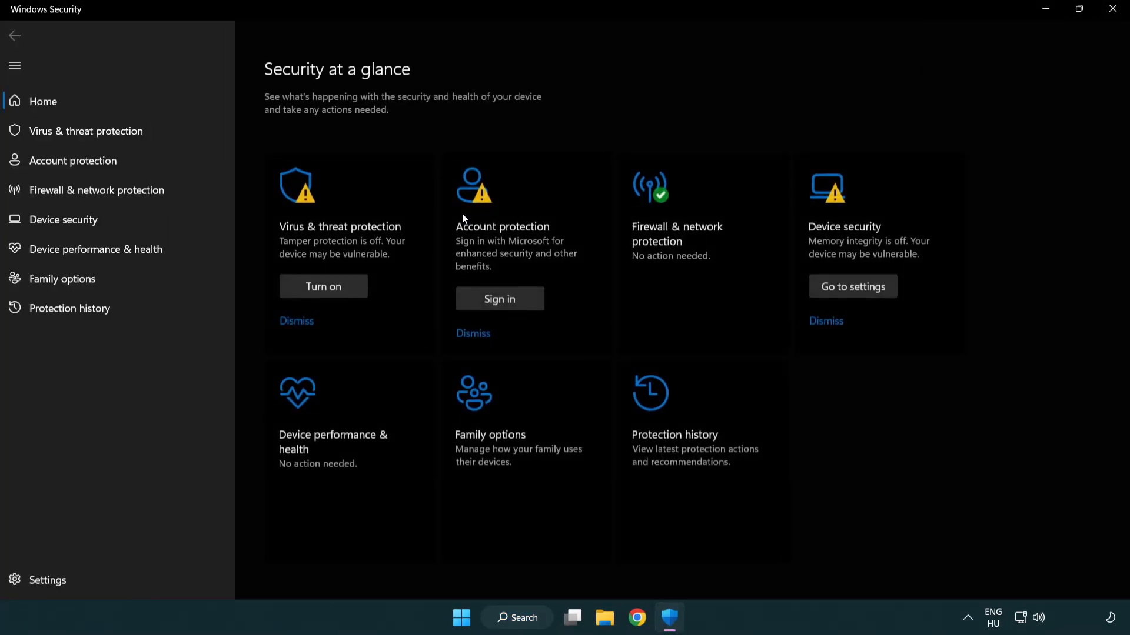
pyautogui.moveTo(129, 131)
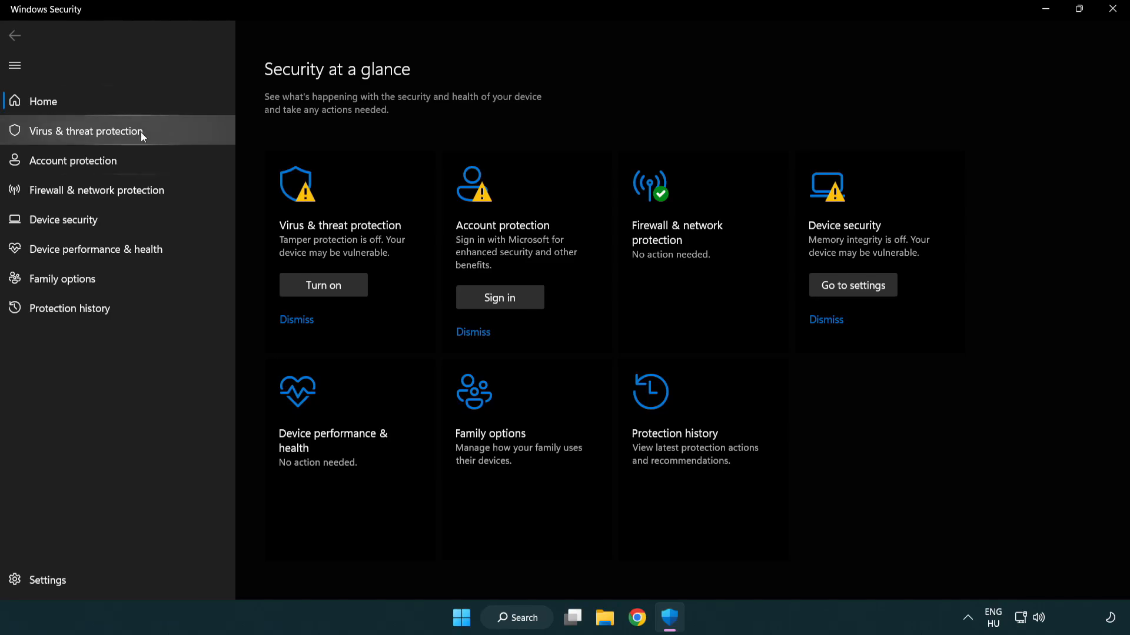
# Go to Virus & threat protection's Manage settings and scroll down to Exclusions
pyautogui.click(85, 130)
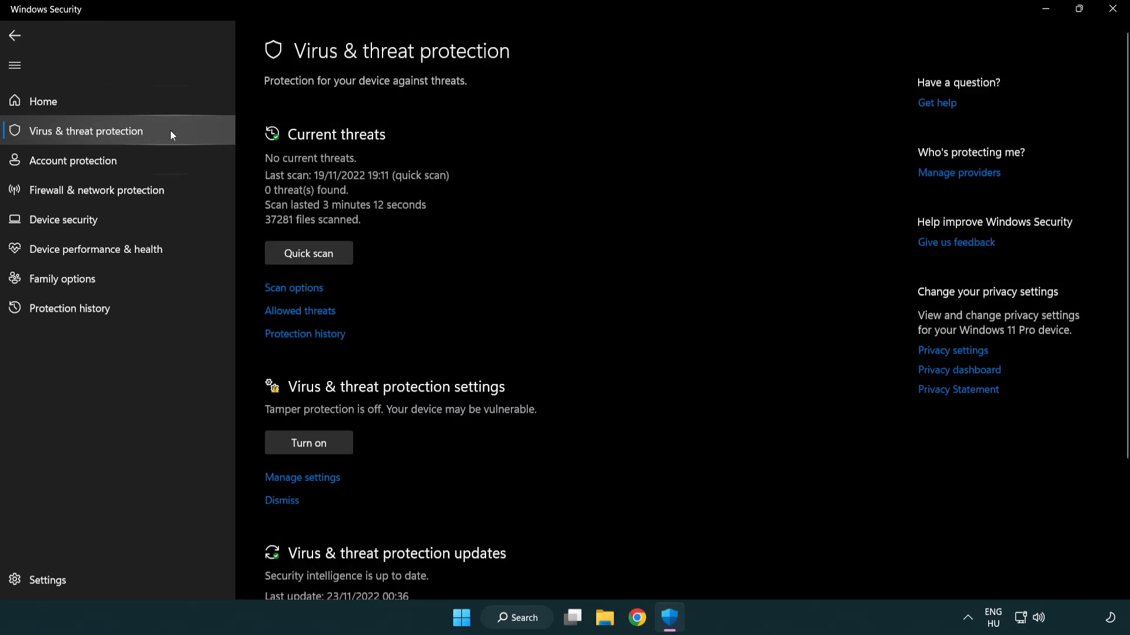
pyautogui.scroll(-3)
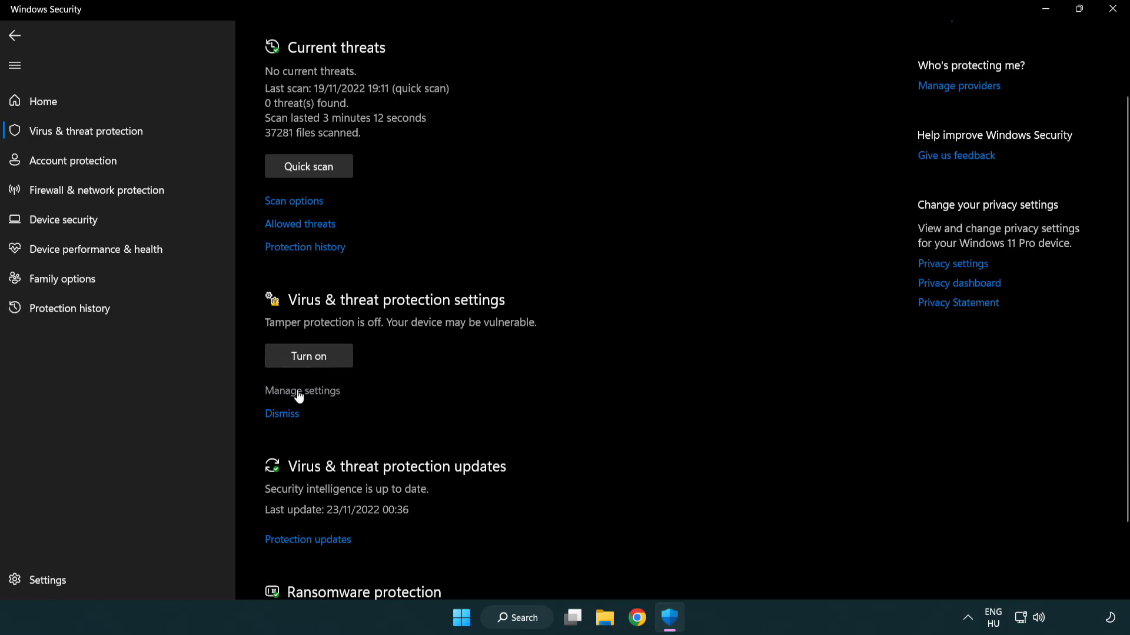
pyautogui.click(302, 391)
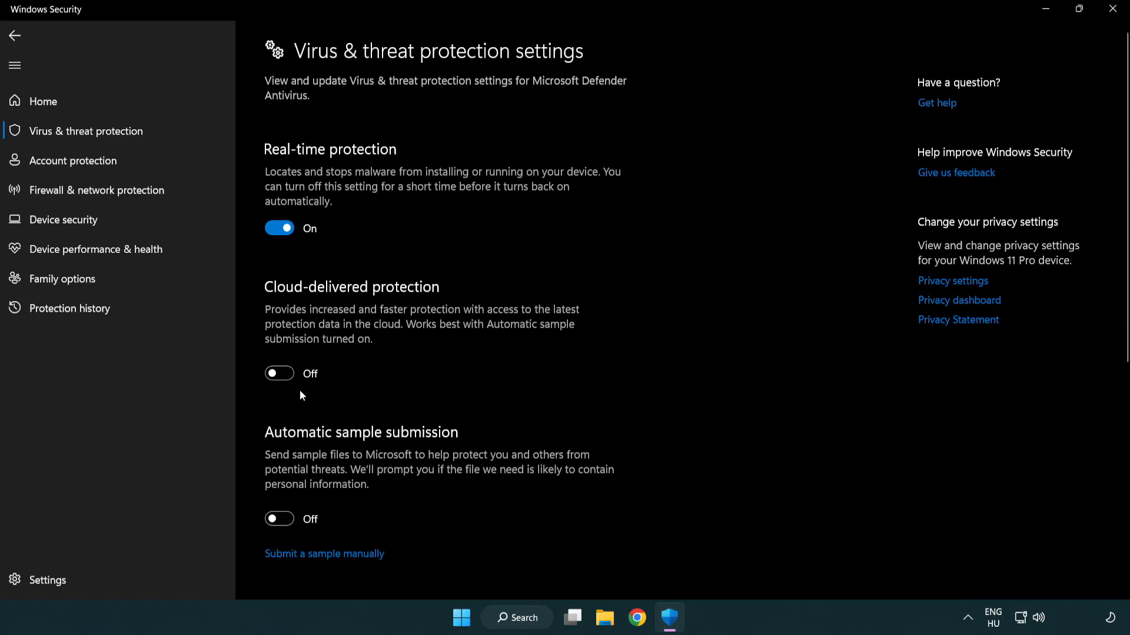
pyautogui.scroll(-3)
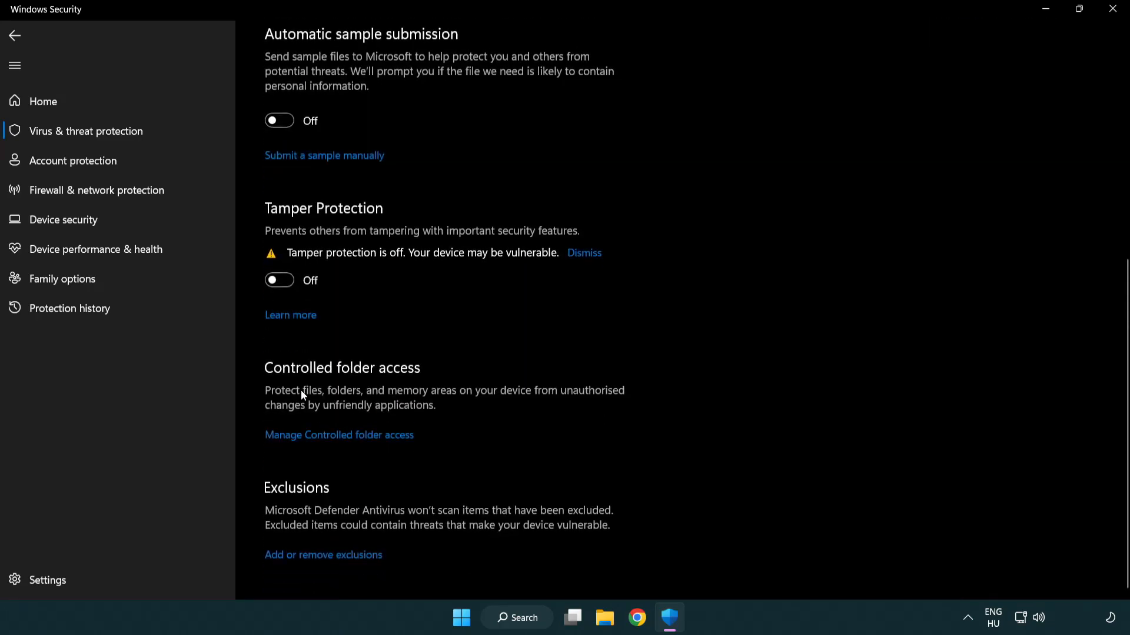
pyautogui.moveTo(258, 569)
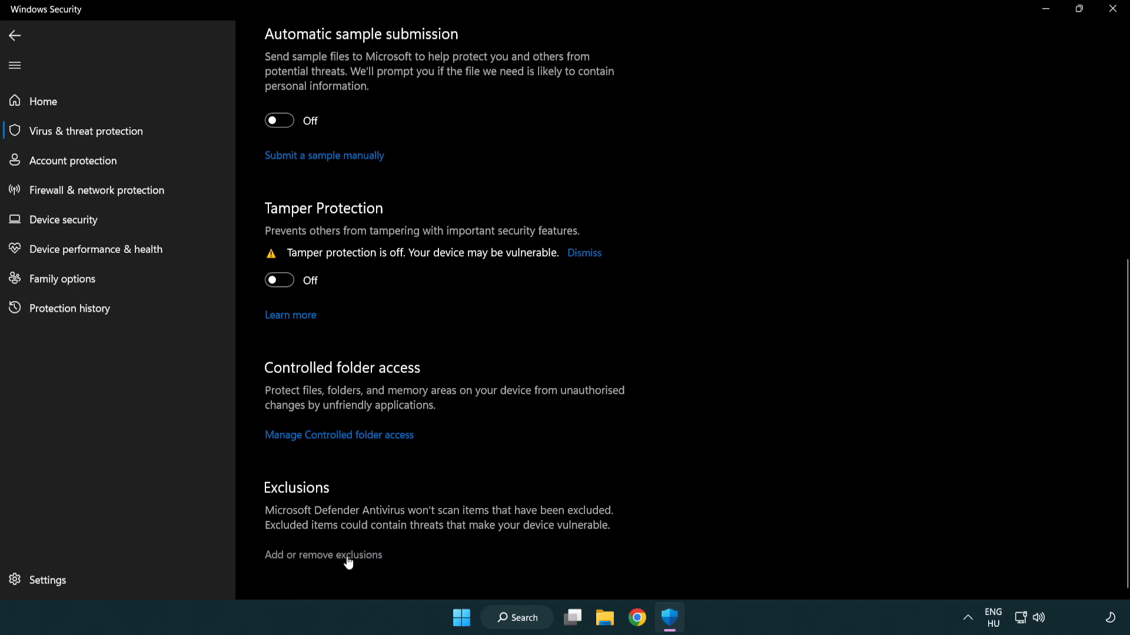
# Open the exclusions list showing chrome.exe and start adding a new exclusion
pyautogui.click(323, 554)
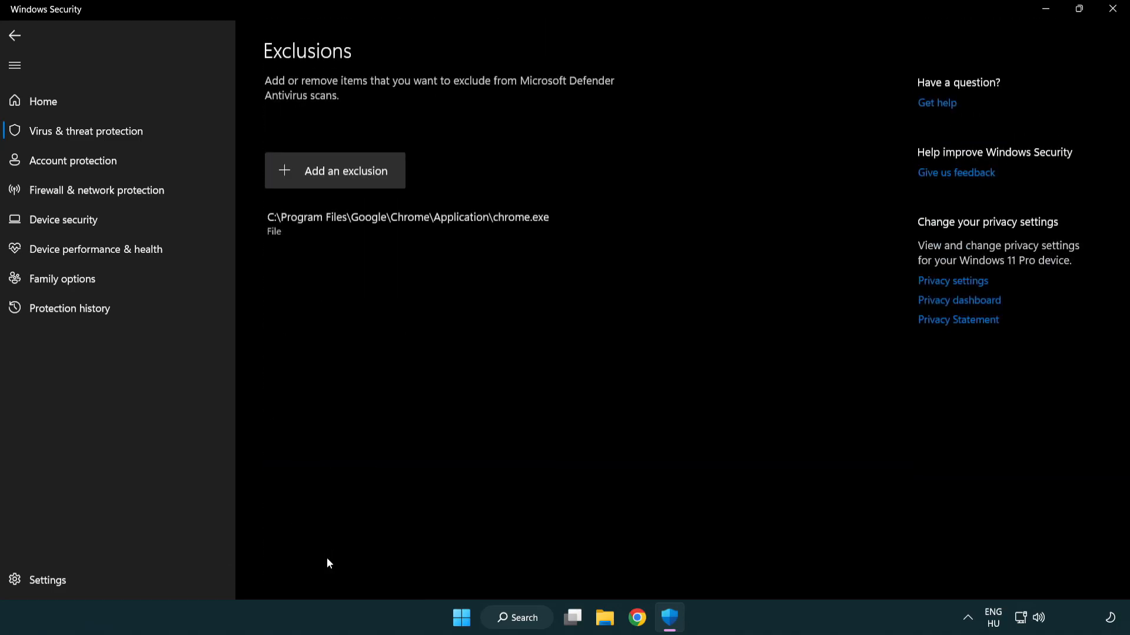
pyautogui.moveTo(315, 355)
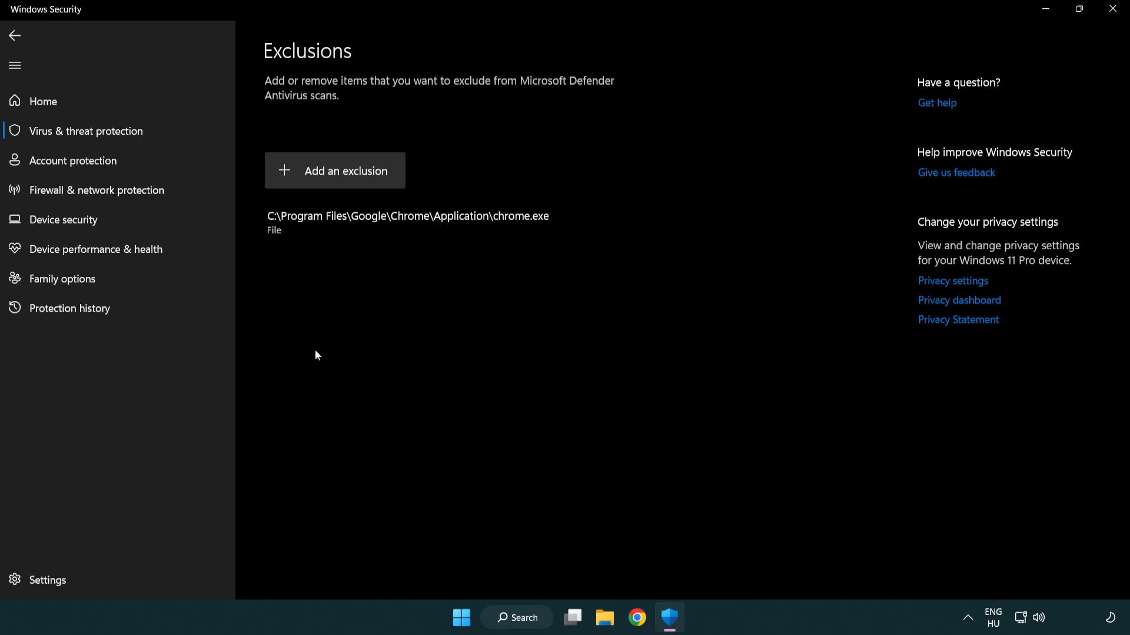
pyautogui.moveTo(339, 170)
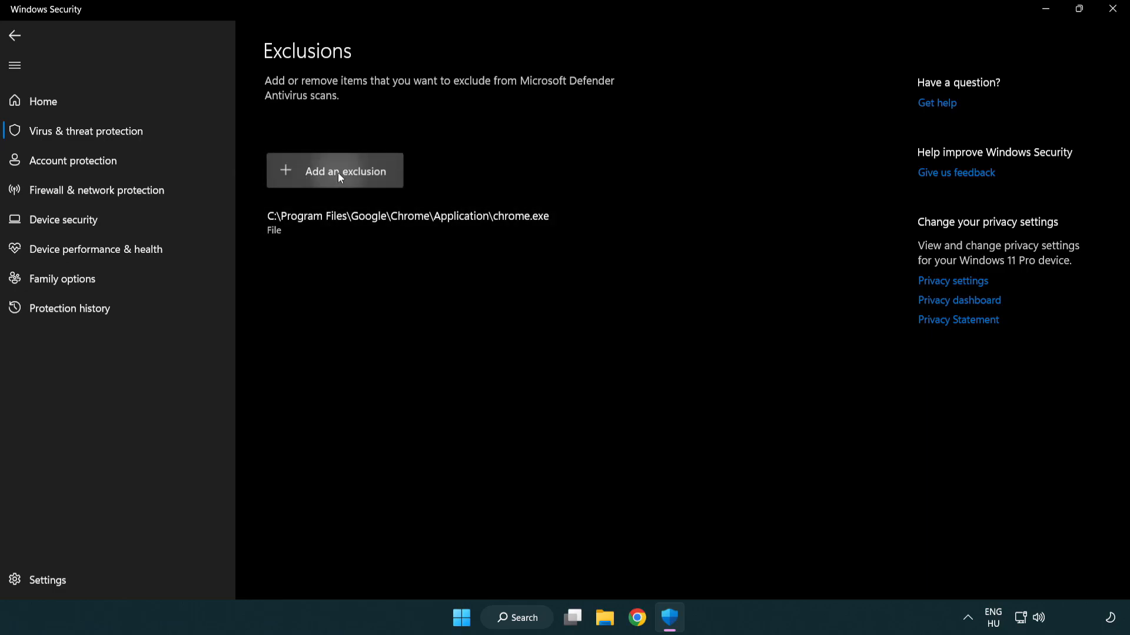
pyautogui.click(339, 170)
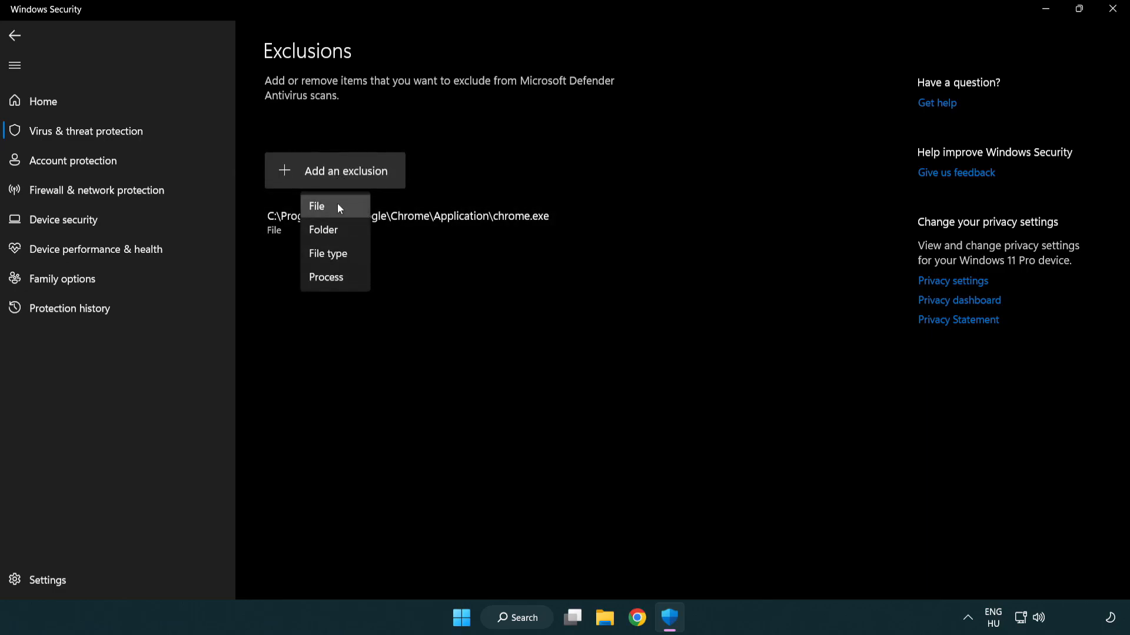
pyautogui.moveTo(336, 230)
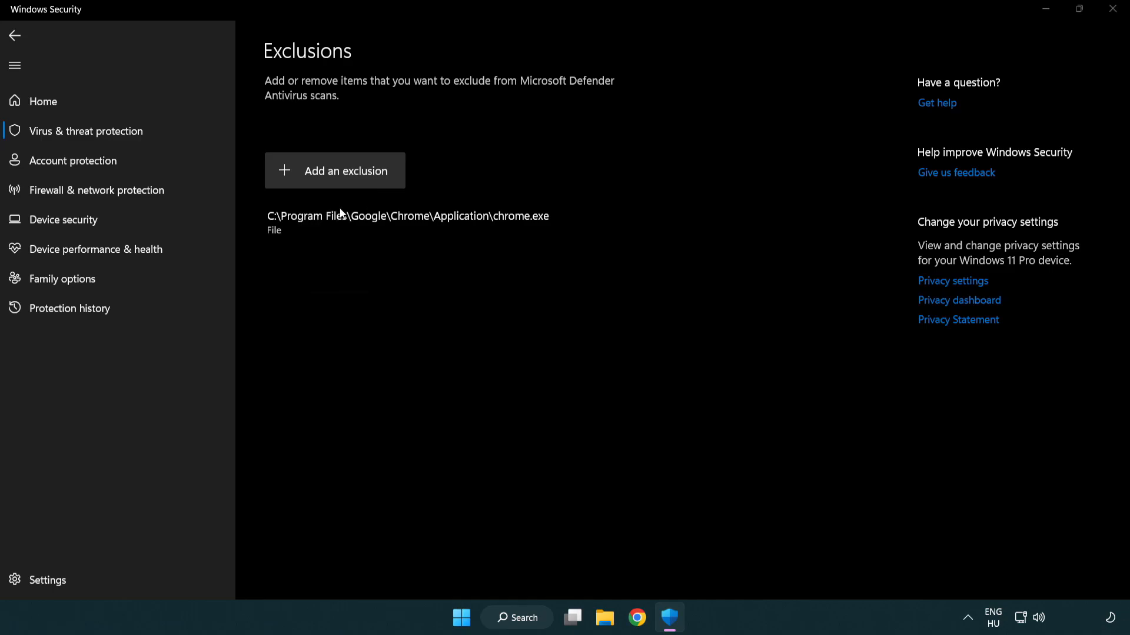
# Exclude the NOT WORKING APP shortcut in C:\Program Files (x86)\NOT WORKING APP as a file
pyautogui.click(335, 171)
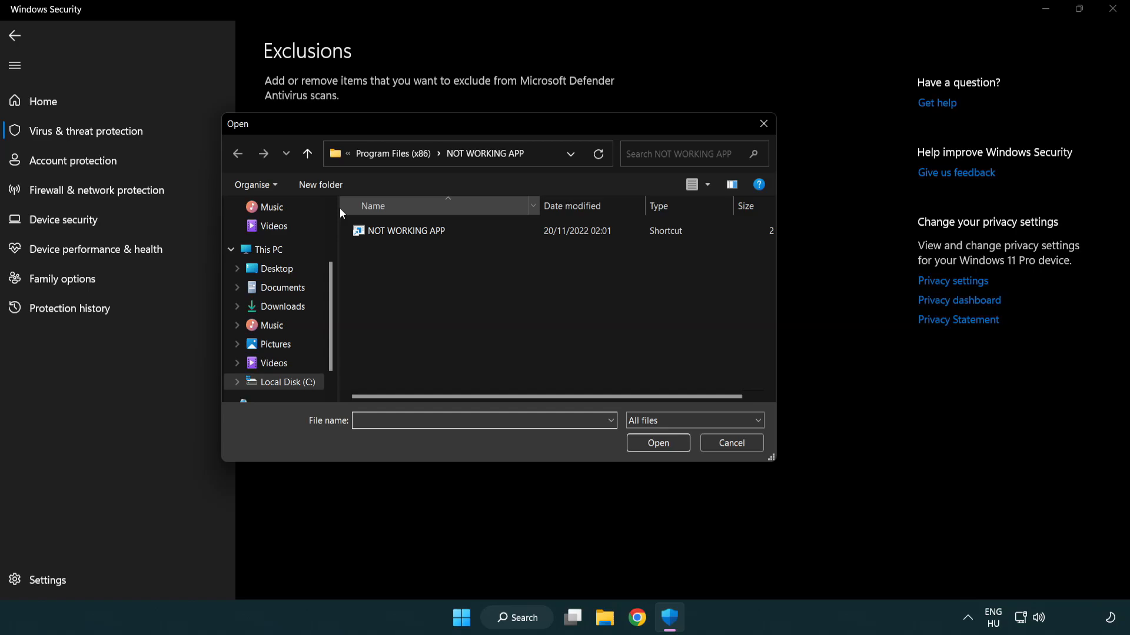
pyautogui.click(308, 153)
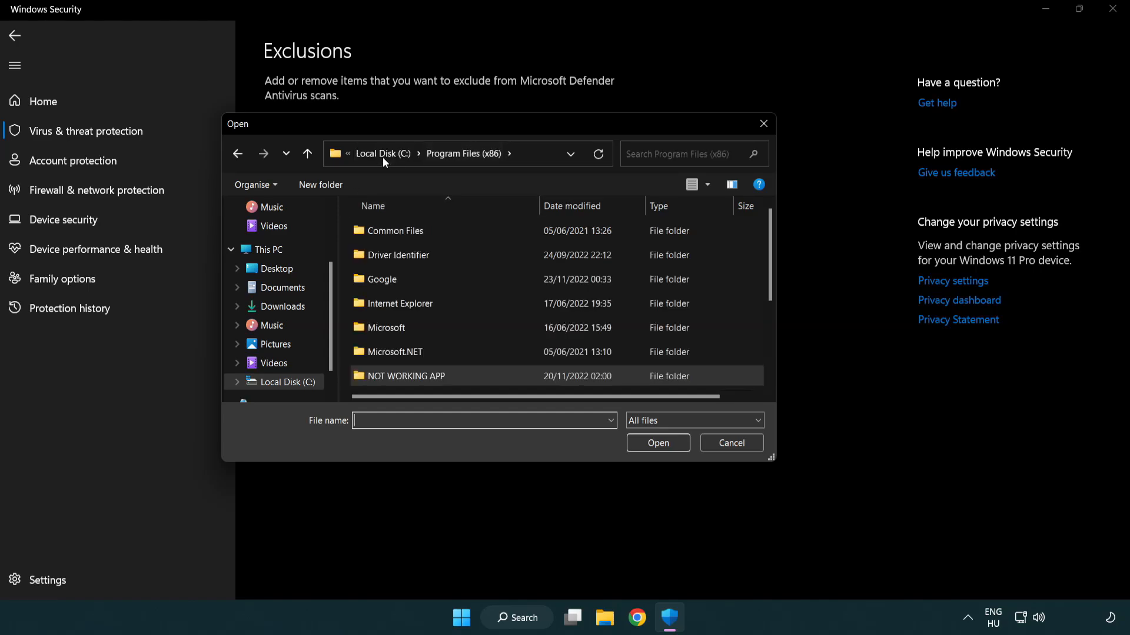
pyautogui.click(381, 153)
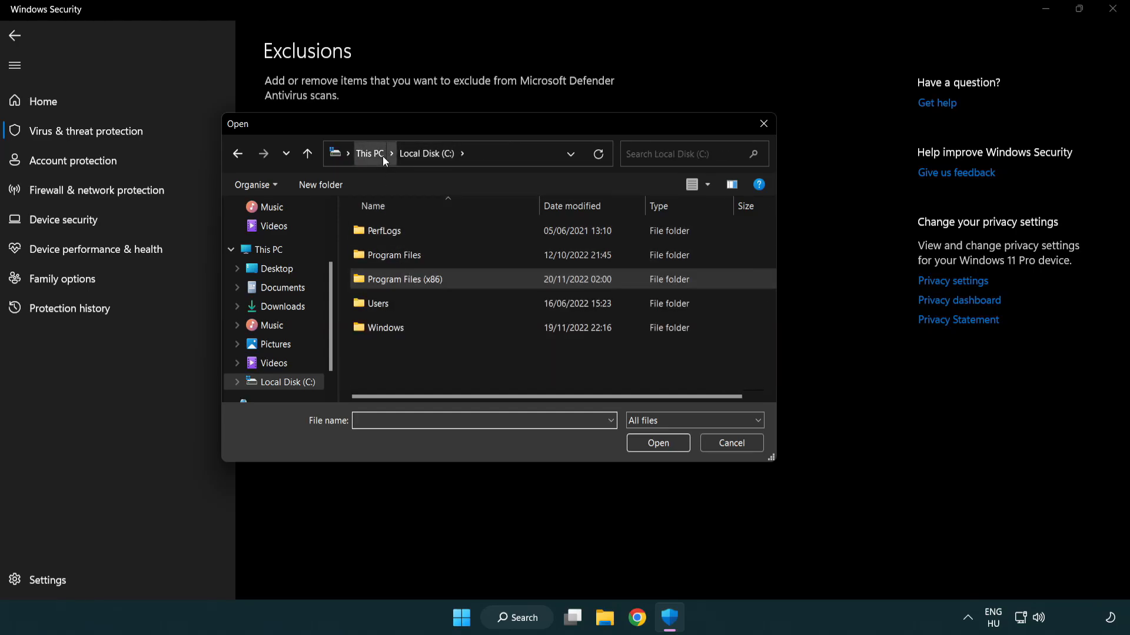
pyautogui.moveTo(393, 379)
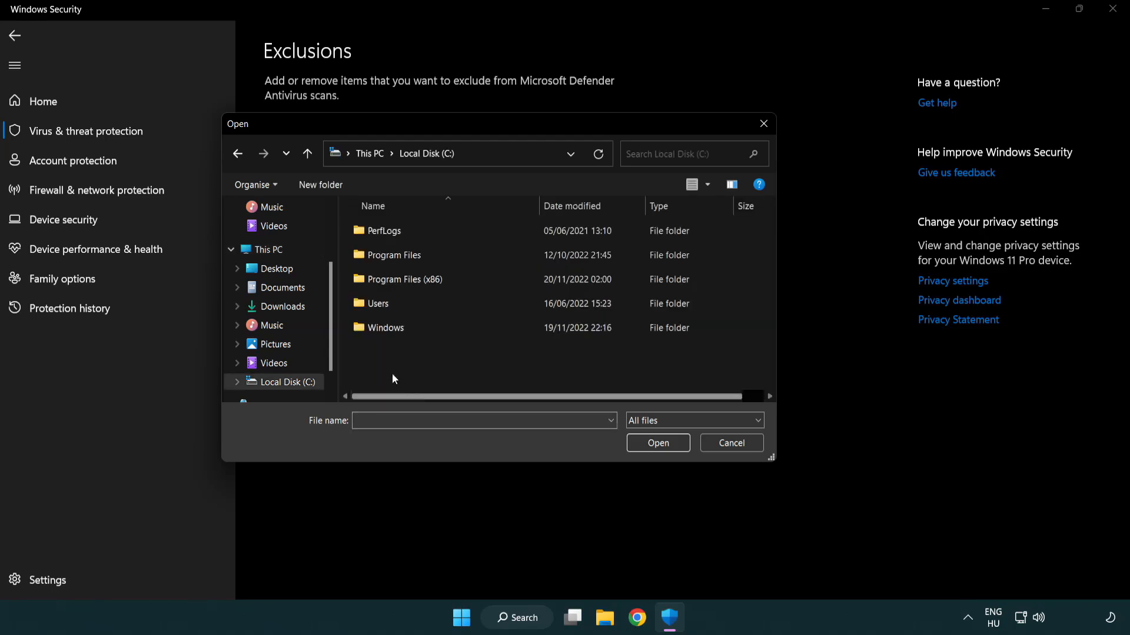
pyautogui.doubleClick(395, 280)
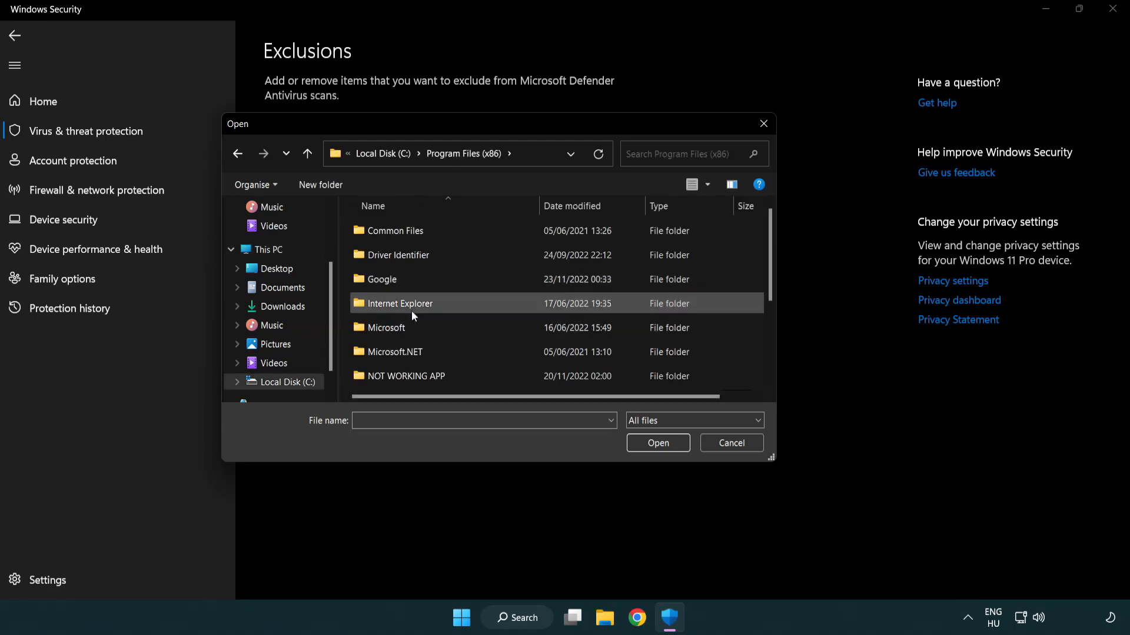
pyautogui.doubleClick(406, 375)
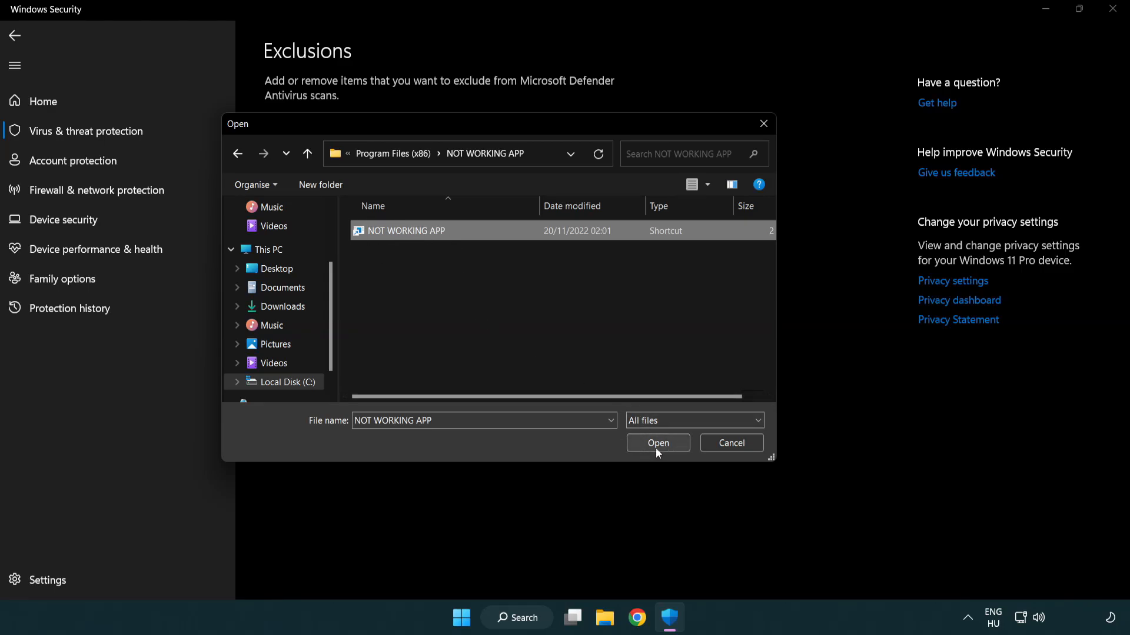
pyautogui.click(656, 443)
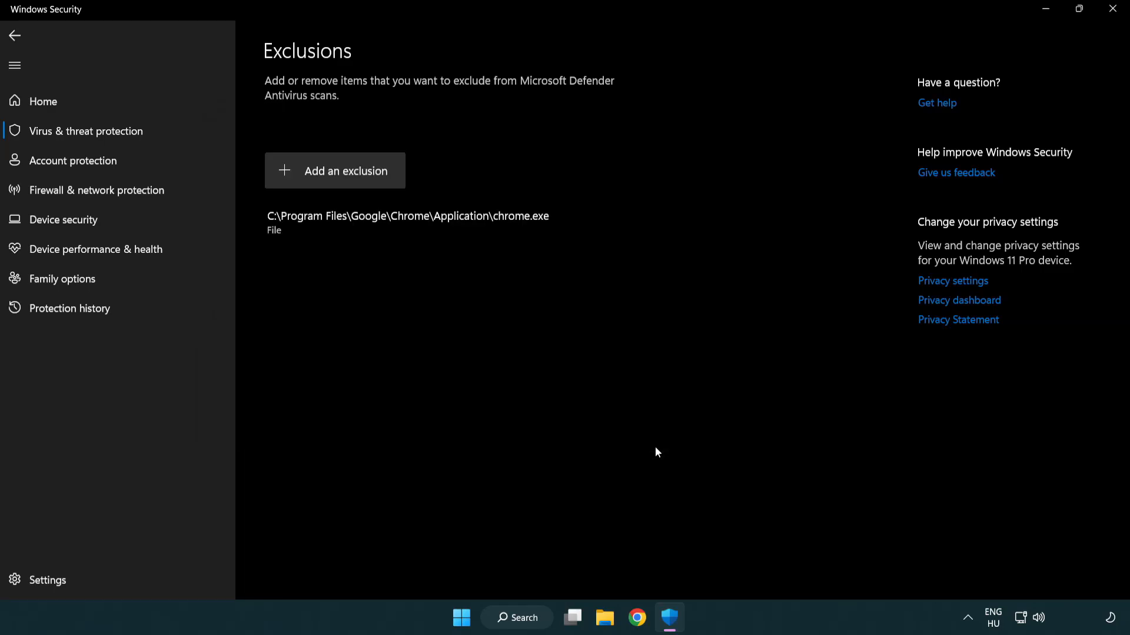
pyautogui.moveTo(415, 268)
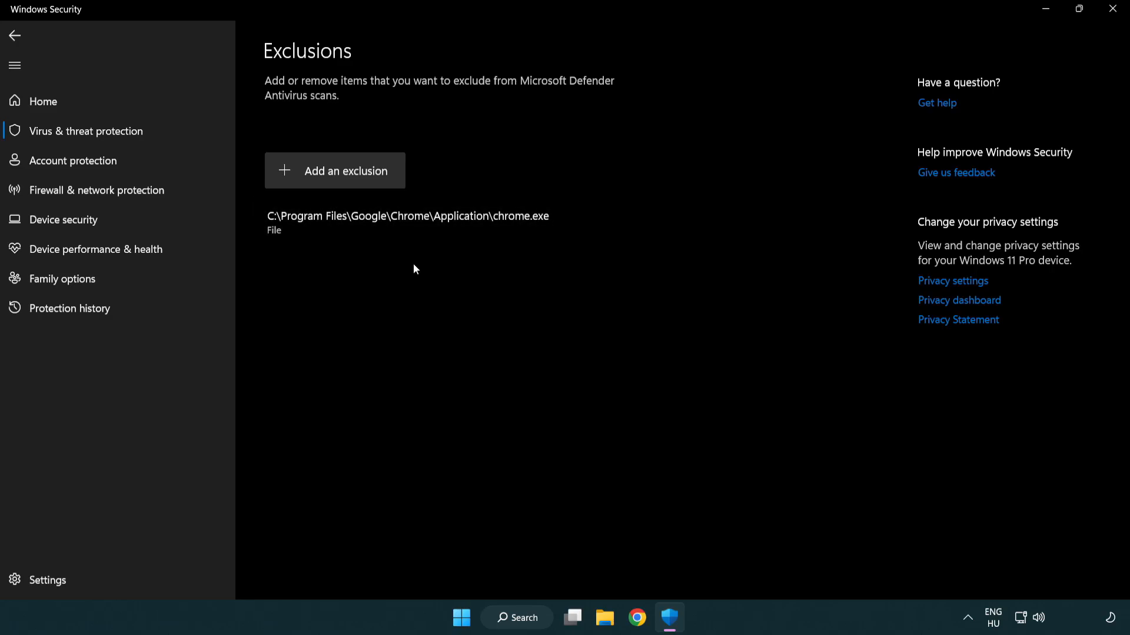
pyautogui.moveTo(1060, 41)
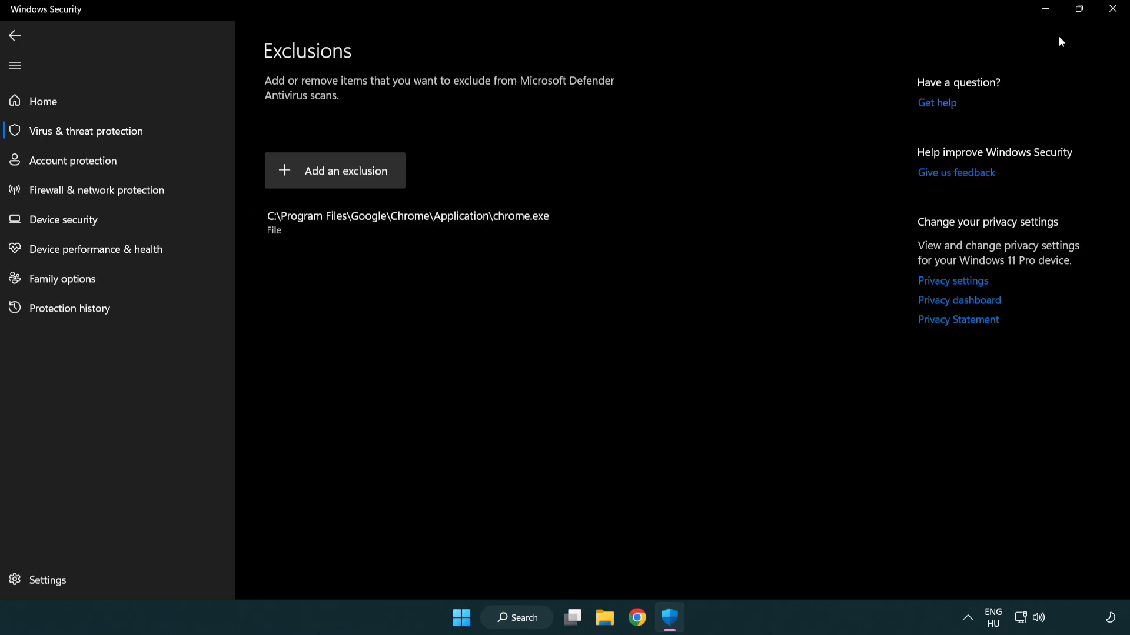
# Close Windows Security and bring up the Start menu's power options
pyautogui.click(1112, 9)
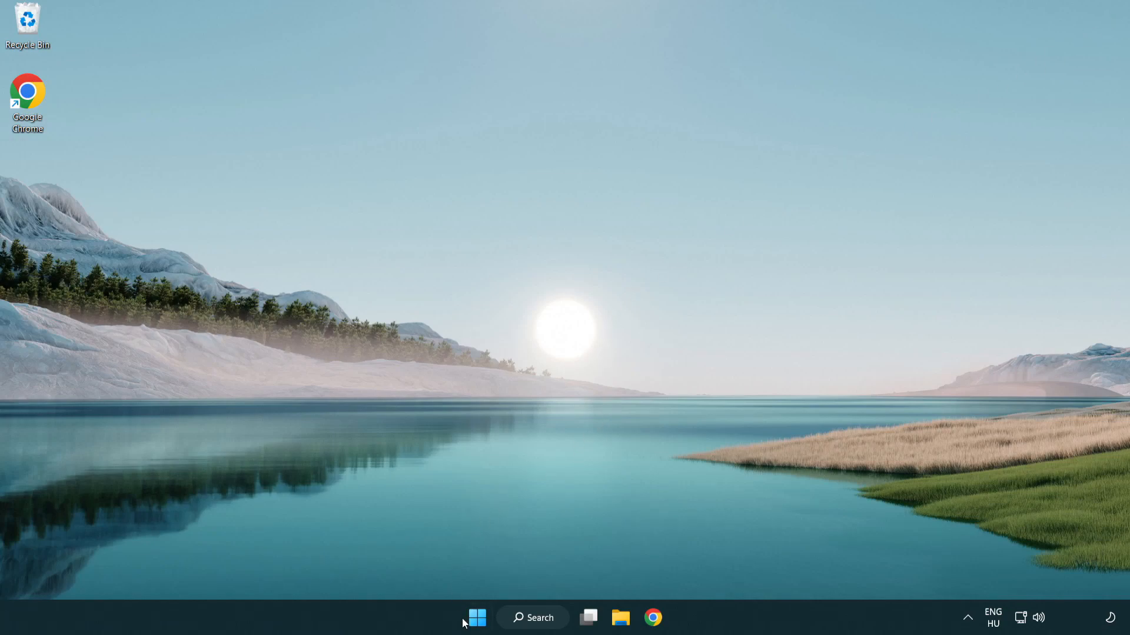
pyautogui.click(476, 618)
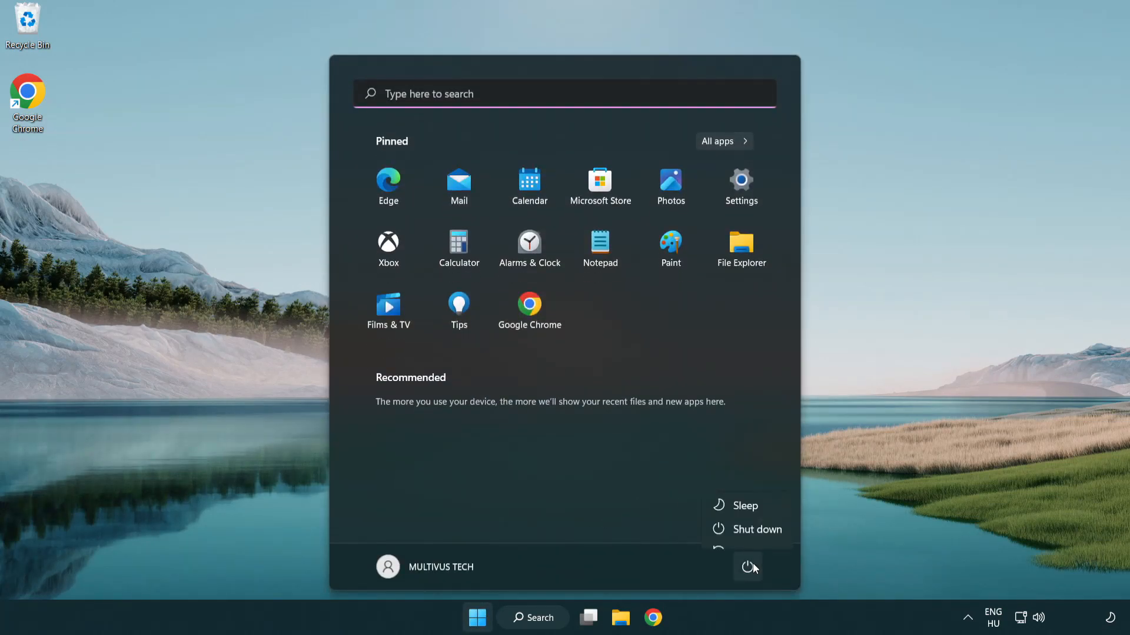